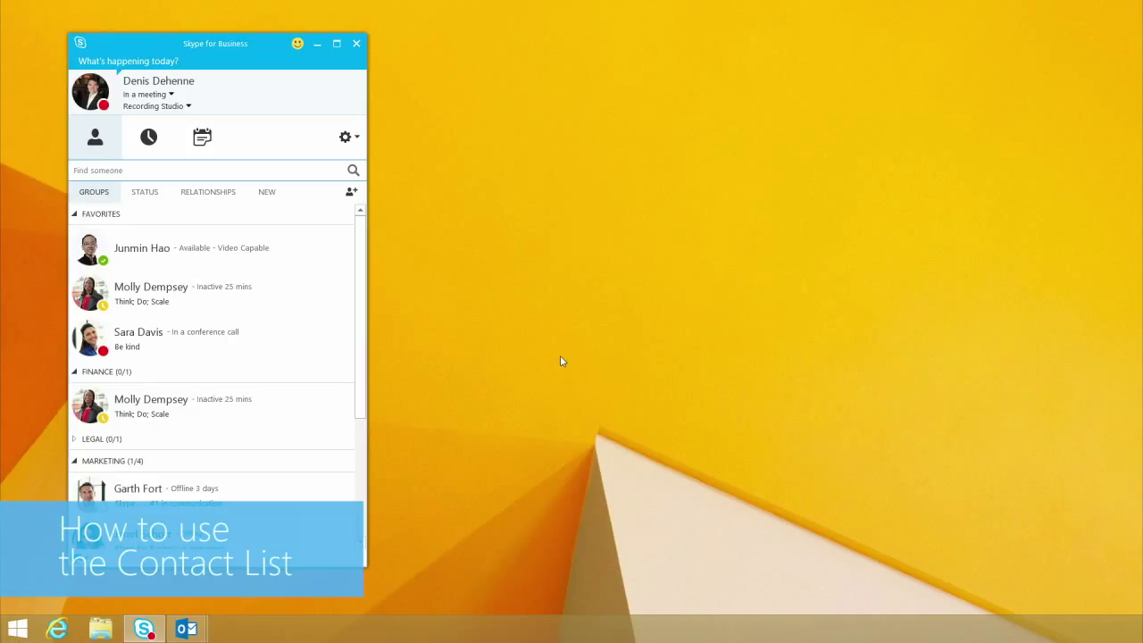
{"action": "mouse_move", "coordinate": [500, 354]}
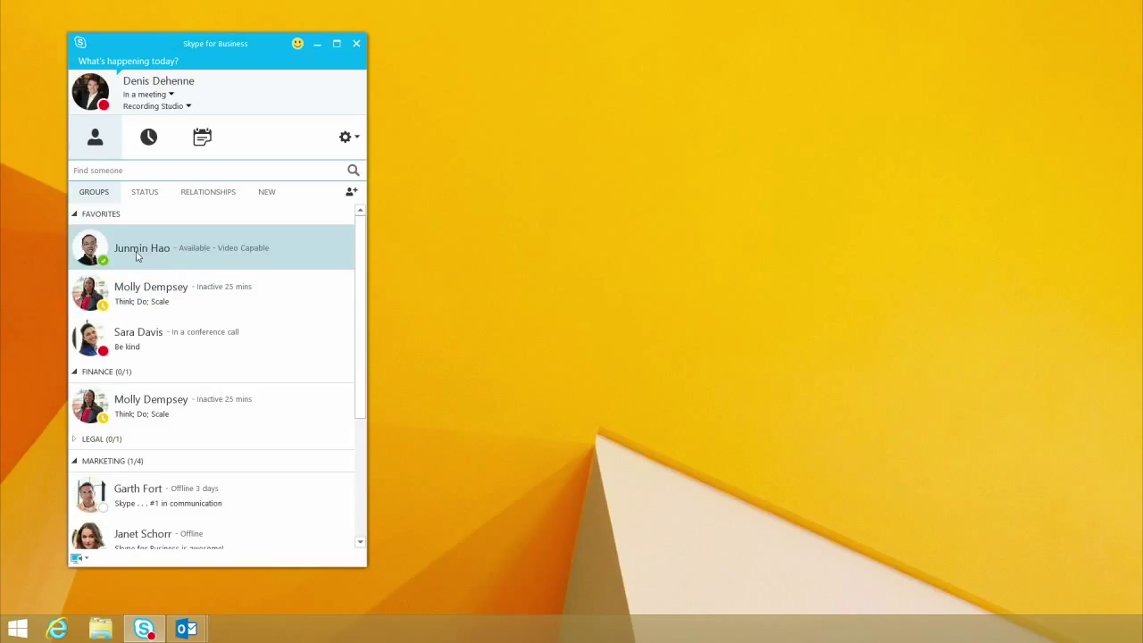
{"action": "mouse_move", "coordinate": [122, 295]}
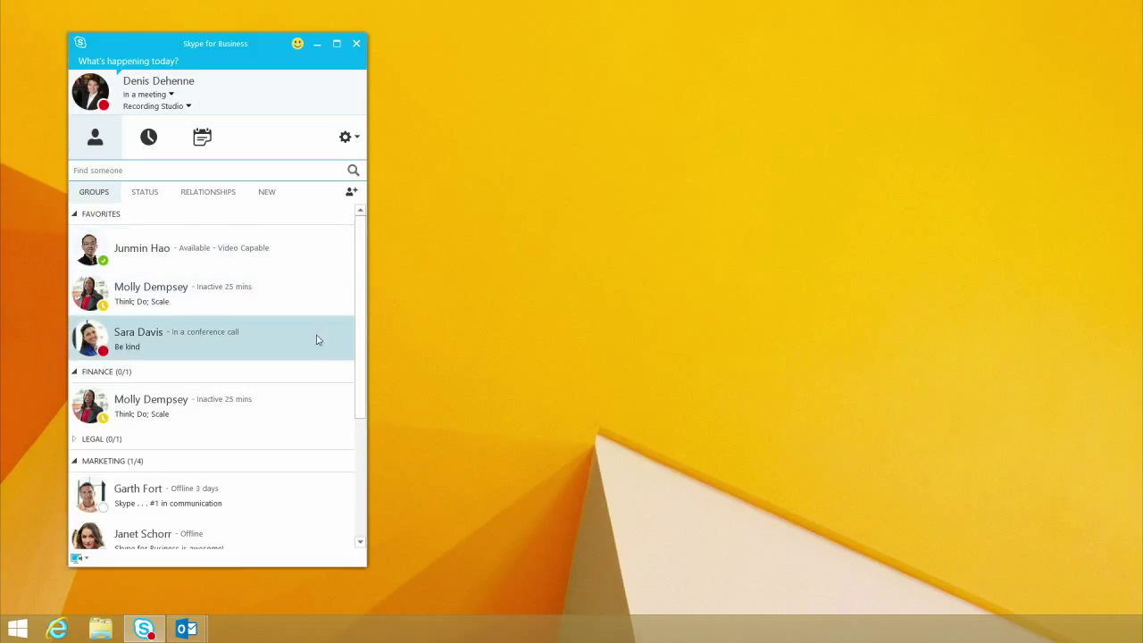
{"action": "mouse_move", "coordinate": [436, 318]}
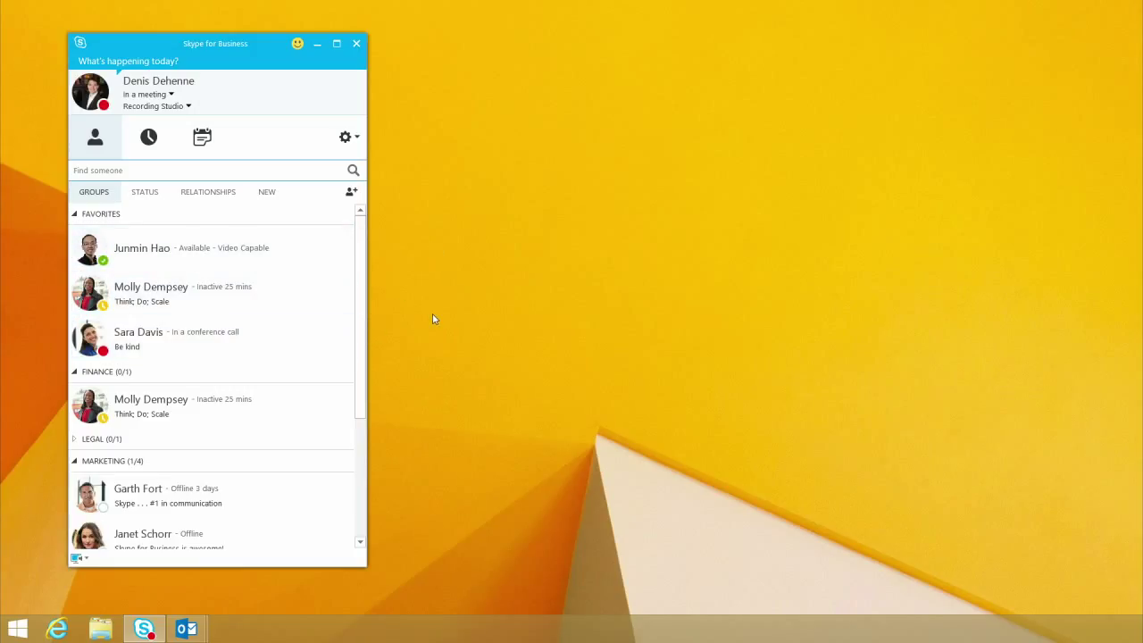
{"action": "mouse_move", "coordinate": [455, 290]}
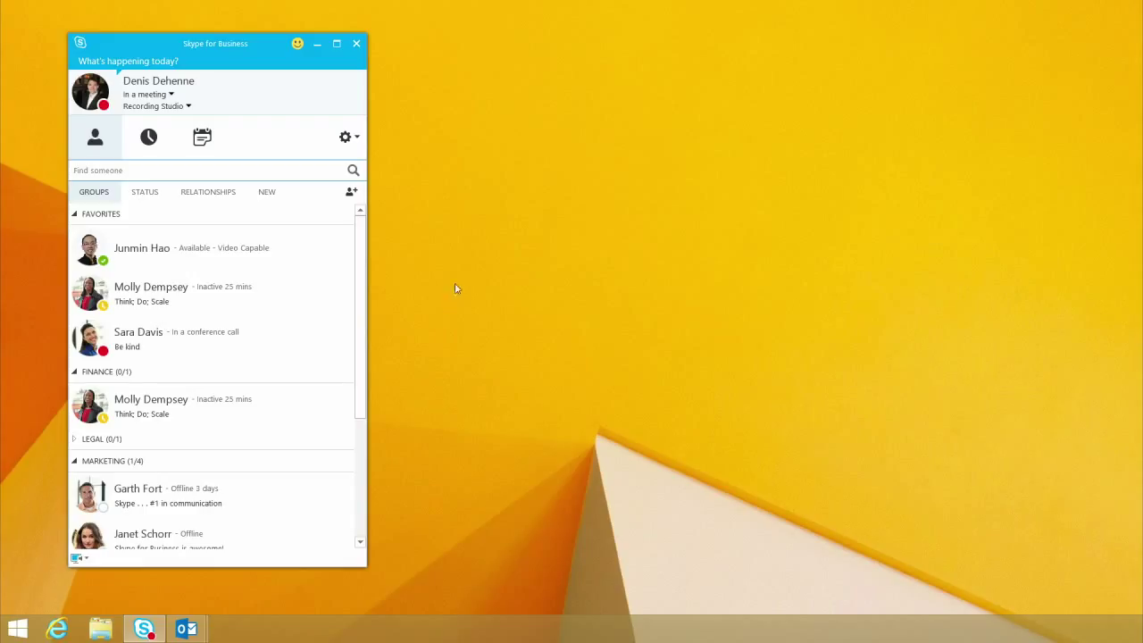
{"action": "mouse_move", "coordinate": [225, 87]}
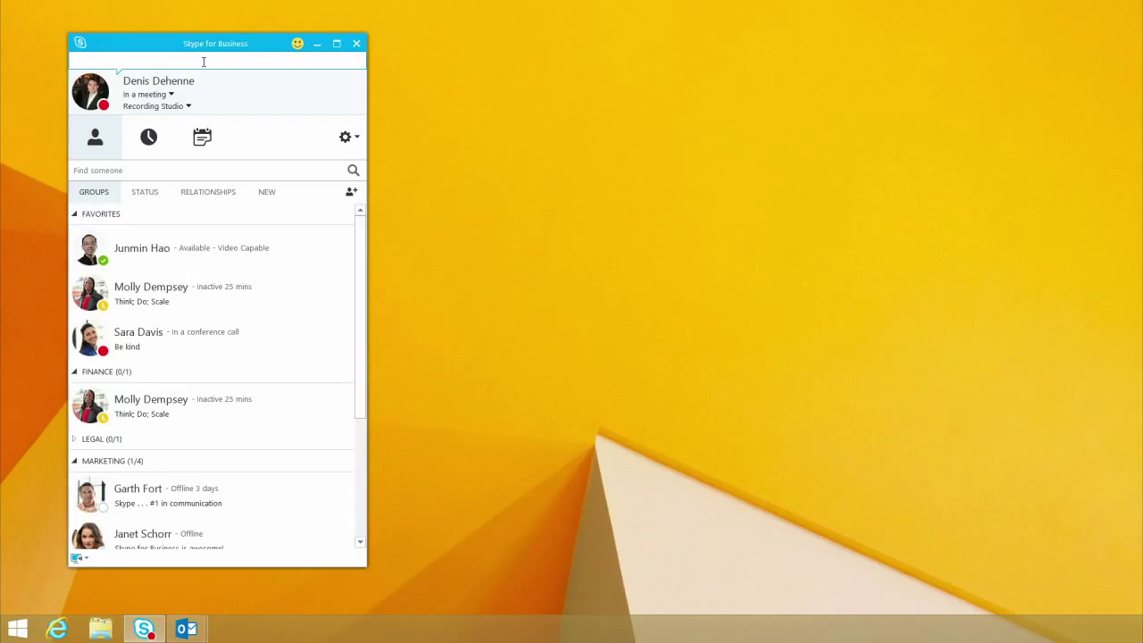
Set the personal note to 'recording a train the Trainer session'.
{"action": "type", "text": "recording a tr"}
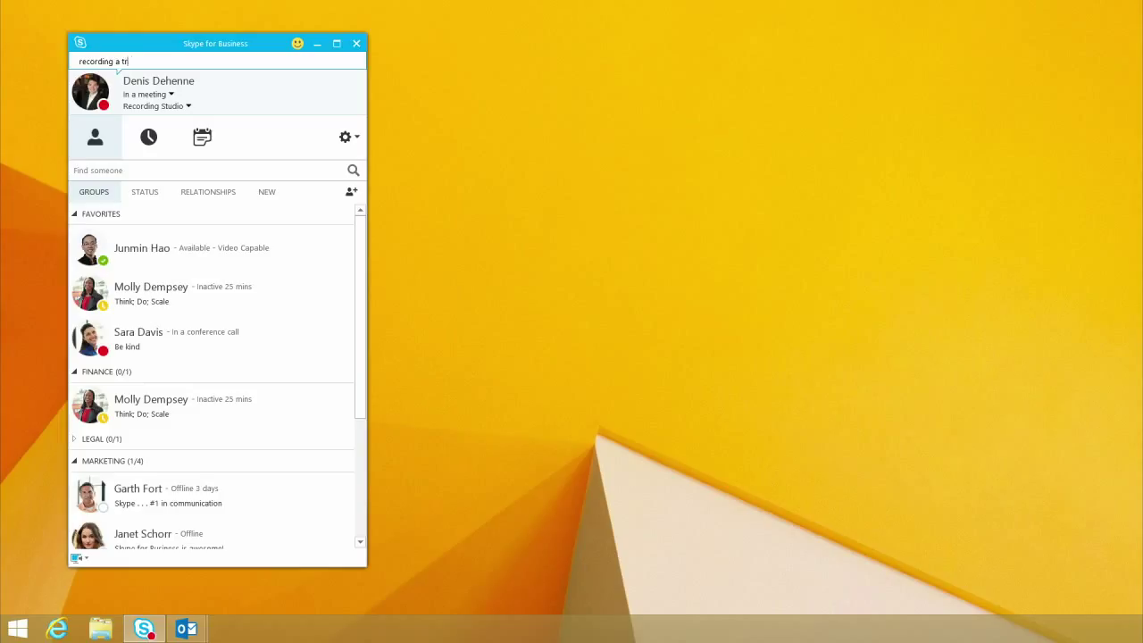
{"action": "type", "text": "ain the Train"}
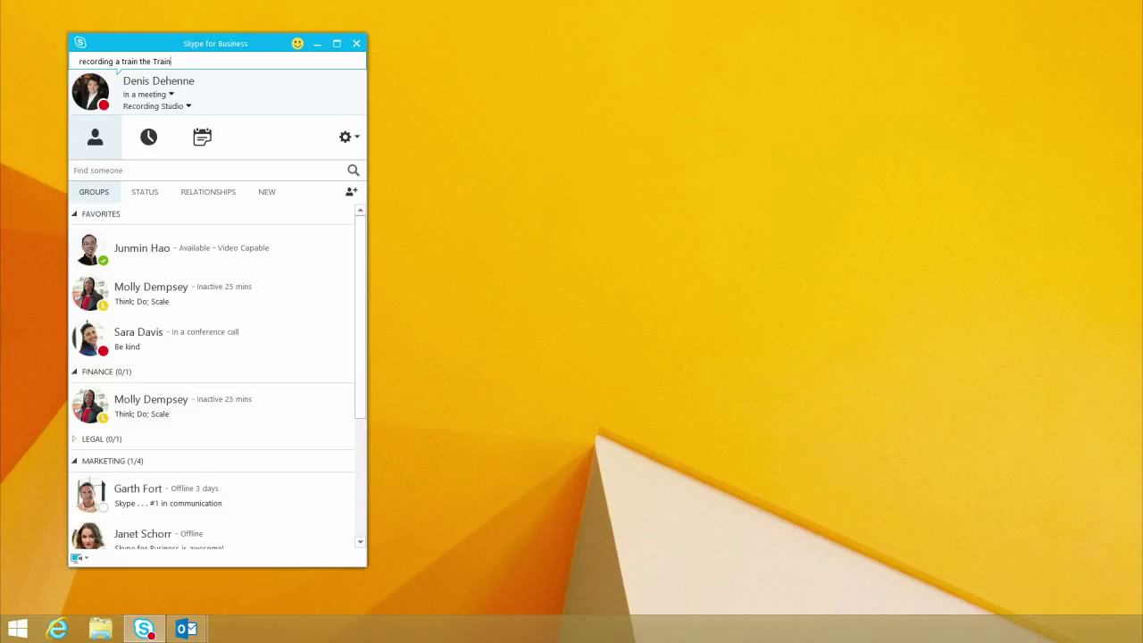
{"action": "type", "text": "er session"}
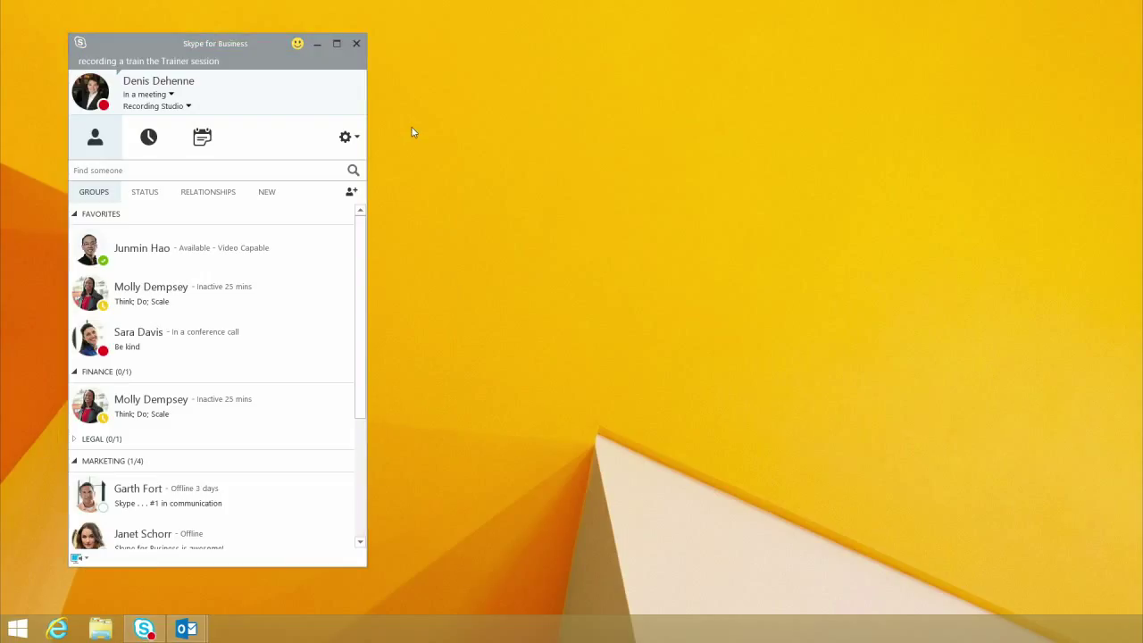
{"action": "mouse_move", "coordinate": [235, 248]}
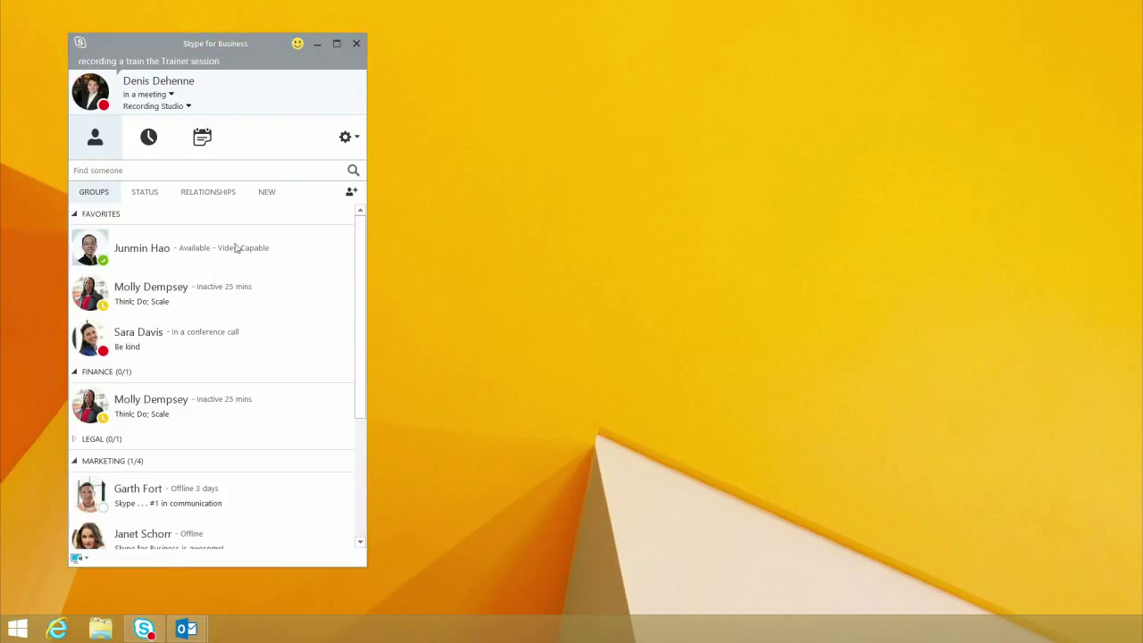
{"action": "mouse_move", "coordinate": [150, 293]}
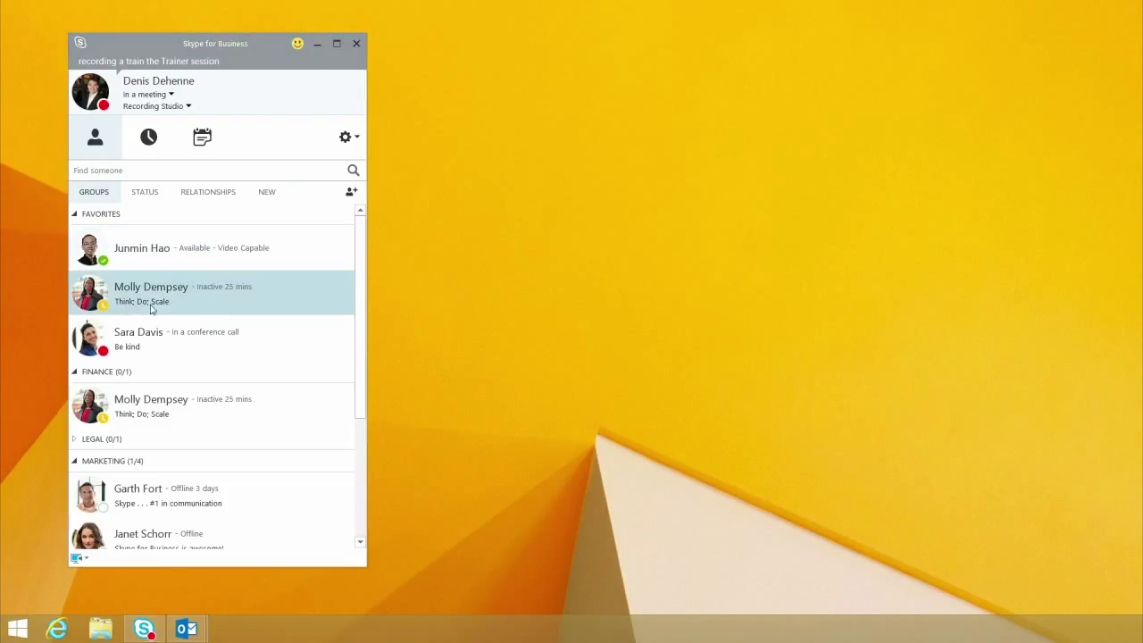
{"action": "mouse_move", "coordinate": [175, 310]}
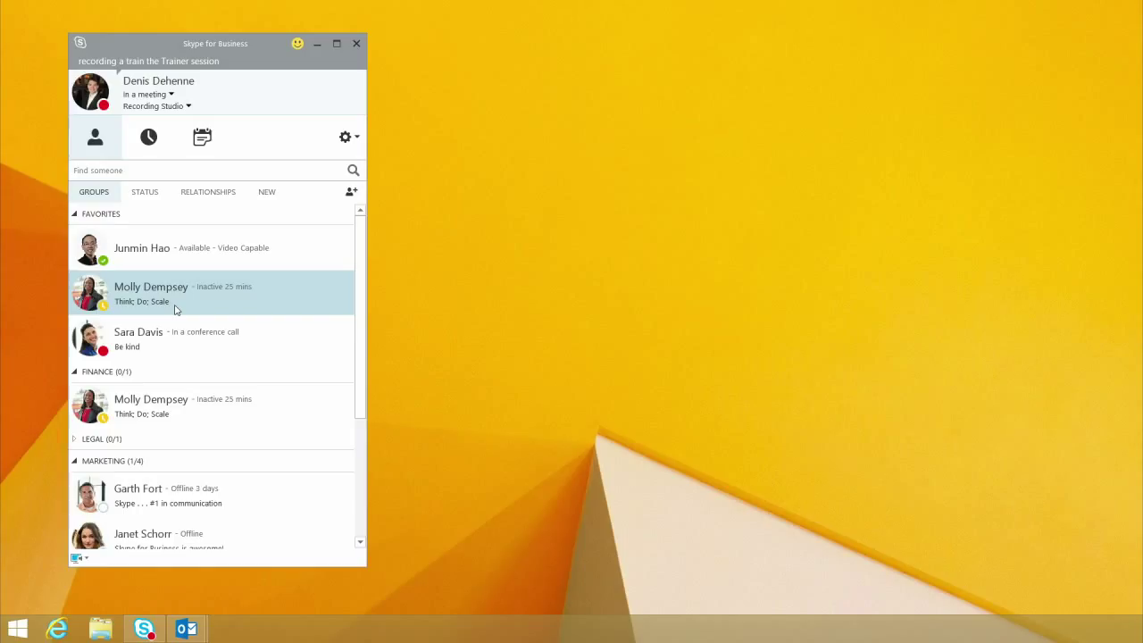
{"action": "mouse_move", "coordinate": [165, 285]}
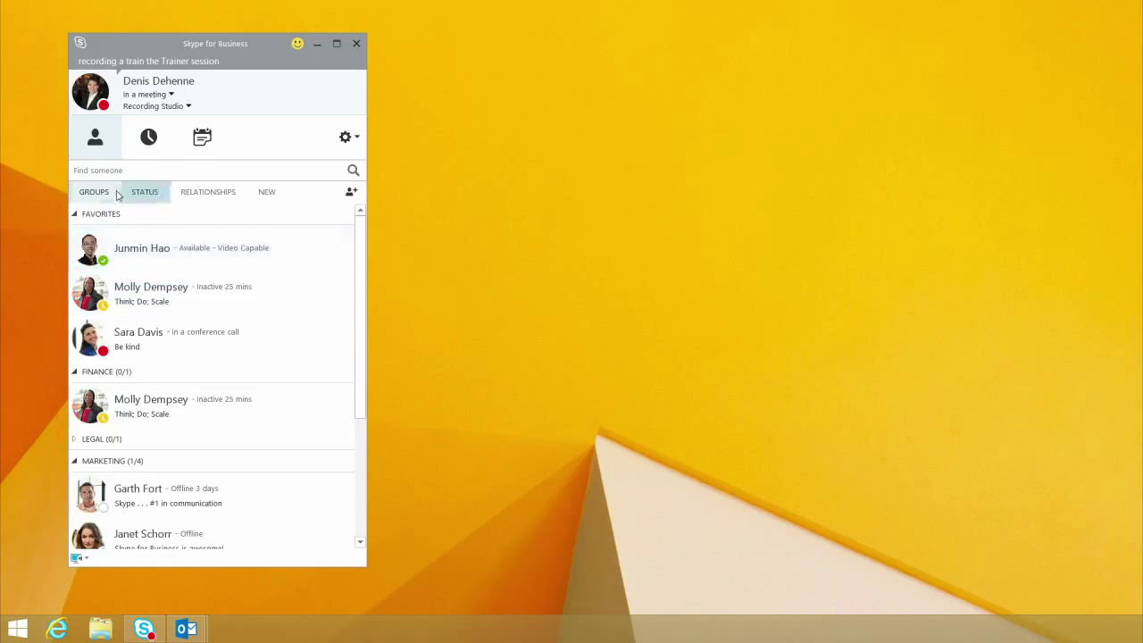
{"action": "left_click", "coordinate": [93, 191]}
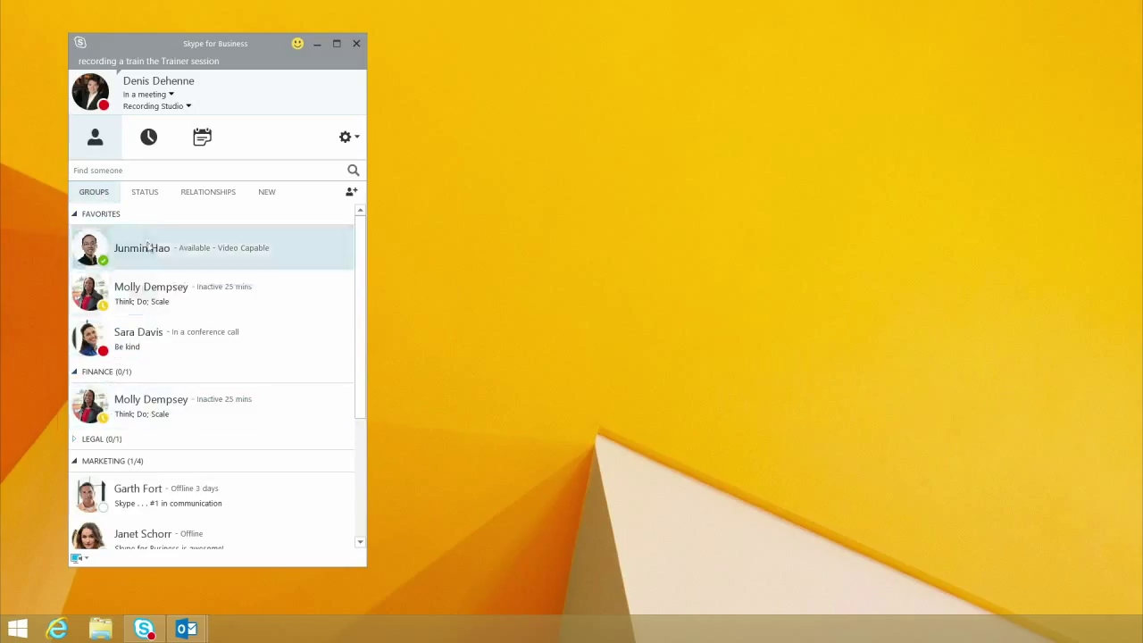
{"action": "left_click", "coordinate": [145, 191]}
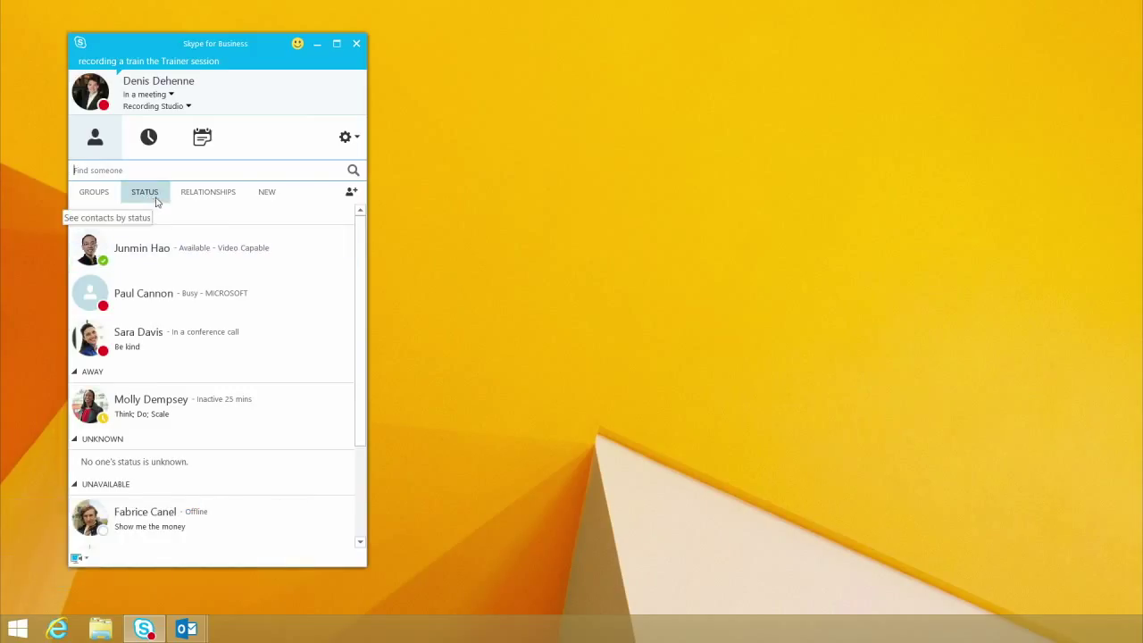
{"action": "left_click", "coordinate": [207, 191]}
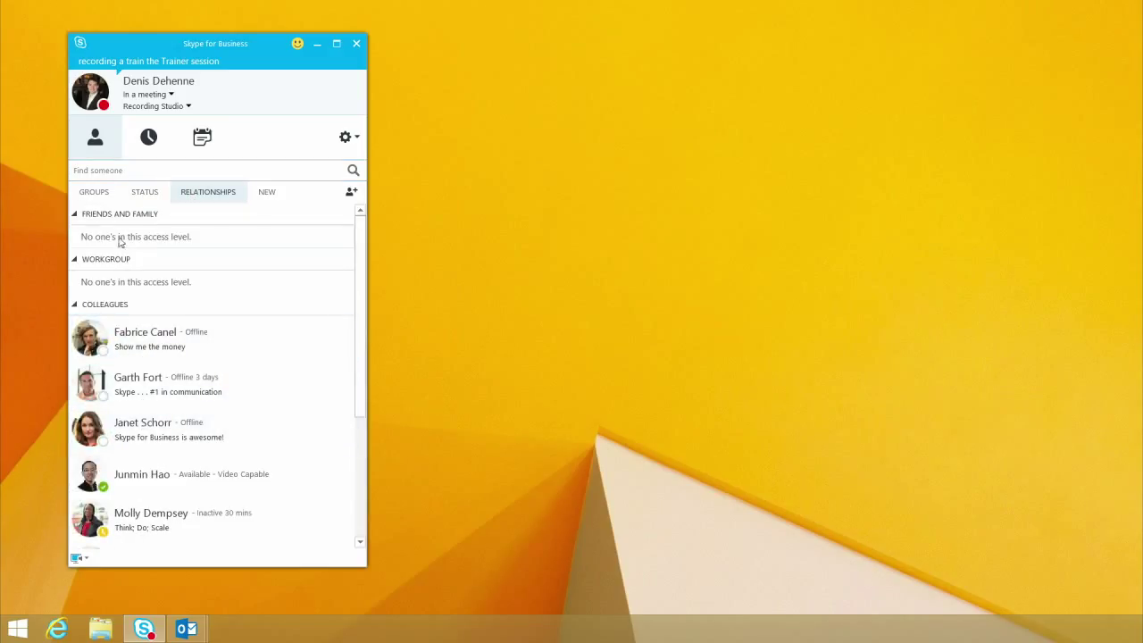
{"action": "left_click", "coordinate": [93, 191]}
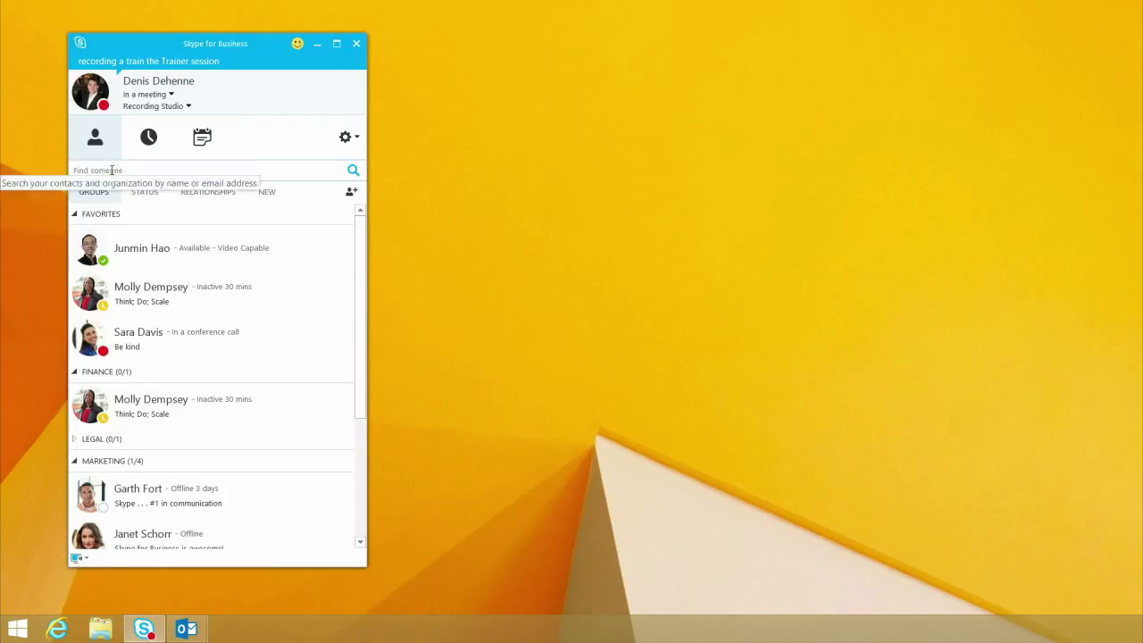
Find Katie Jordan, add her to Favorites and copy her into the Marketing group.
{"action": "type", "text": "katie jordan"}
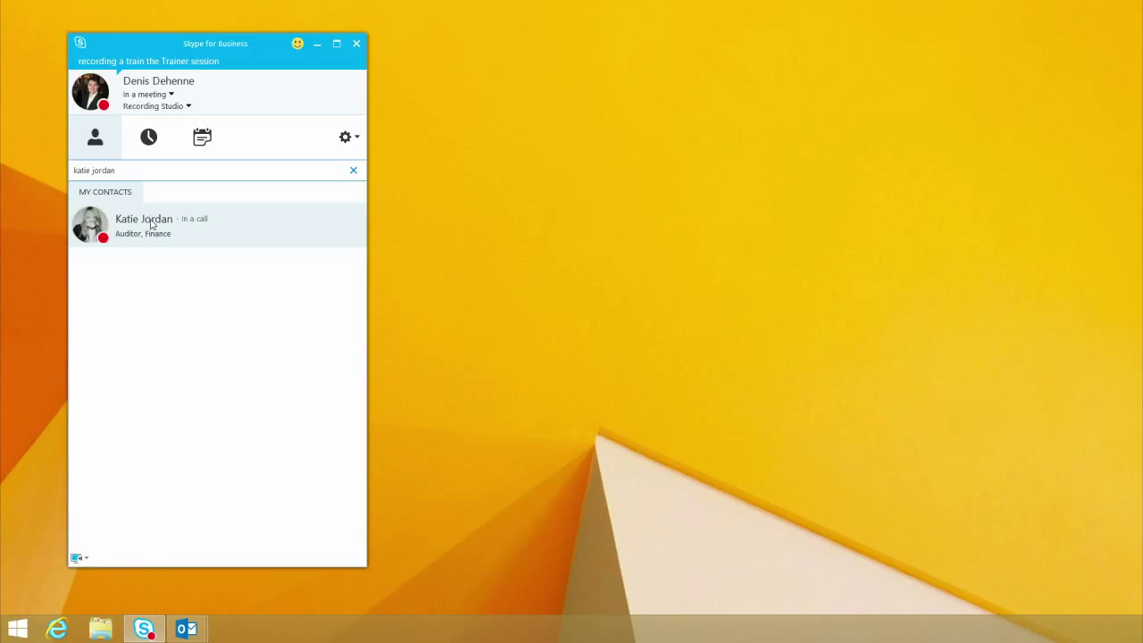
{"action": "right_click", "coordinate": [142, 225]}
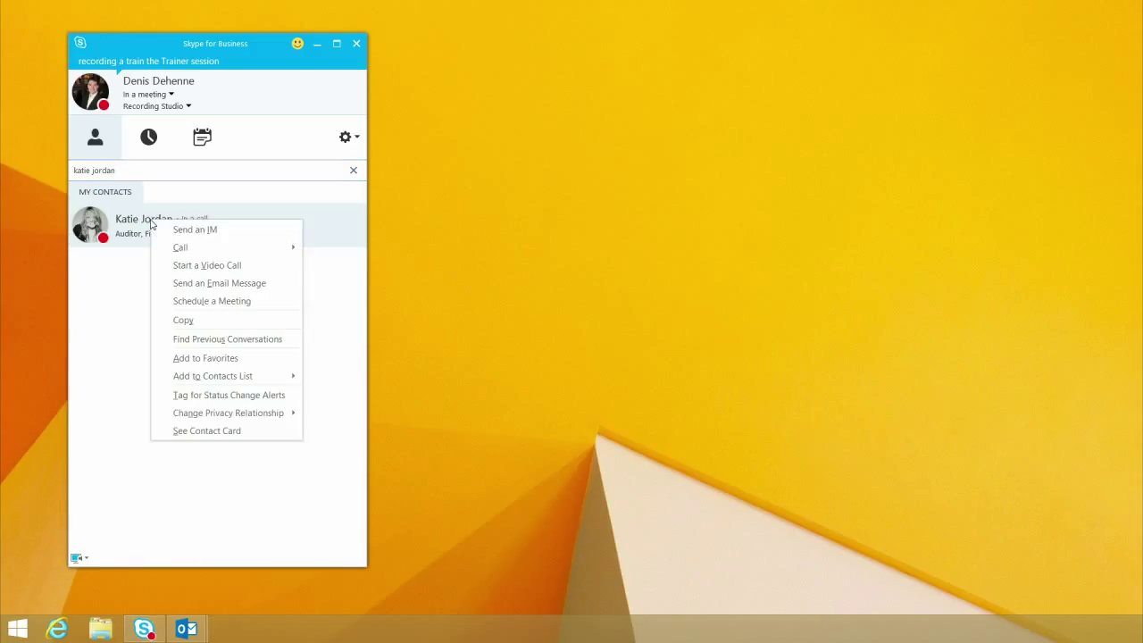
{"action": "mouse_move", "coordinate": [212, 375]}
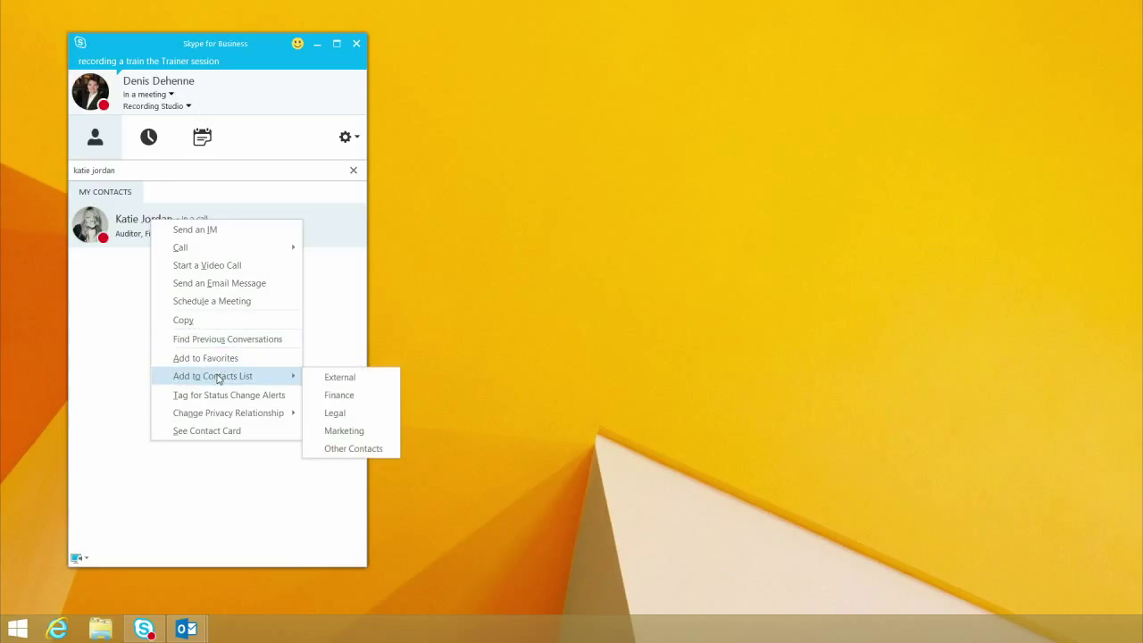
{"action": "mouse_move", "coordinate": [239, 384]}
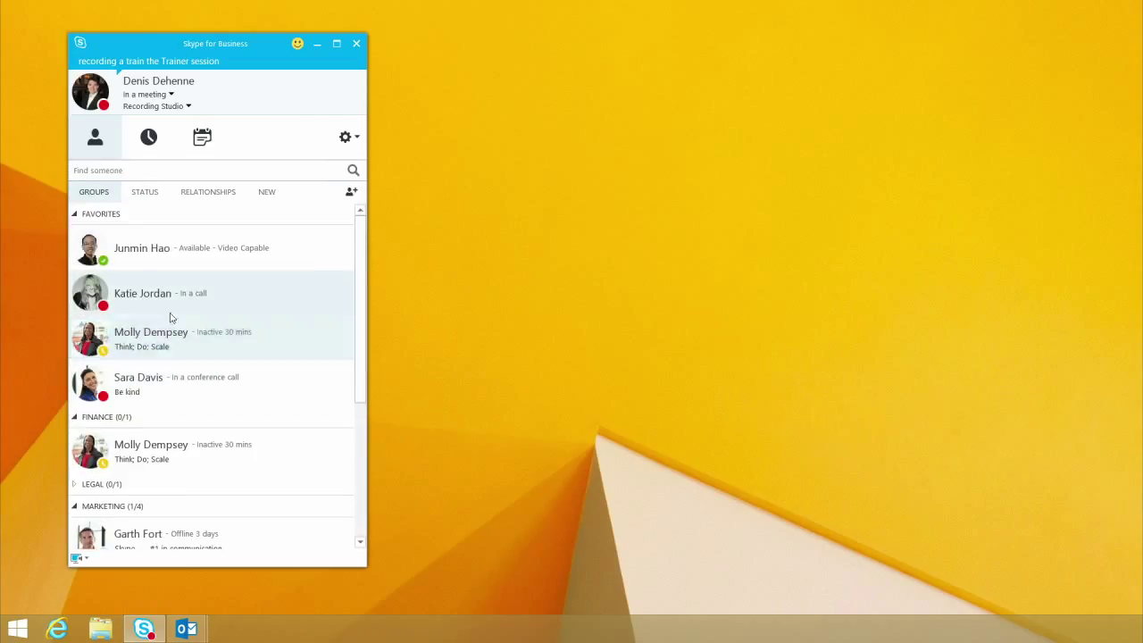
{"action": "mouse_move", "coordinate": [223, 303]}
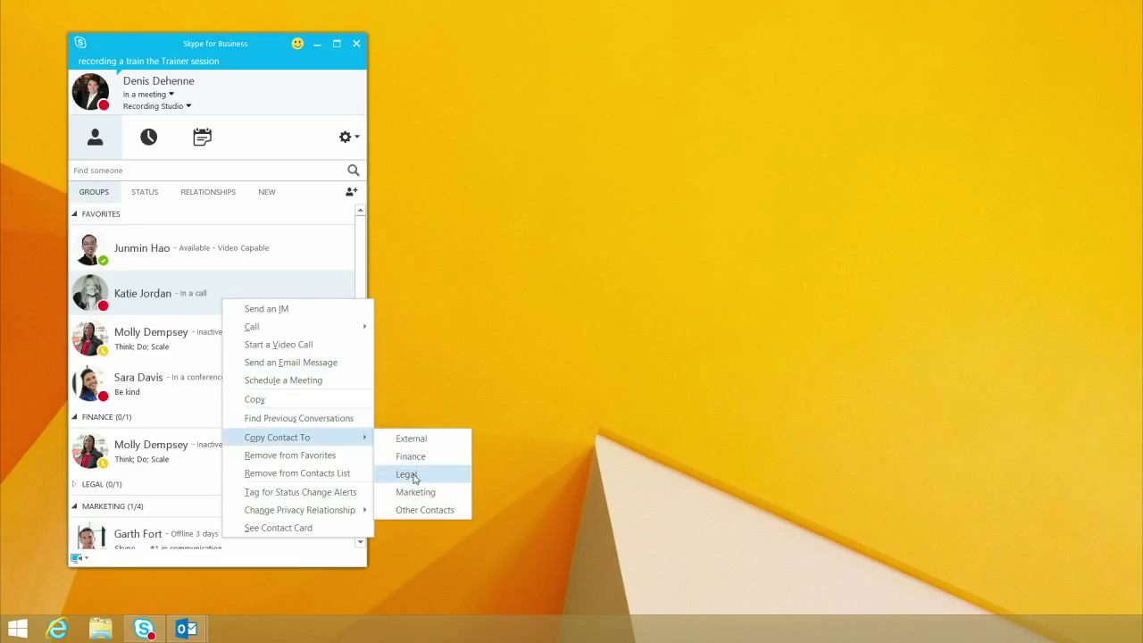
{"action": "mouse_move", "coordinate": [415, 493]}
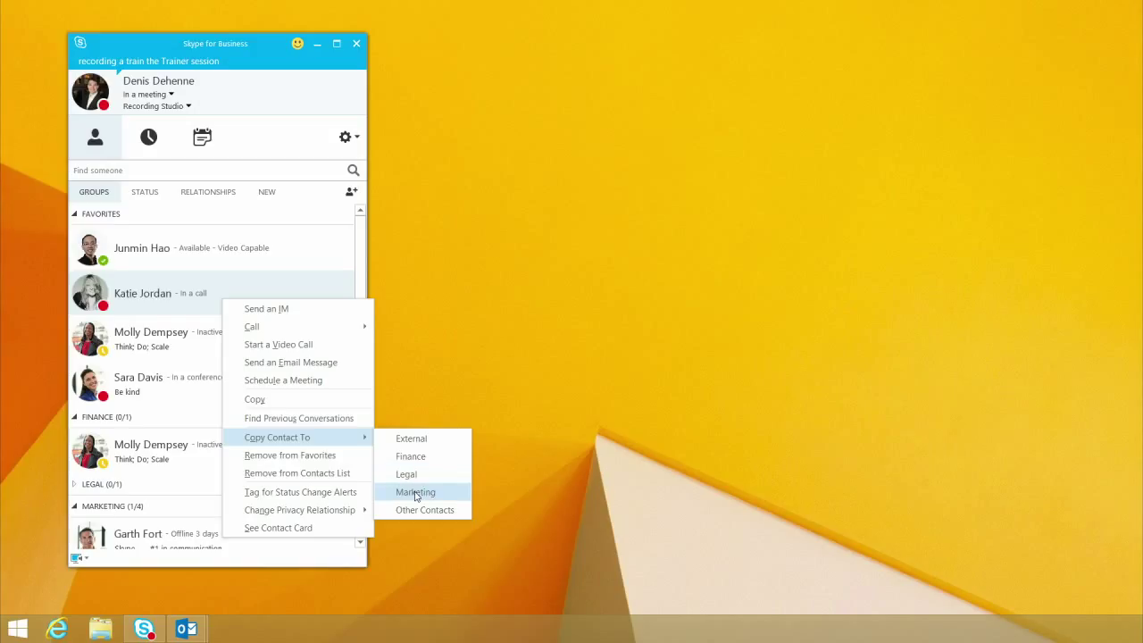
{"action": "left_click", "coordinate": [414, 492]}
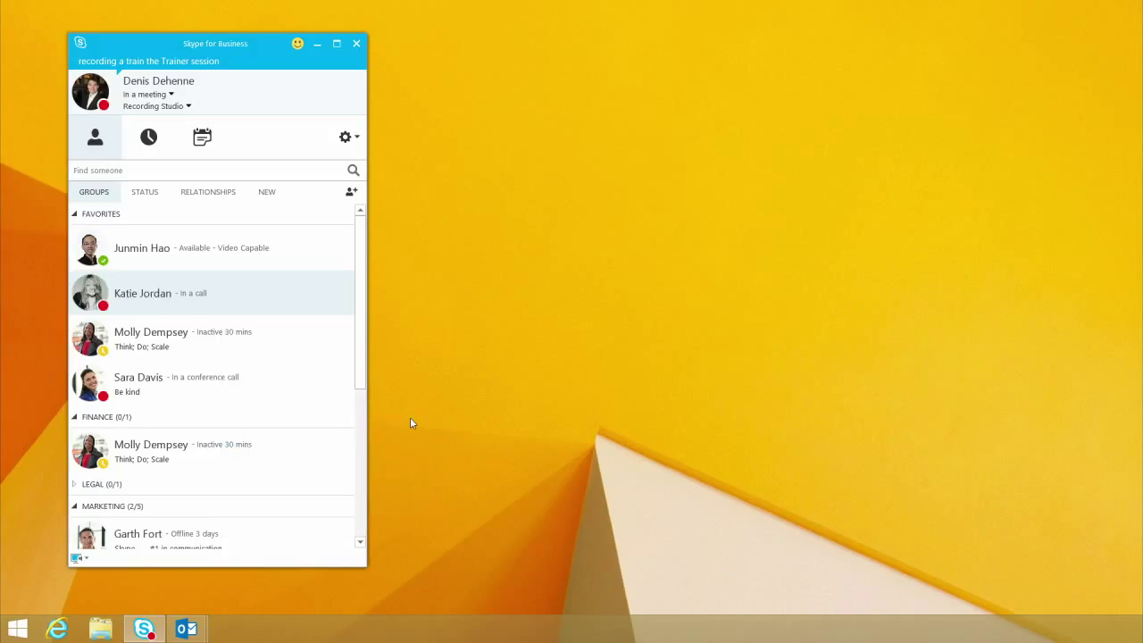
{"action": "scroll", "scroll_direction": "down", "scroll_amount": 3}
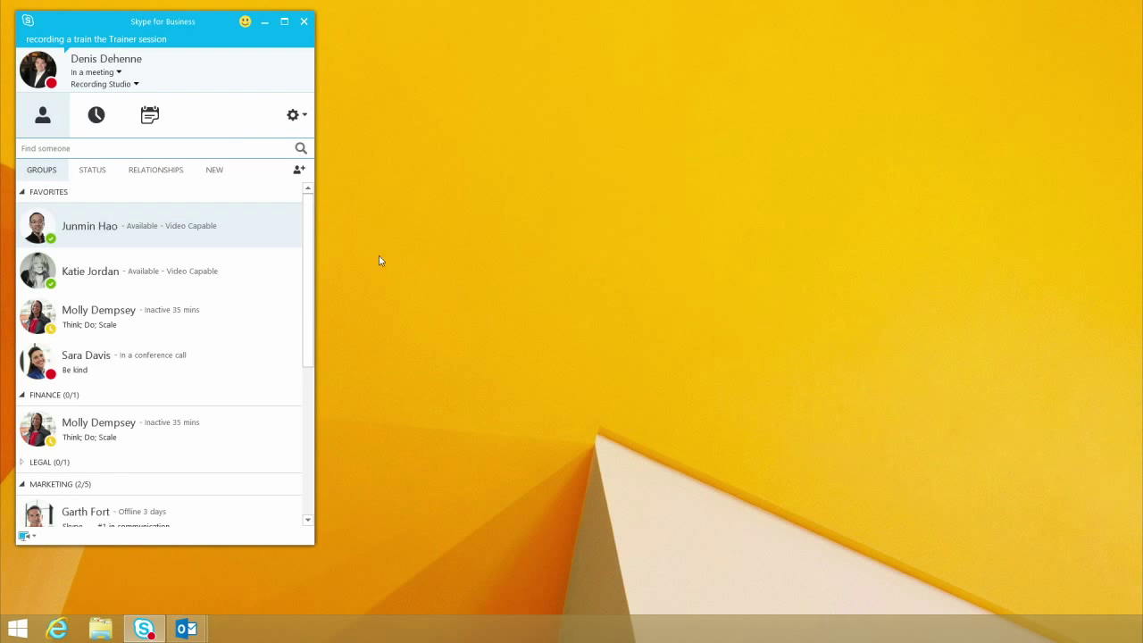
{"action": "mouse_move", "coordinate": [186, 230]}
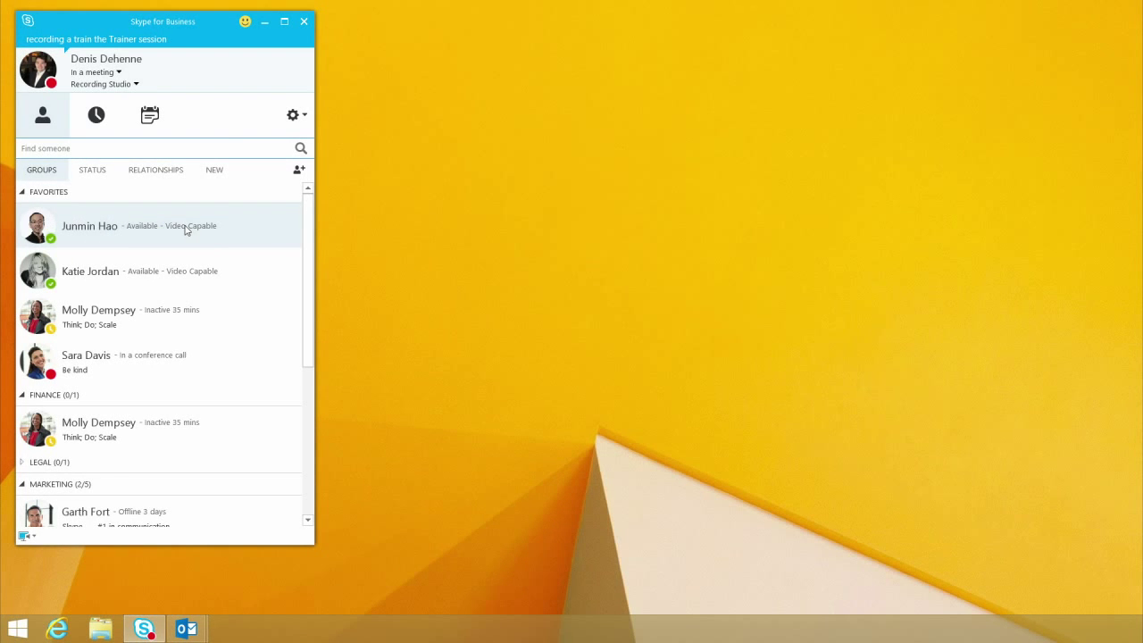
{"action": "mouse_move", "coordinate": [157, 233]}
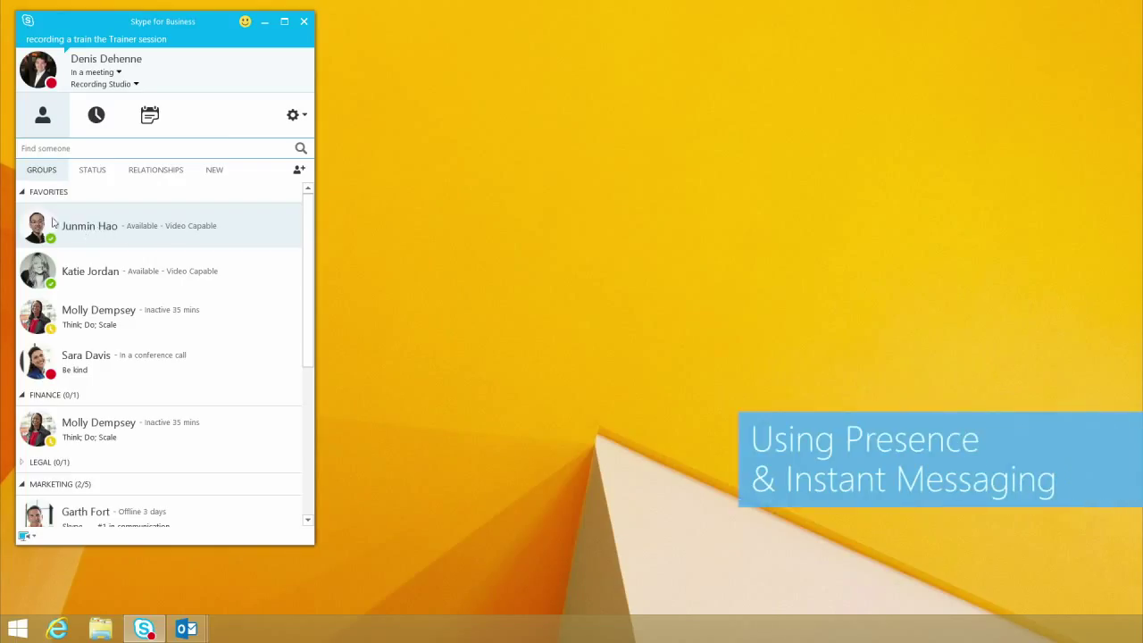
{"action": "mouse_move", "coordinate": [90, 225]}
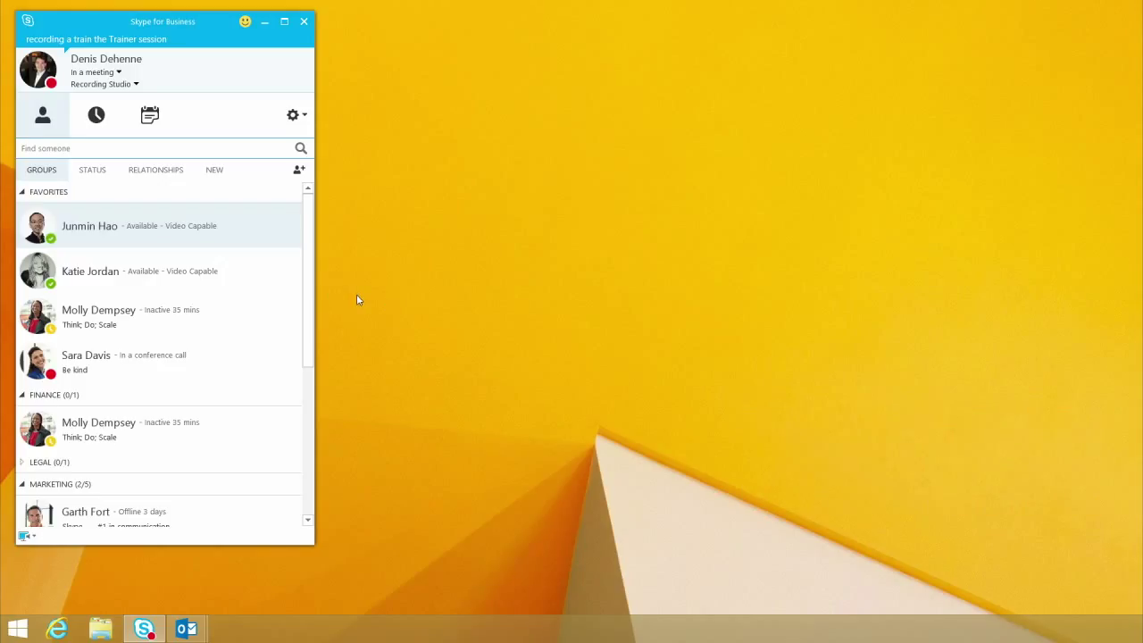
{"action": "mouse_move", "coordinate": [79, 277]}
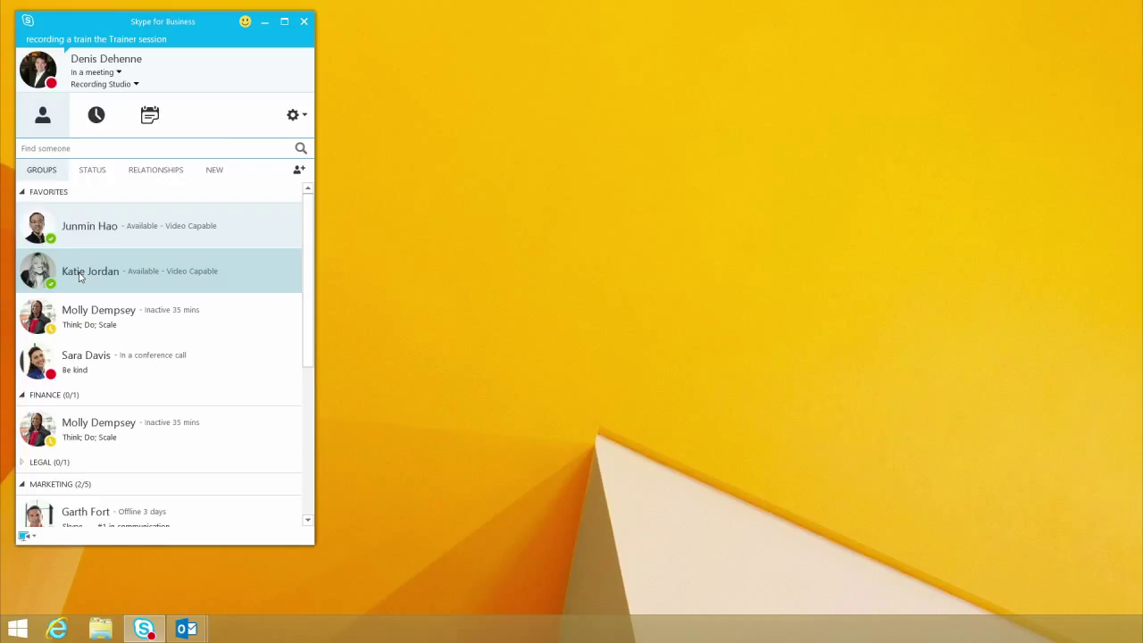
IM Katie Jordan asking whether she has the status report and can send it over.
{"action": "double_click", "coordinate": [90, 272]}
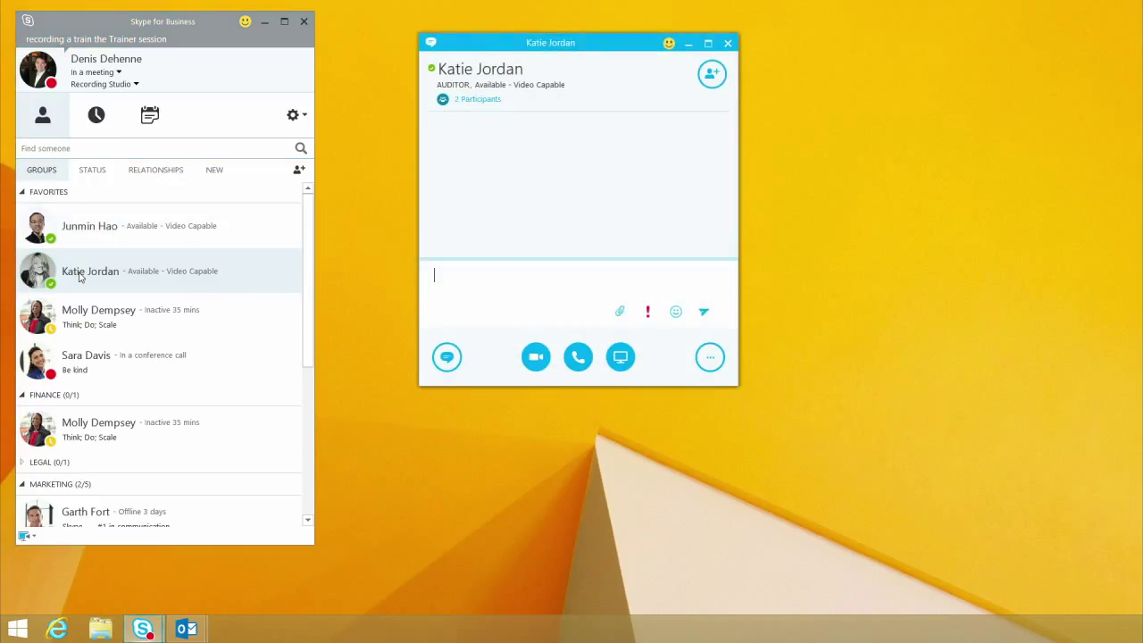
{"action": "mouse_move", "coordinate": [439, 268]}
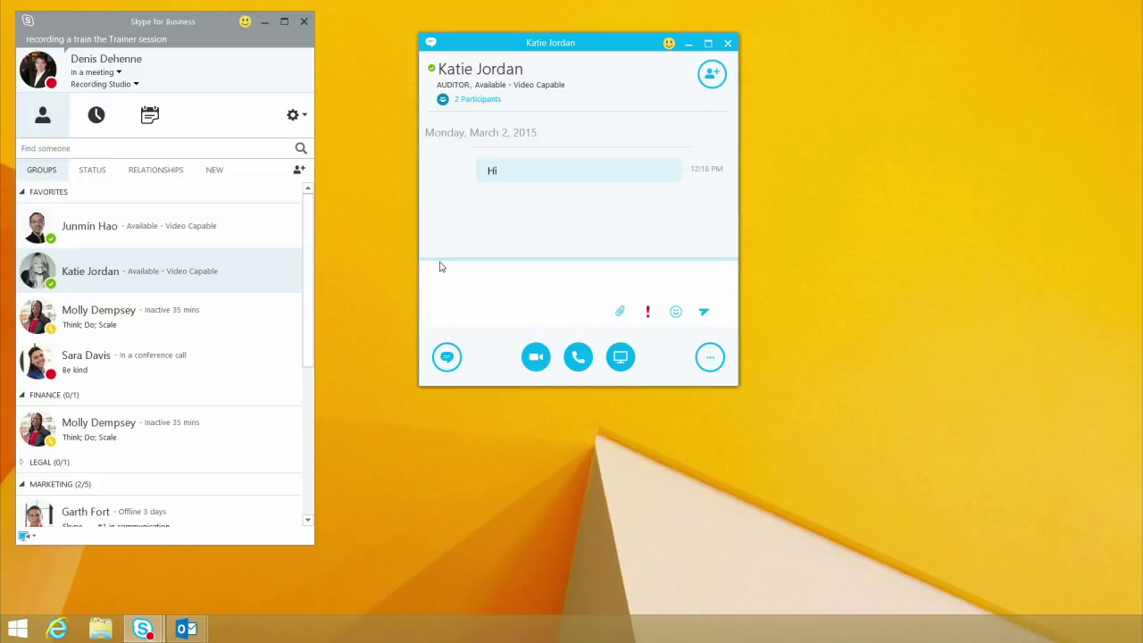
{"action": "type", "text": "Can you IM"}
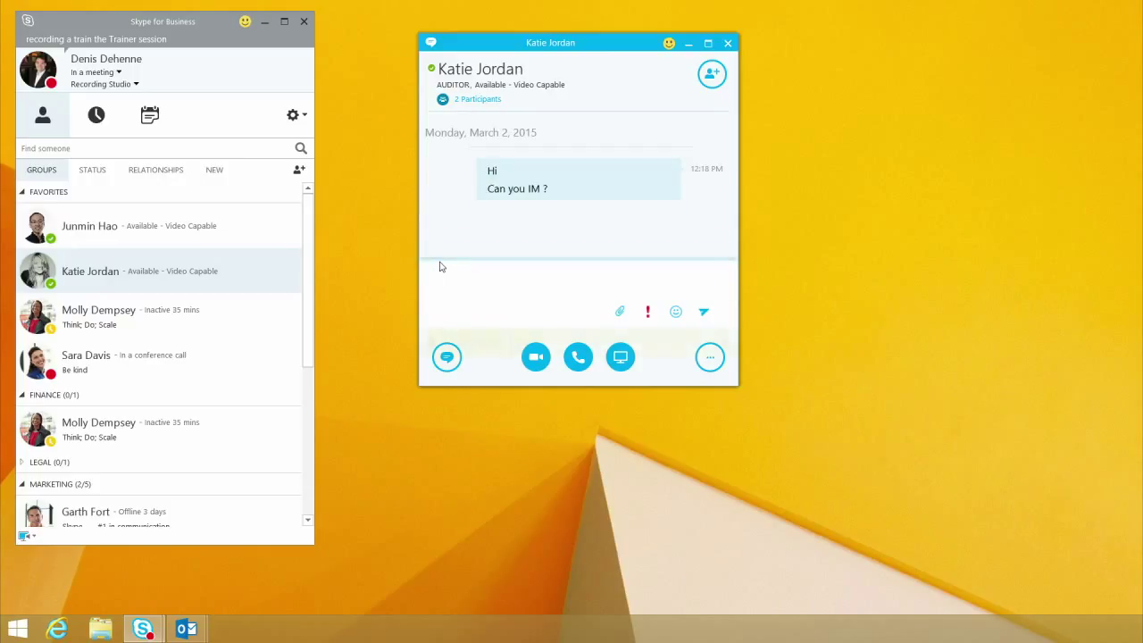
{"action": "type", "text": "D"}
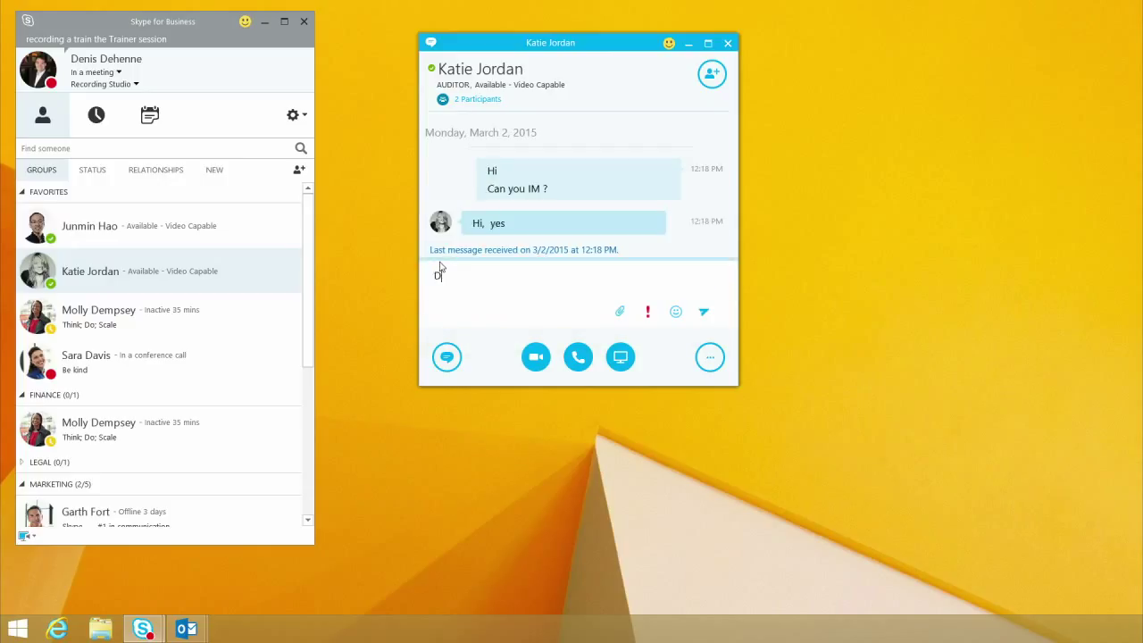
{"action": "type", "text": "o"}
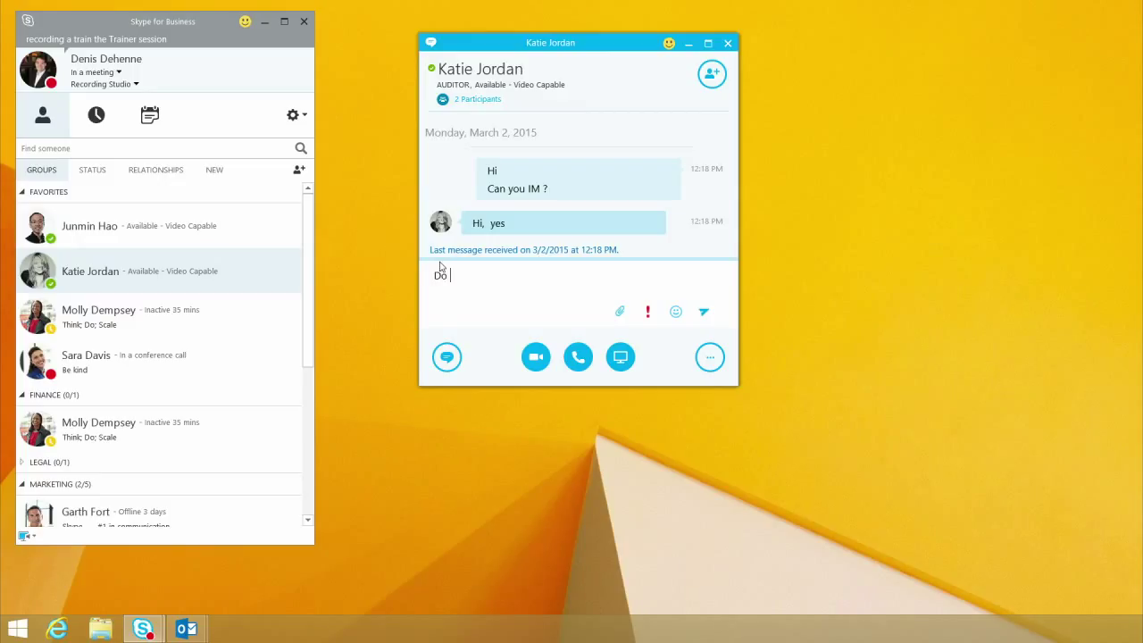
{"action": "type", "text": "you have the s"}
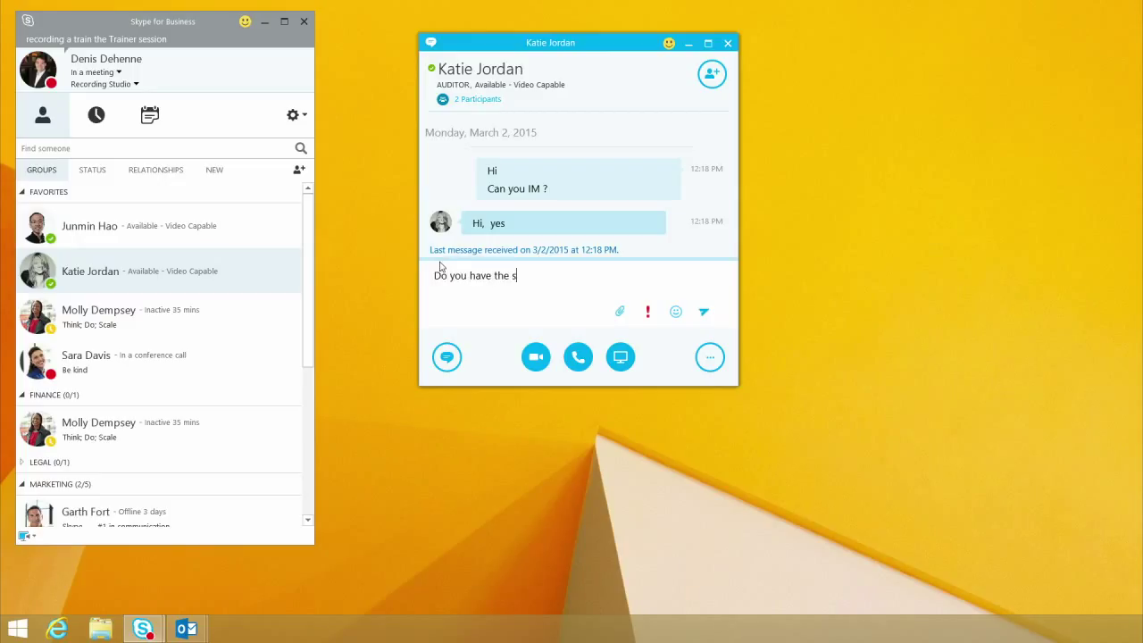
{"action": "type", "text": "tatus report"}
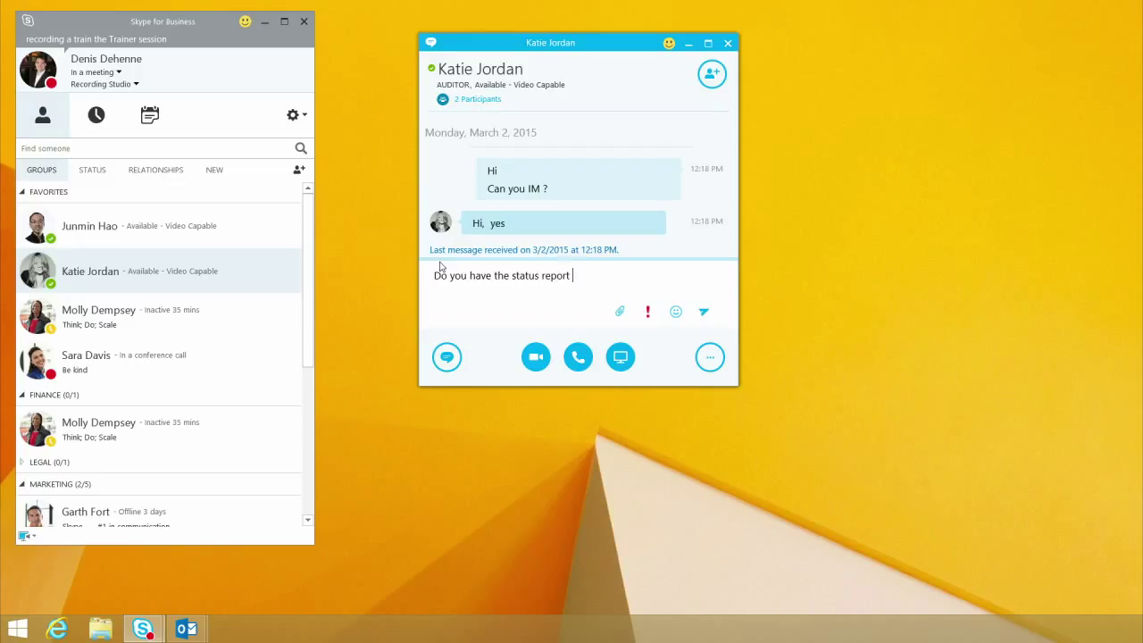
{"action": "type", "text": "we talked"}
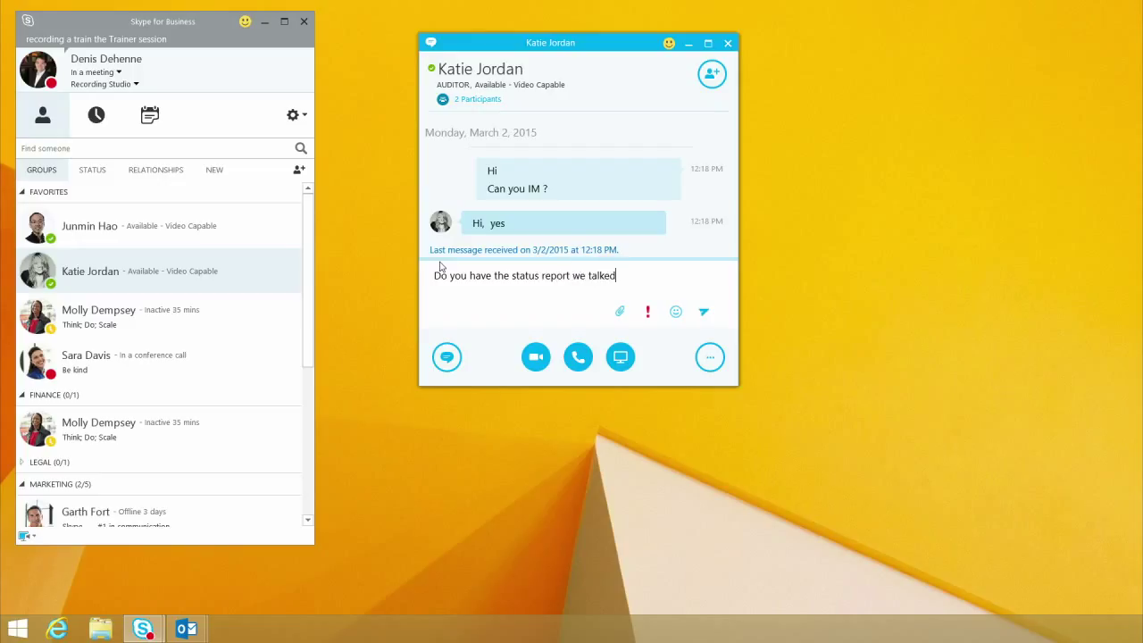
{"action": "type", "text": "about"}
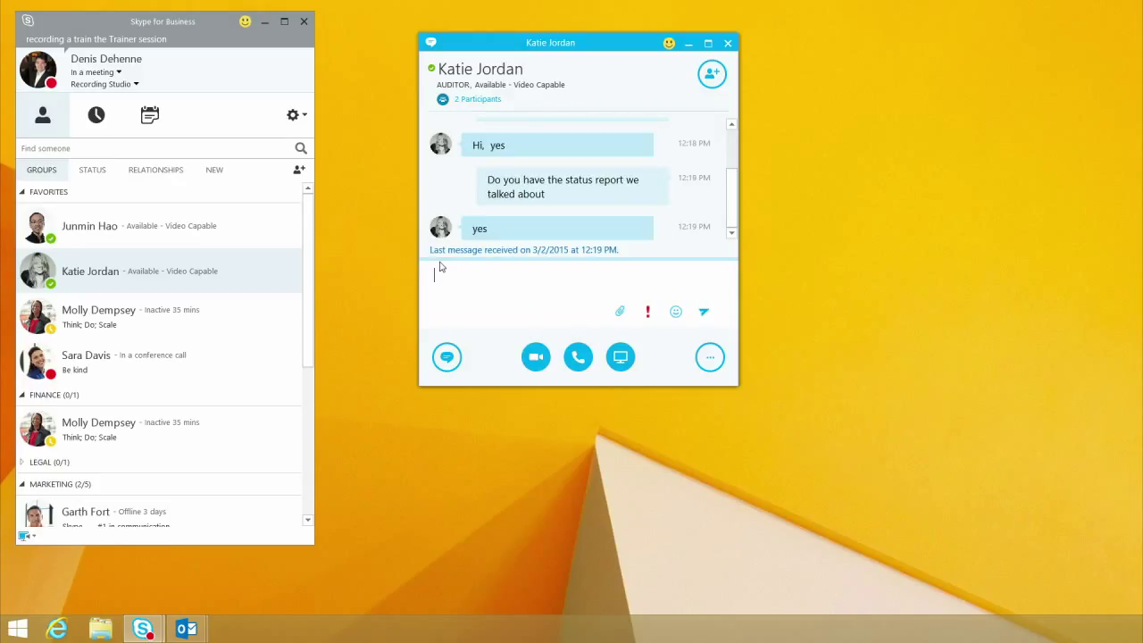
{"action": "type", "text": "can you send it over"}
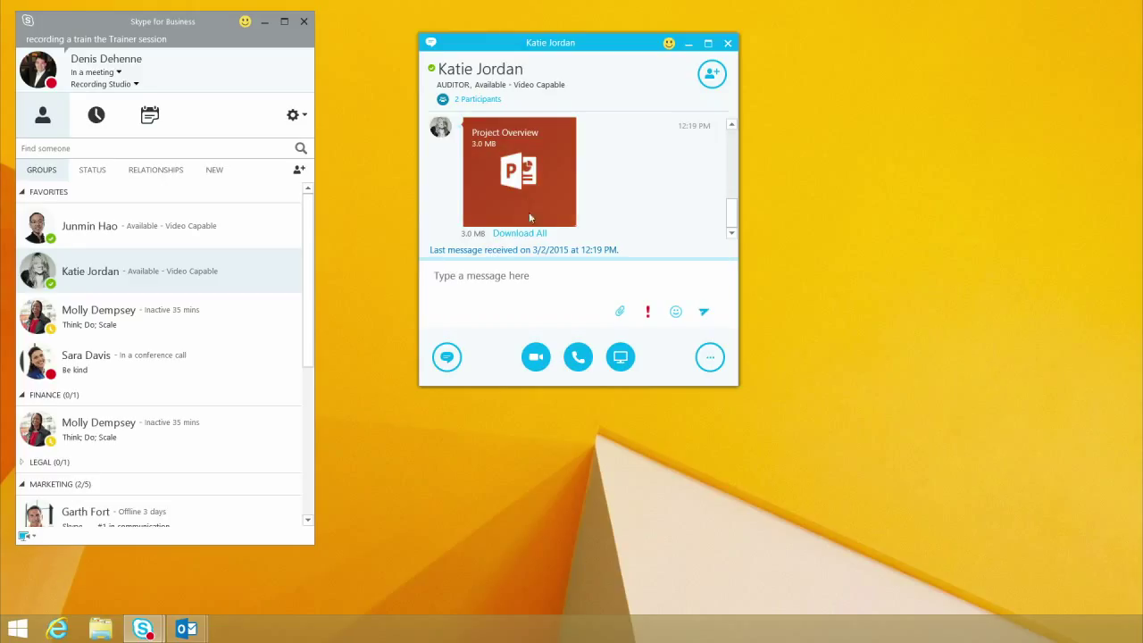
Download the shared Project Overview file and return to the chat reply box.
{"action": "left_click", "coordinate": [518, 232]}
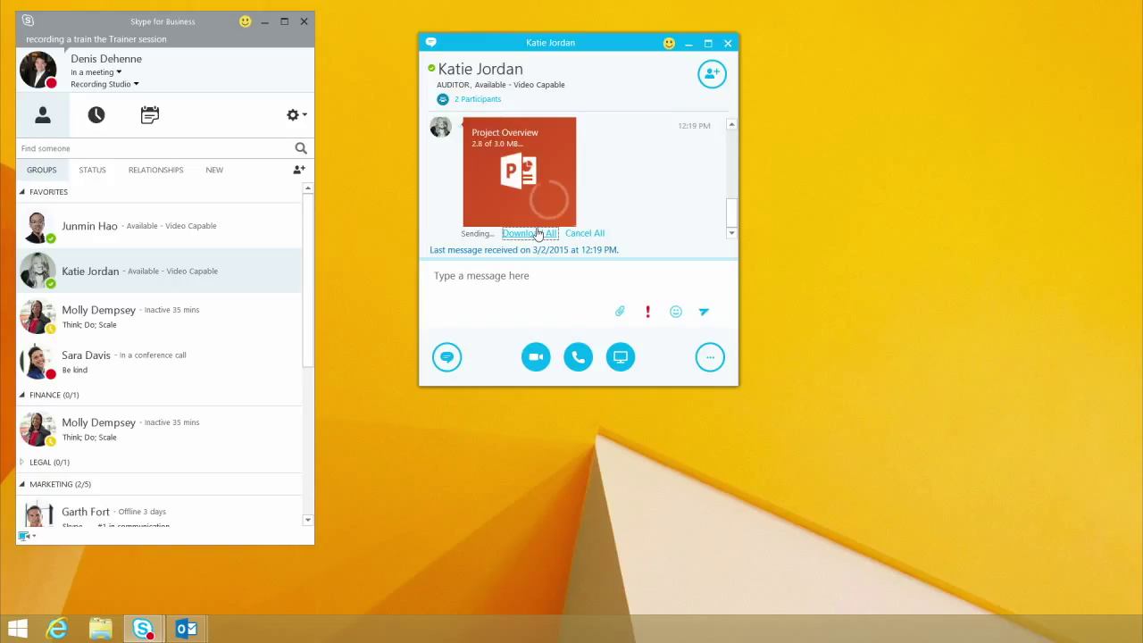
{"action": "left_click", "coordinate": [528, 232]}
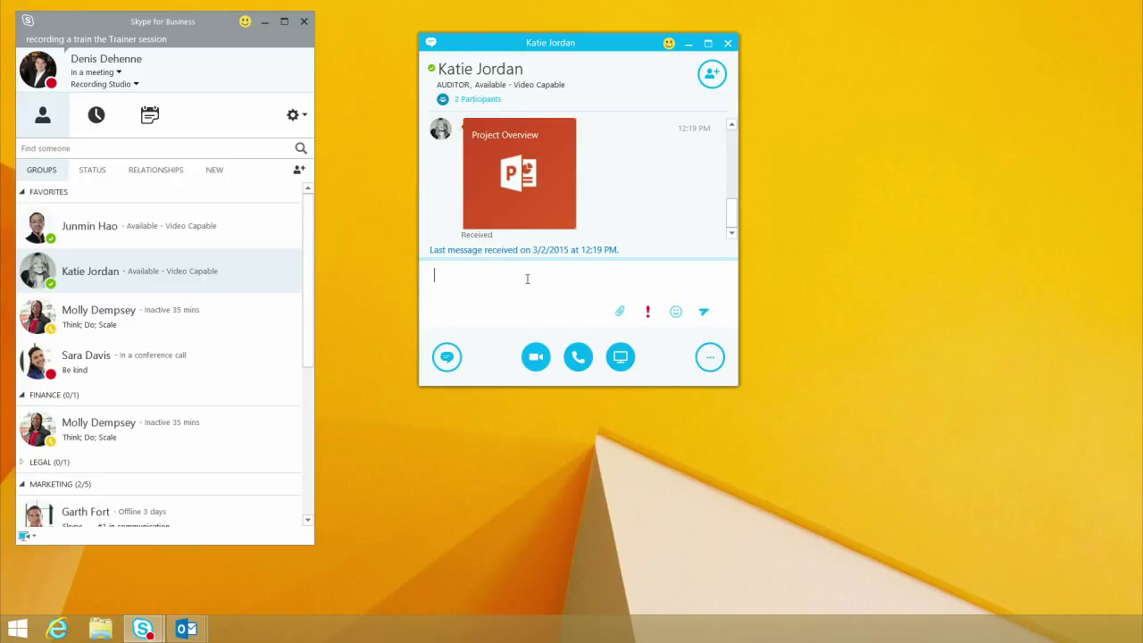
{"action": "mouse_move", "coordinate": [528, 278]}
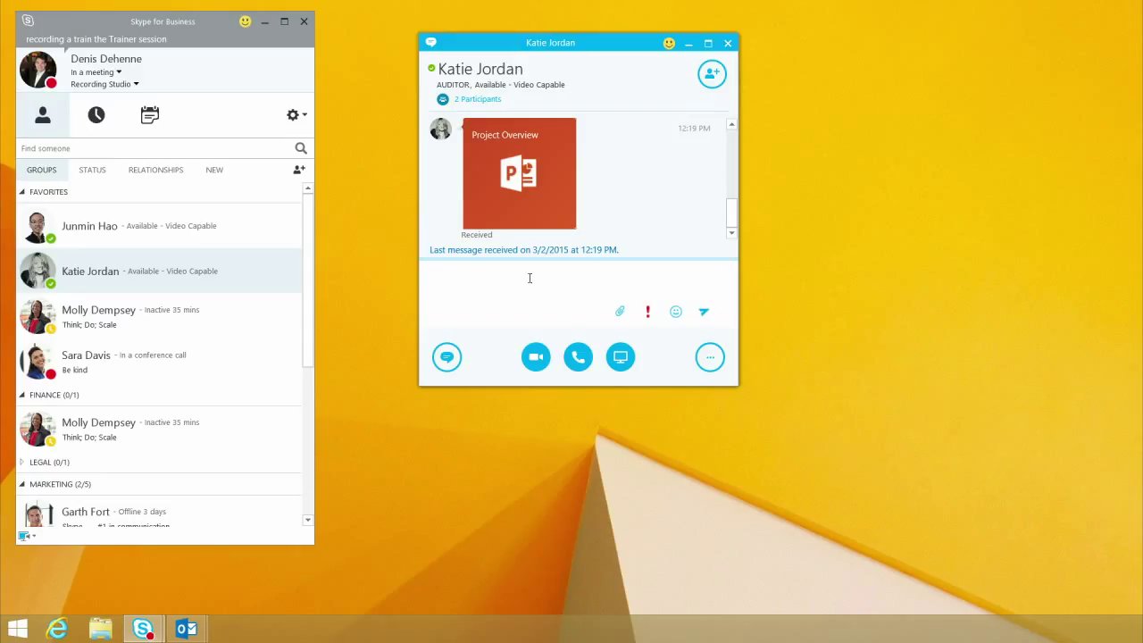
Turn on my own camera in the video call with Katie Jordan, then hang up.
{"action": "left_click", "coordinate": [536, 275]}
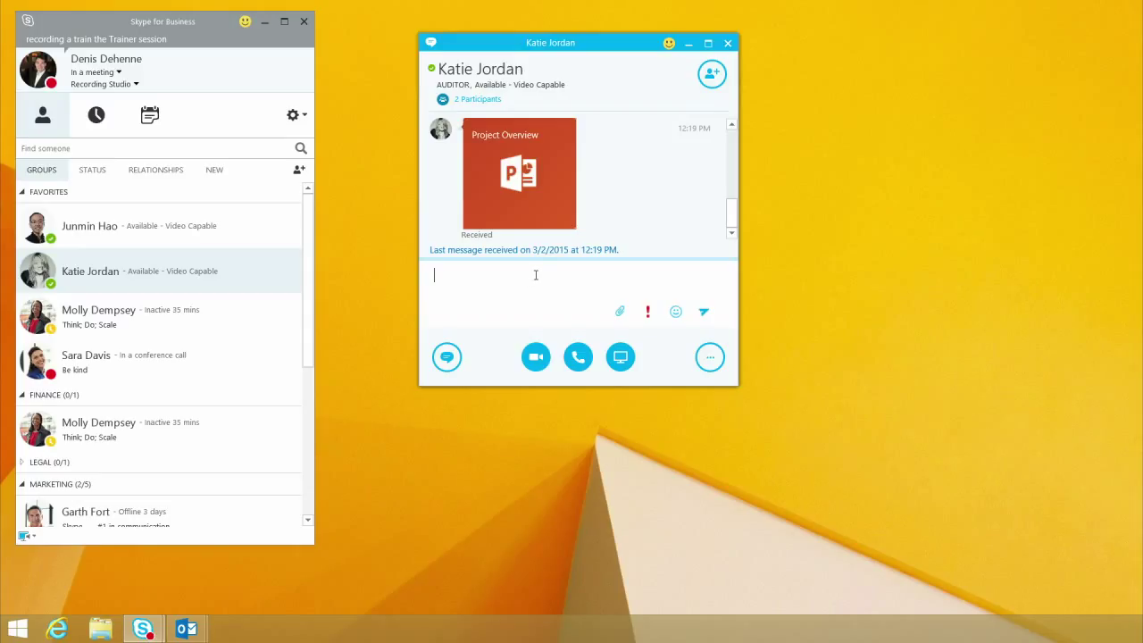
{"action": "mouse_move", "coordinate": [578, 357]}
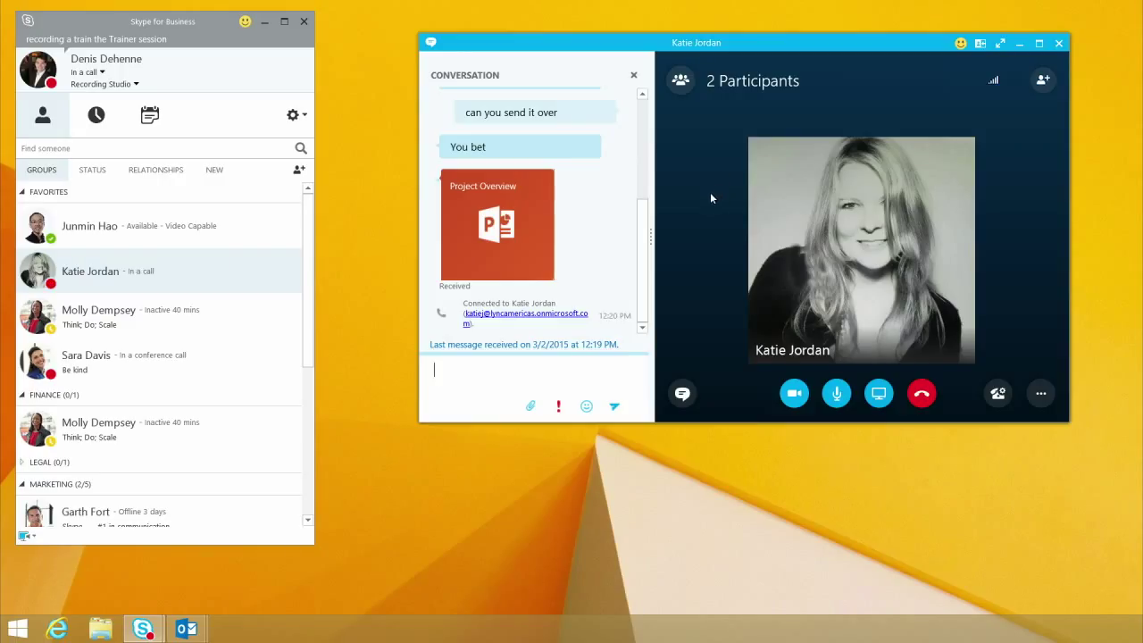
{"action": "left_click", "coordinate": [793, 393]}
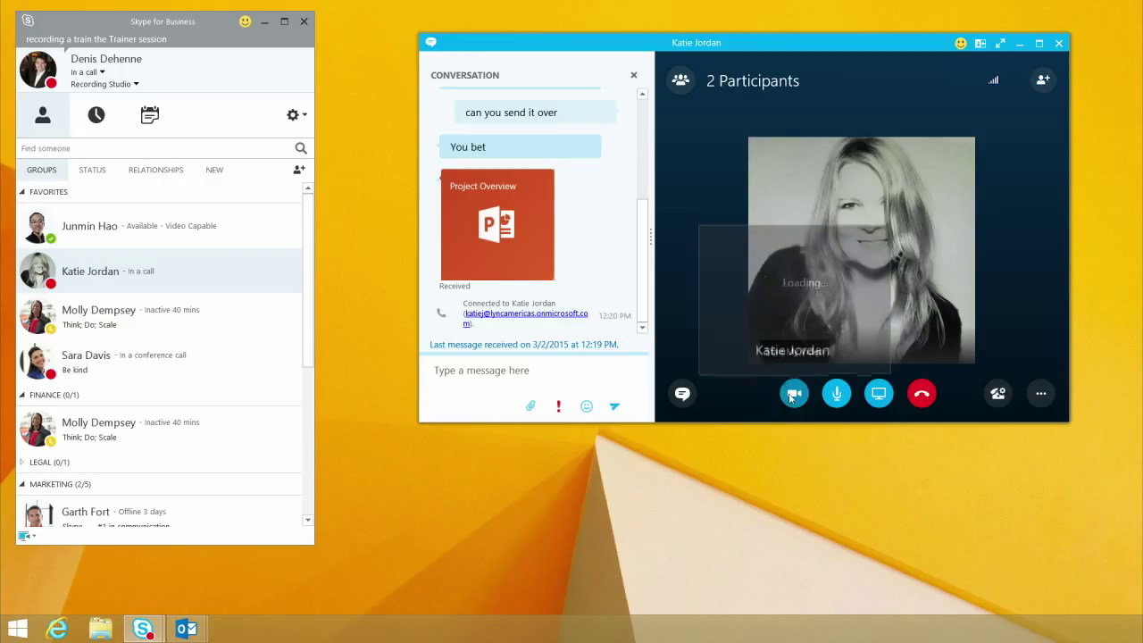
{"action": "left_click", "coordinate": [793, 393]}
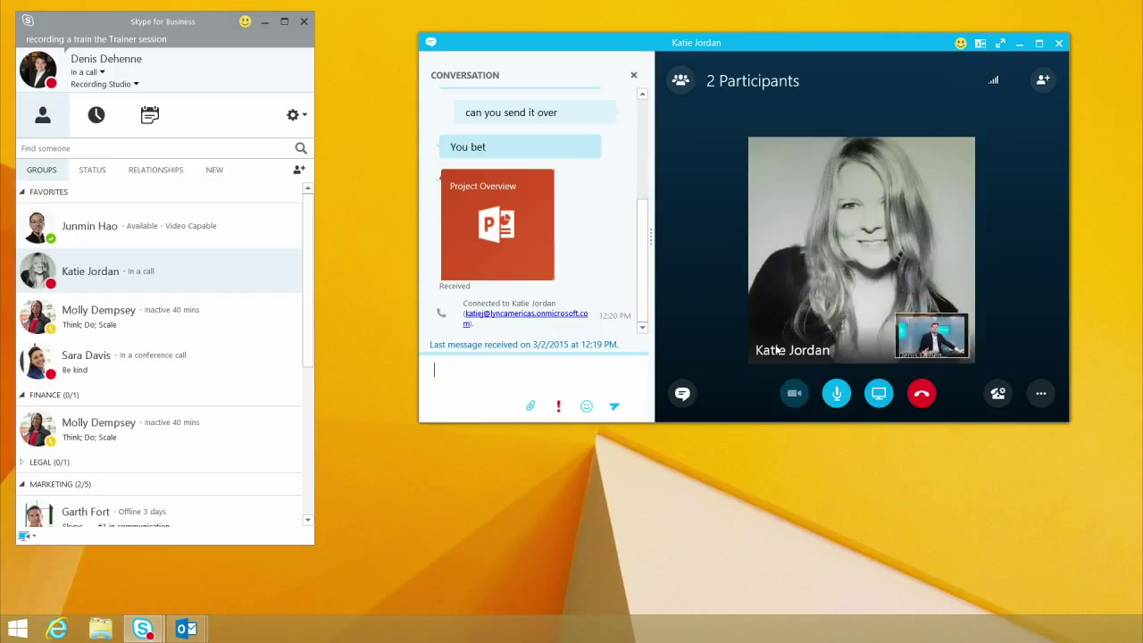
{"action": "left_click", "coordinate": [793, 393]}
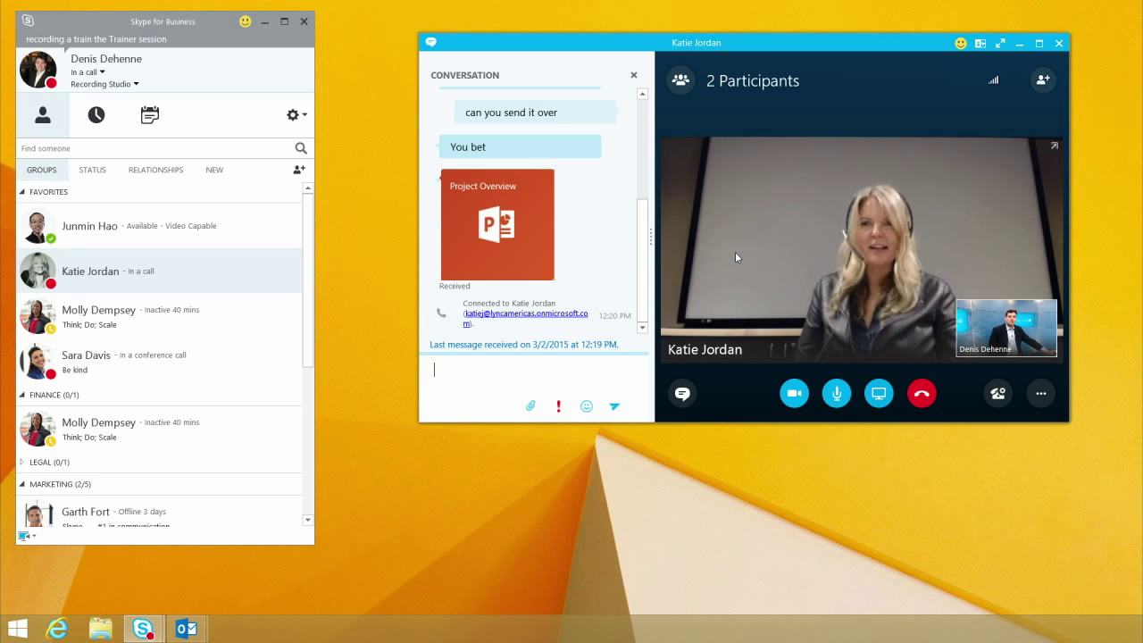
{"action": "mouse_move", "coordinate": [750, 257]}
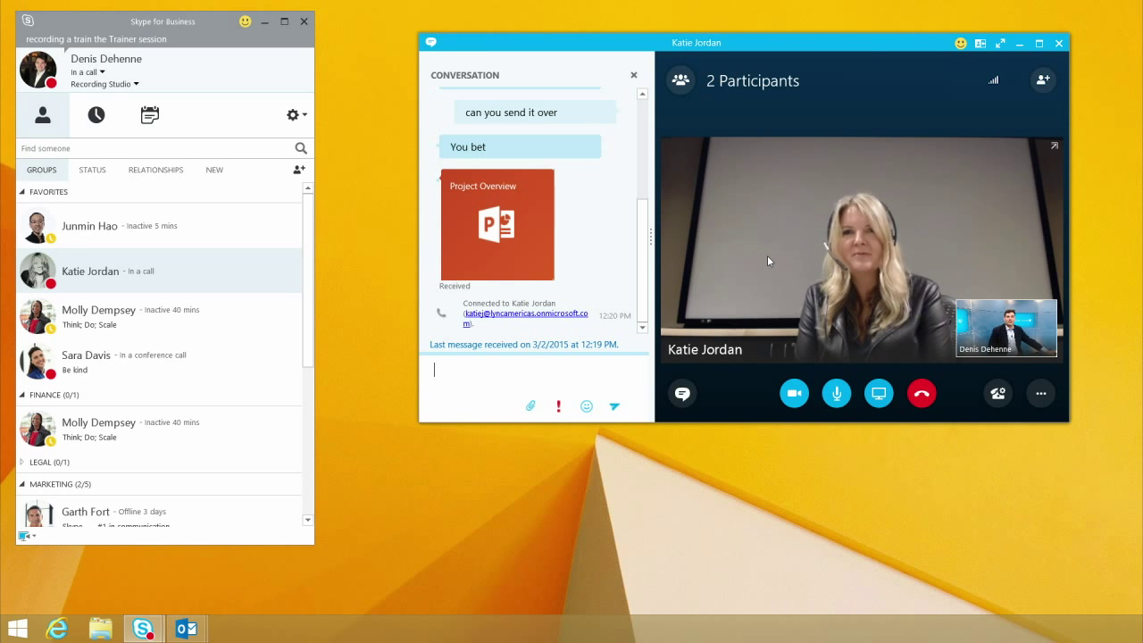
{"action": "mouse_move", "coordinate": [904, 373]}
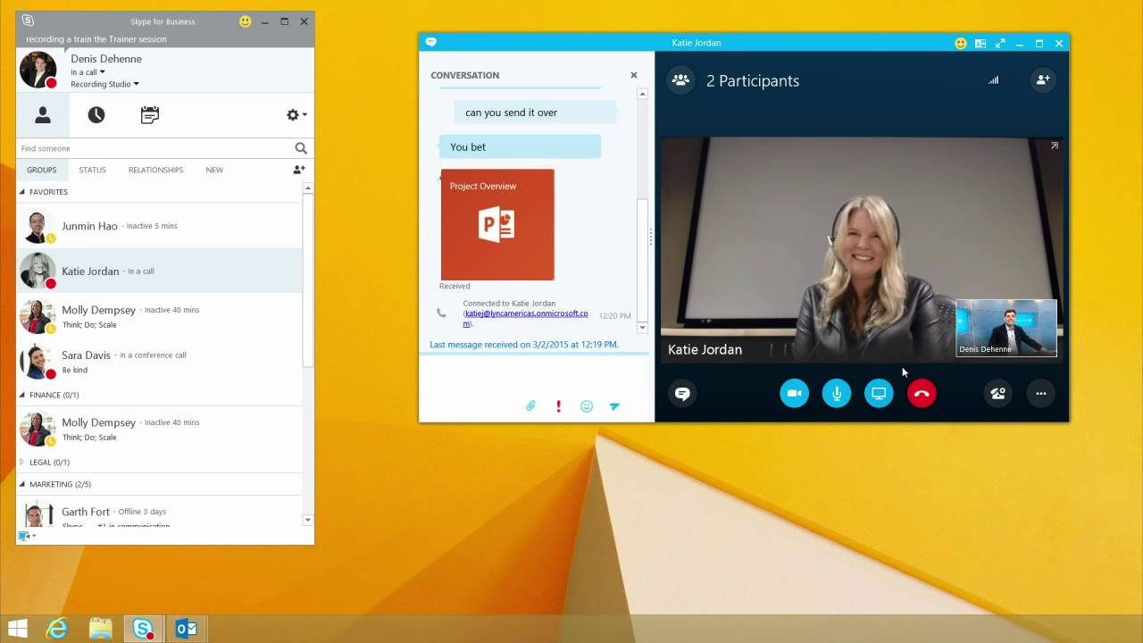
{"action": "mouse_move", "coordinate": [921, 393]}
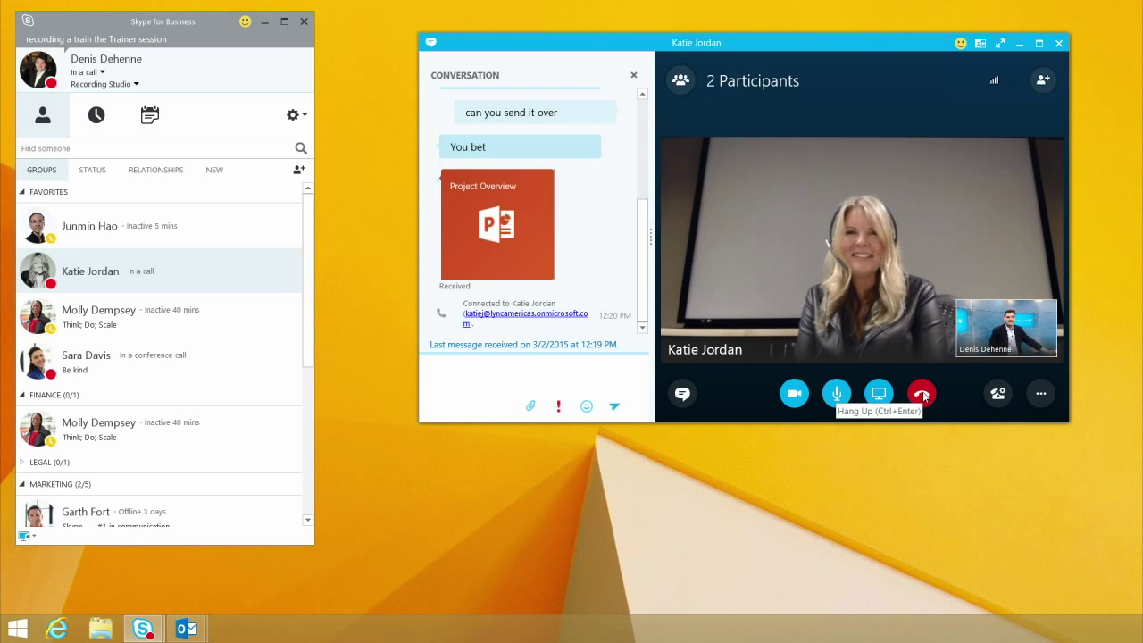
{"action": "left_click", "coordinate": [921, 393]}
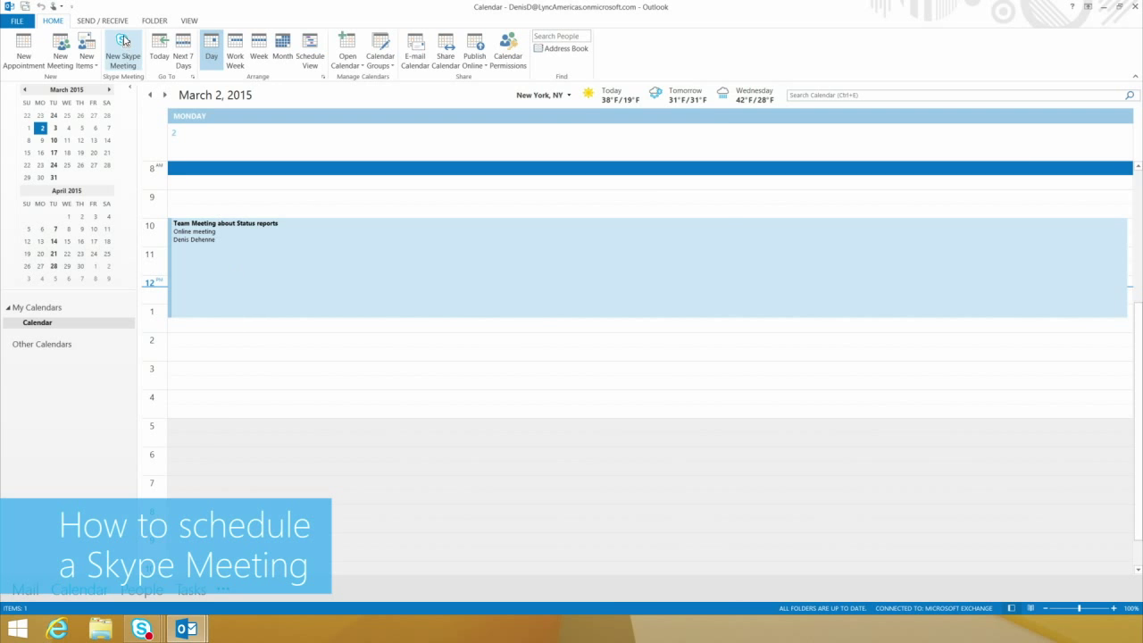
Start a new Skype Meeting invitation from the Outlook calendar.
{"action": "left_click", "coordinate": [123, 50]}
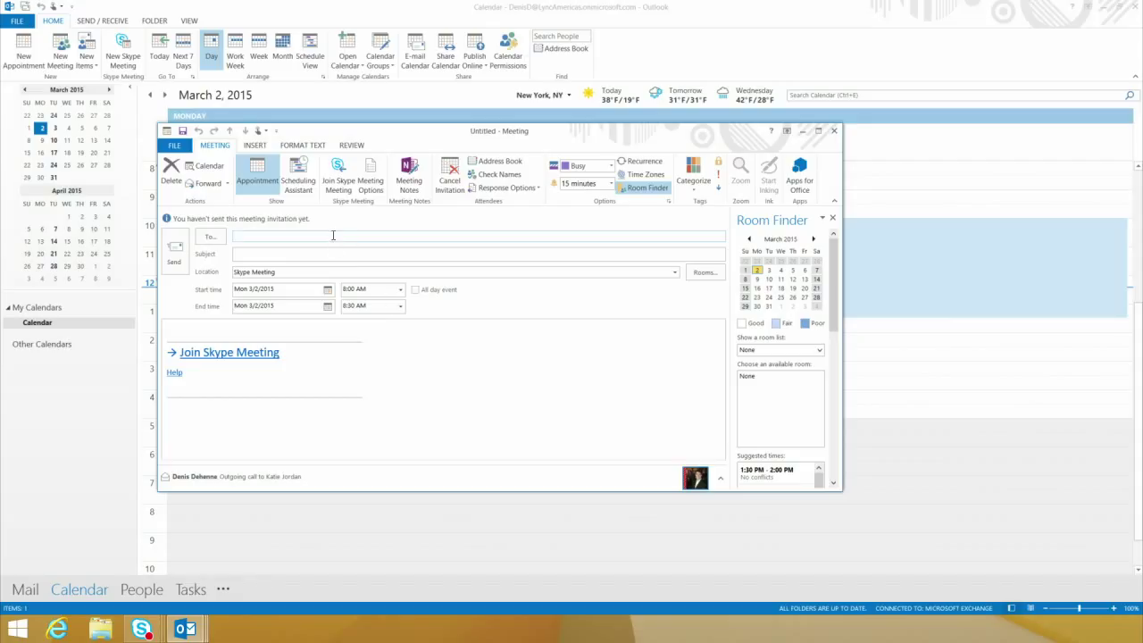
Invite Junmin Hao and Katie Jordan to 'Status Report review' starting at 1:00 PM.
{"action": "type", "text": "jun"}
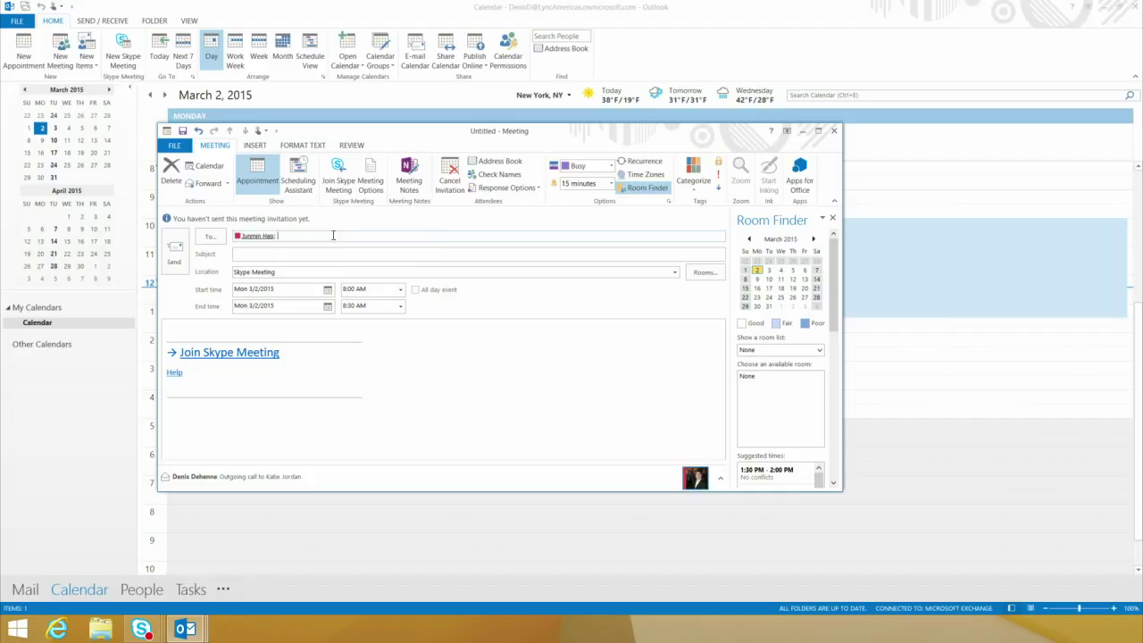
{"action": "type", "text": "Katie Jordan;"}
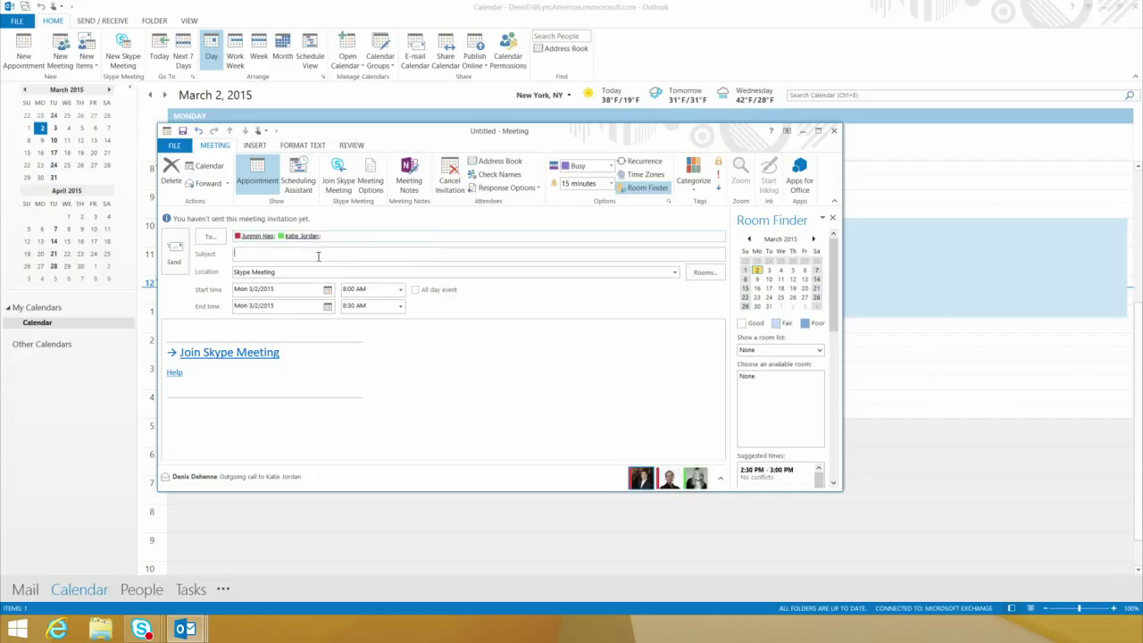
{"action": "type", "text": "Status Report"}
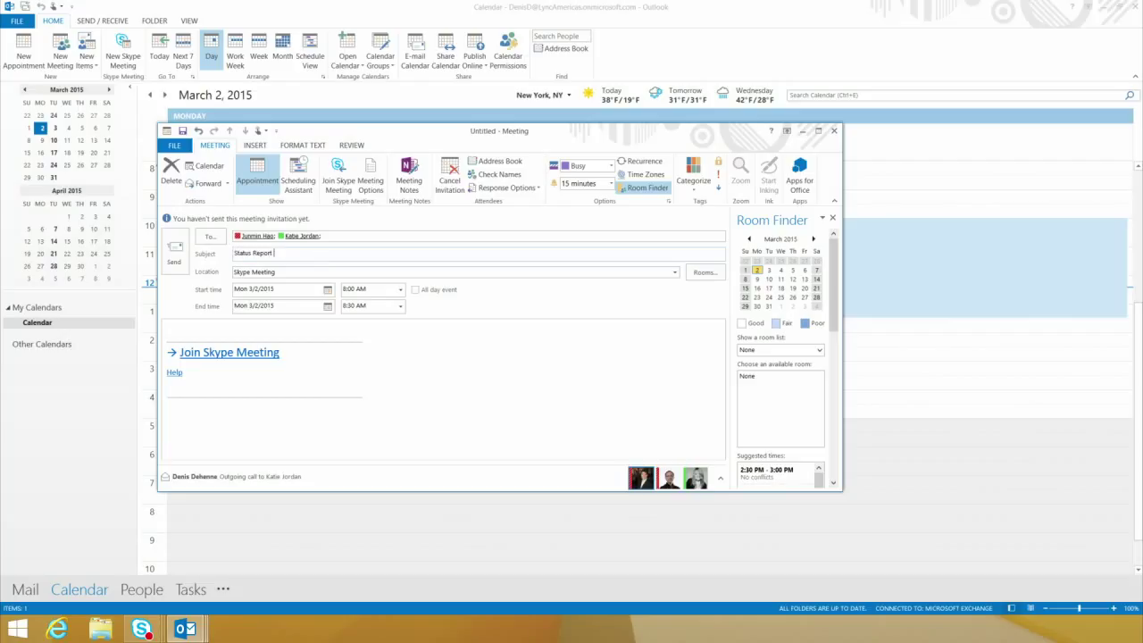
{"action": "type", "text": "review"}
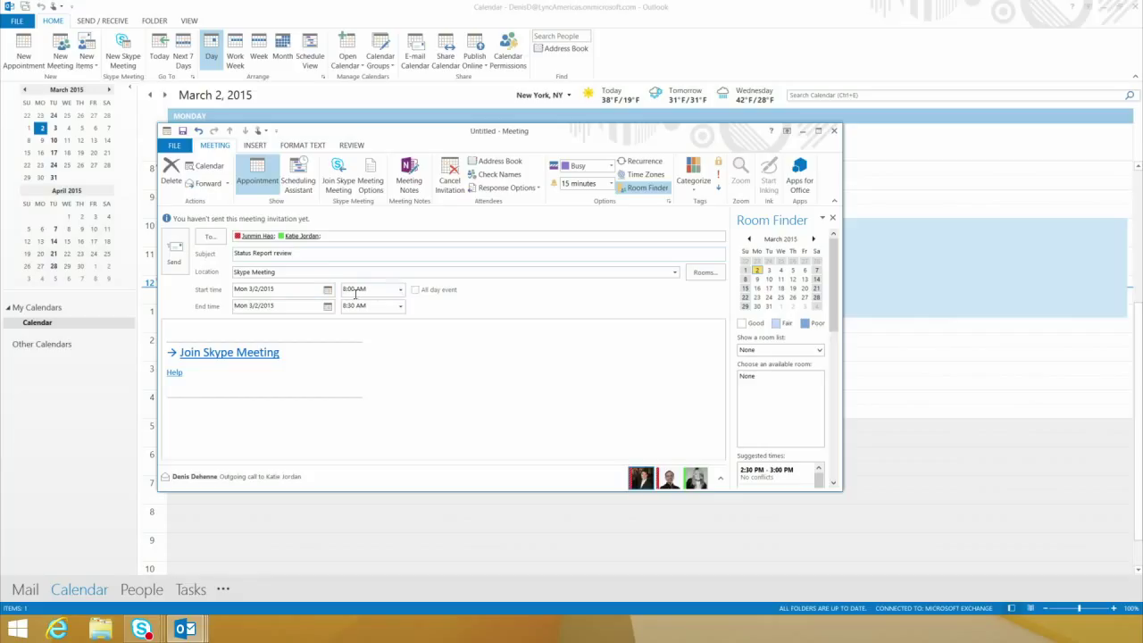
{"action": "left_click", "coordinate": [400, 289]}
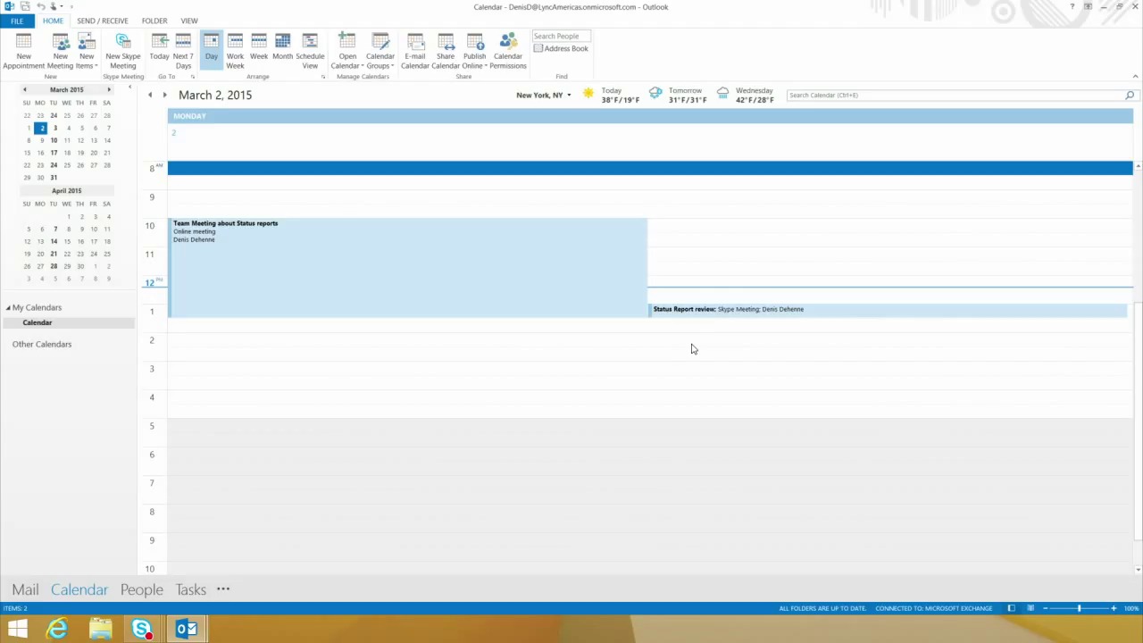
{"action": "mouse_move", "coordinate": [728, 309]}
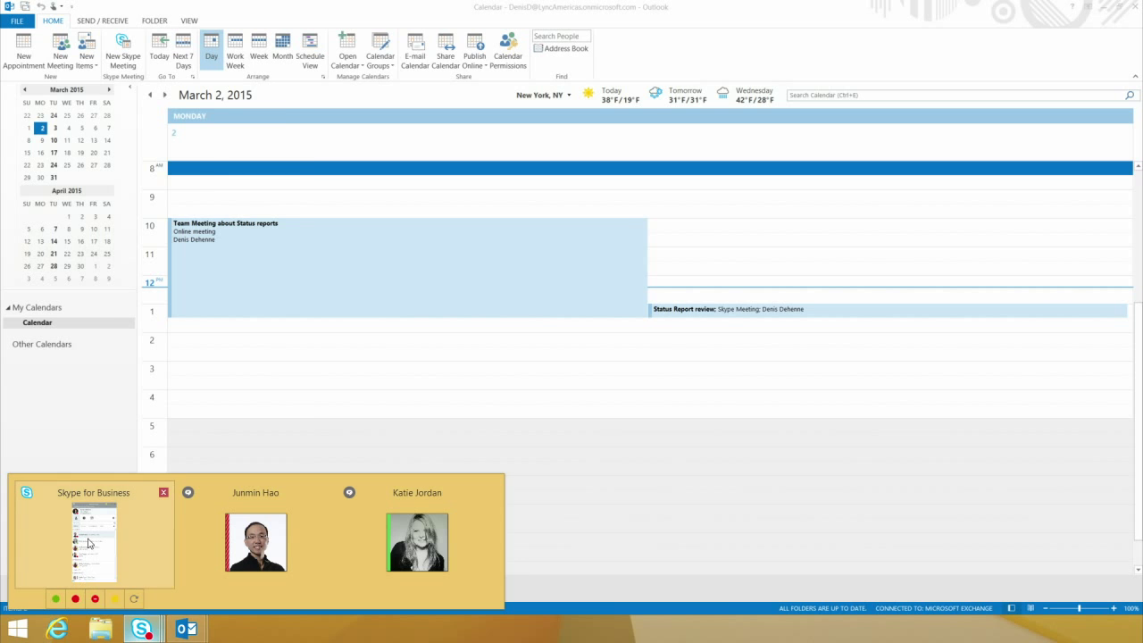
Show today's meetings in Skype for Business and select the Status Report review.
{"action": "left_click", "coordinate": [93, 539]}
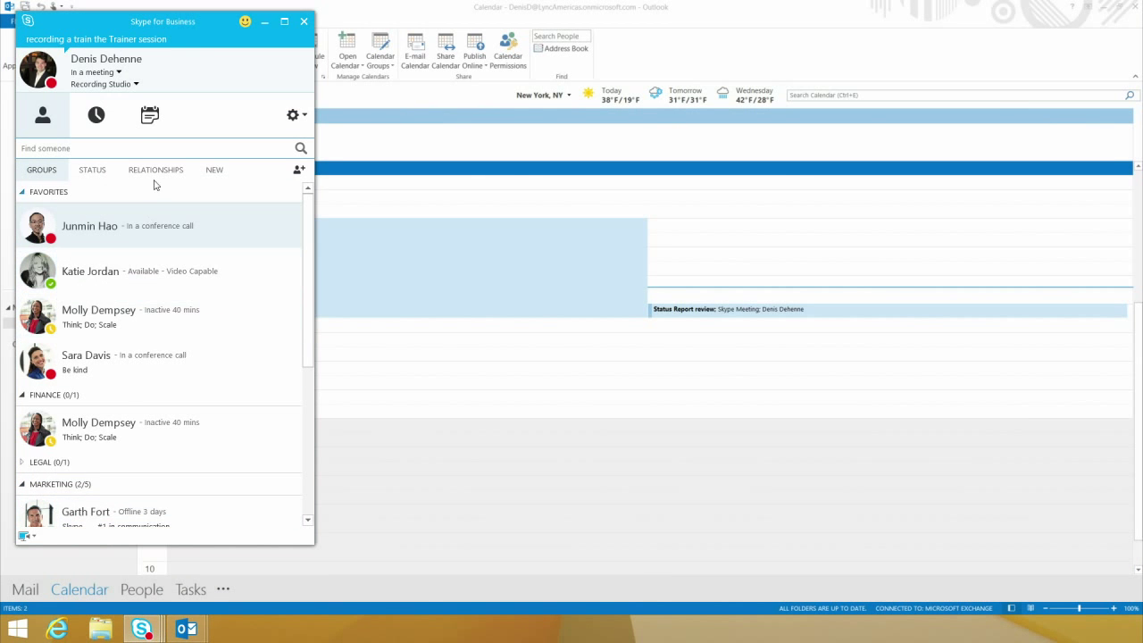
{"action": "left_click", "coordinate": [150, 114]}
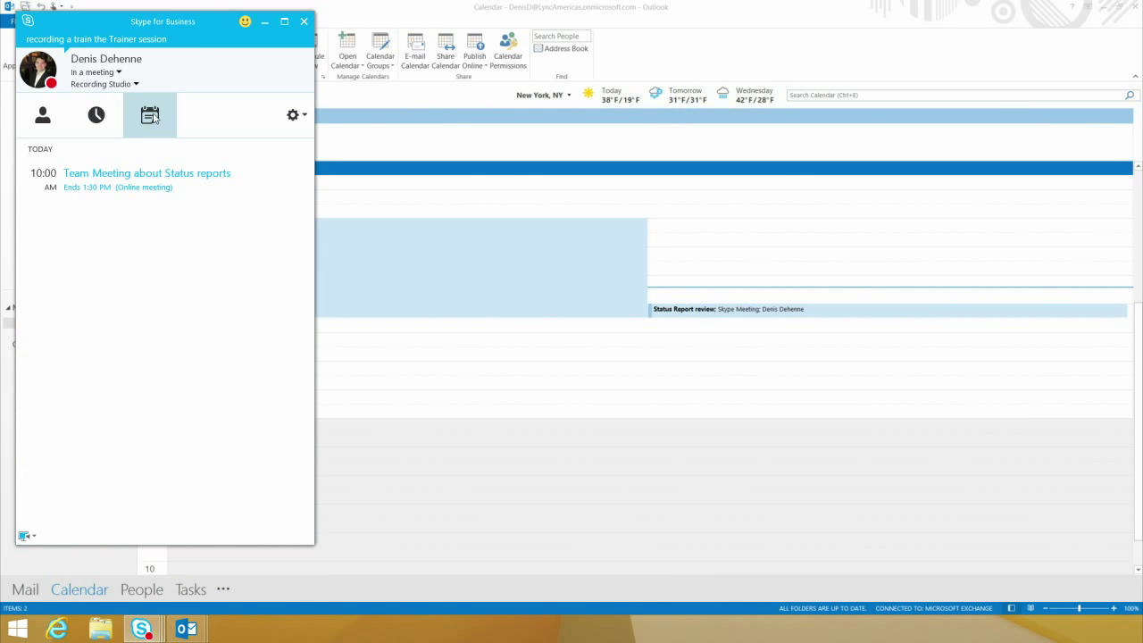
{"action": "left_click", "coordinate": [150, 114]}
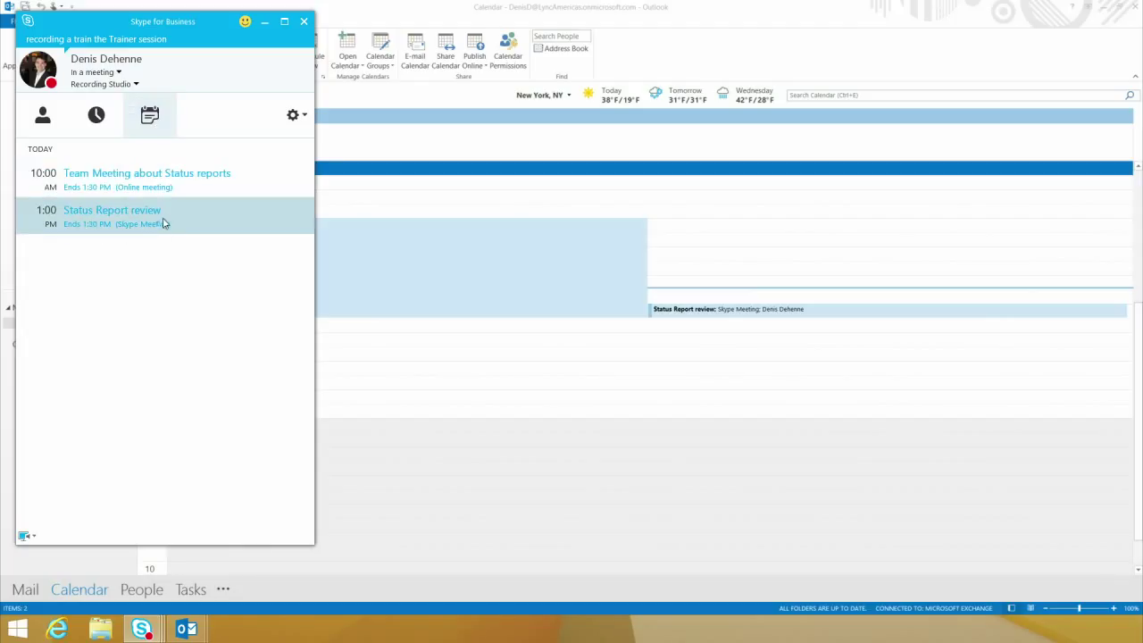
{"action": "mouse_move", "coordinate": [175, 221]}
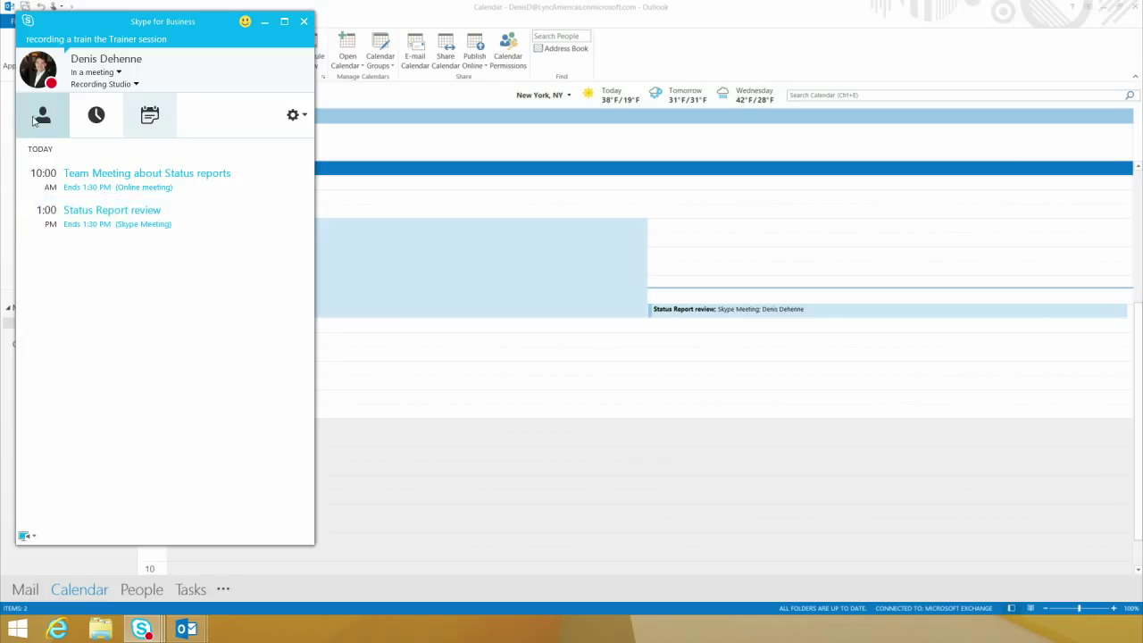
{"action": "mouse_move", "coordinate": [41, 116]}
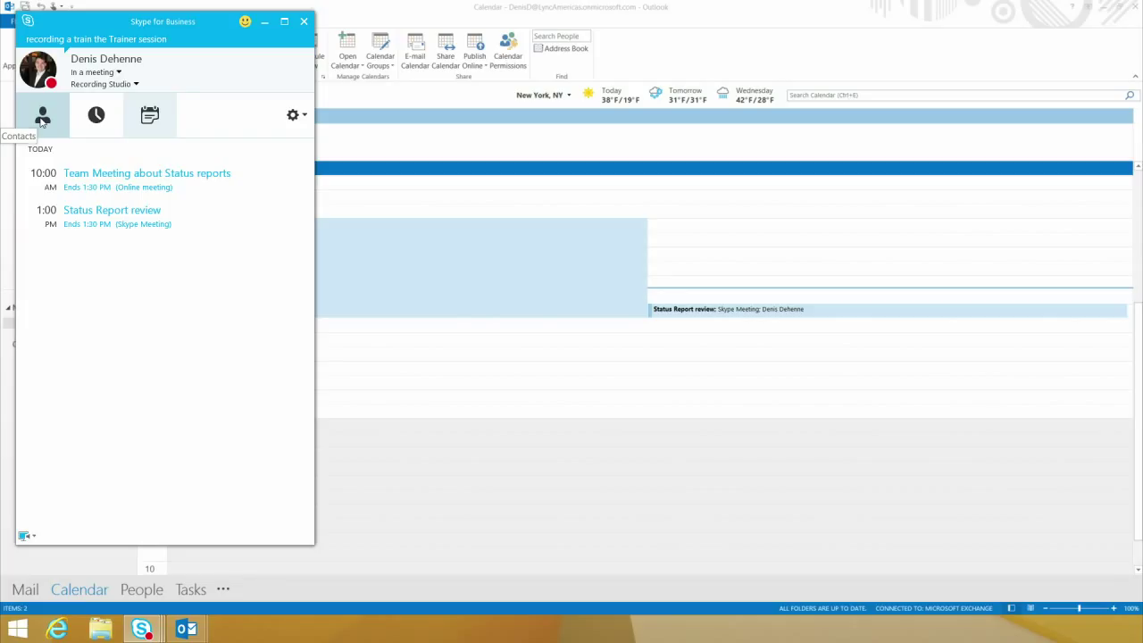
Message the first contact that a 1 pm meeting invite was sent and ask them to join.
{"action": "left_click", "coordinate": [43, 114]}
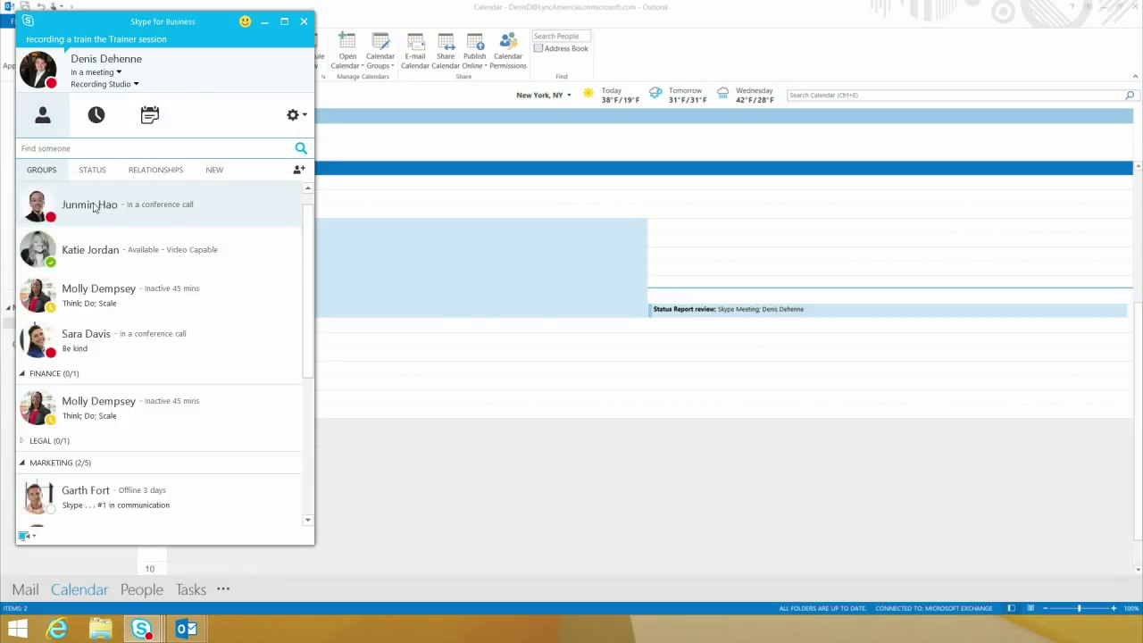
{"action": "double_click", "coordinate": [89, 203]}
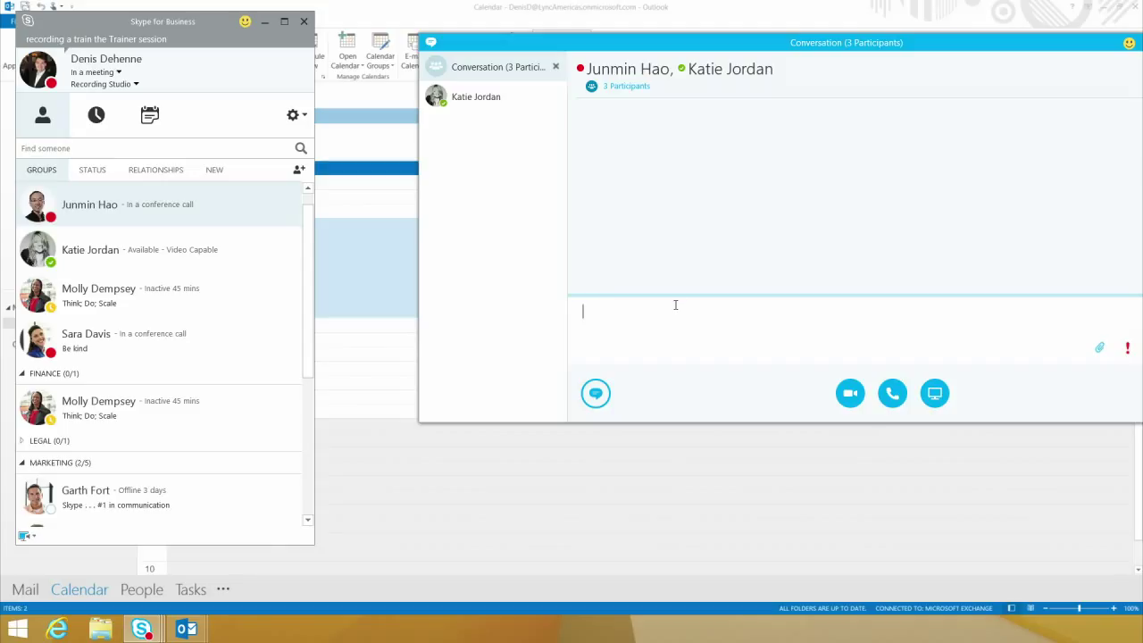
{"action": "type", "text": "I just sent a meeting over for 1 pm"}
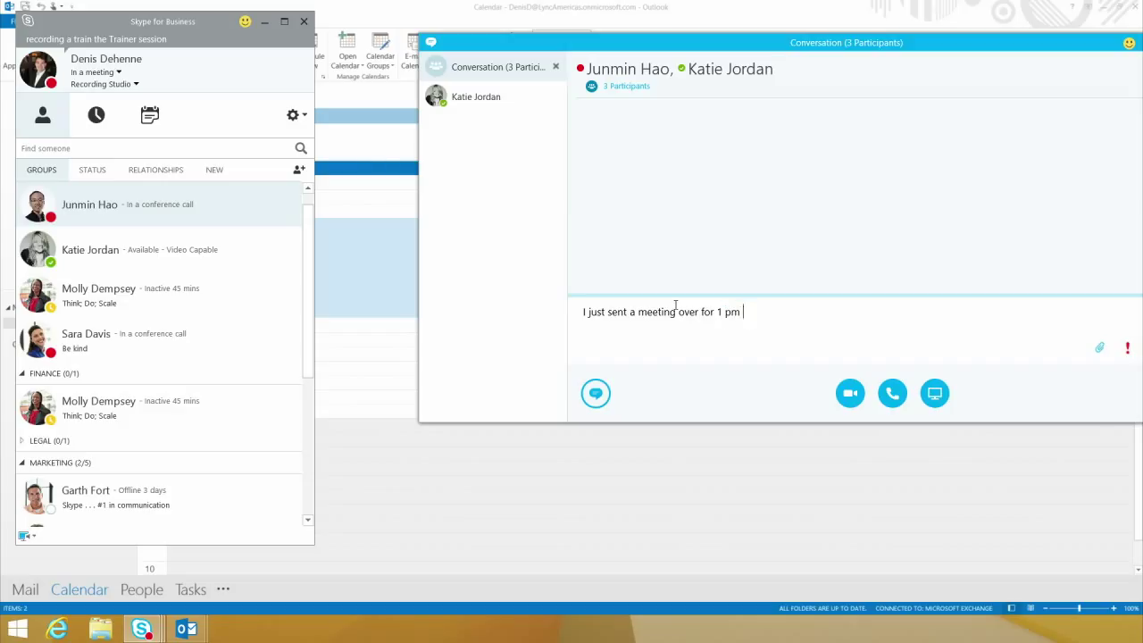
{"action": "type", "text": "can you join it"}
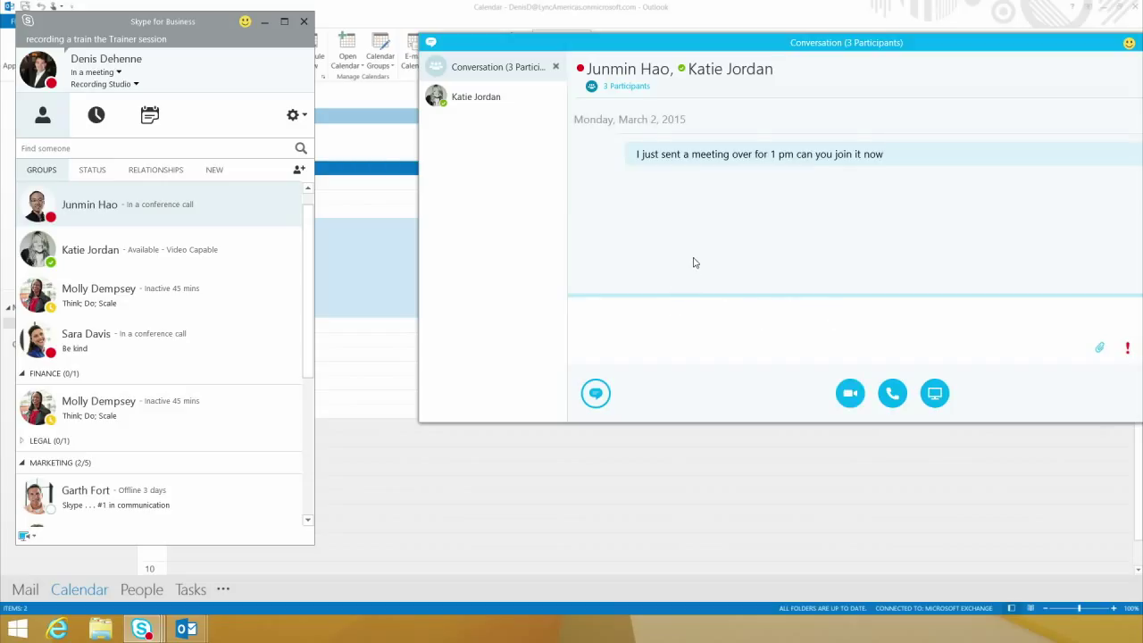
{"action": "mouse_move", "coordinate": [672, 214]}
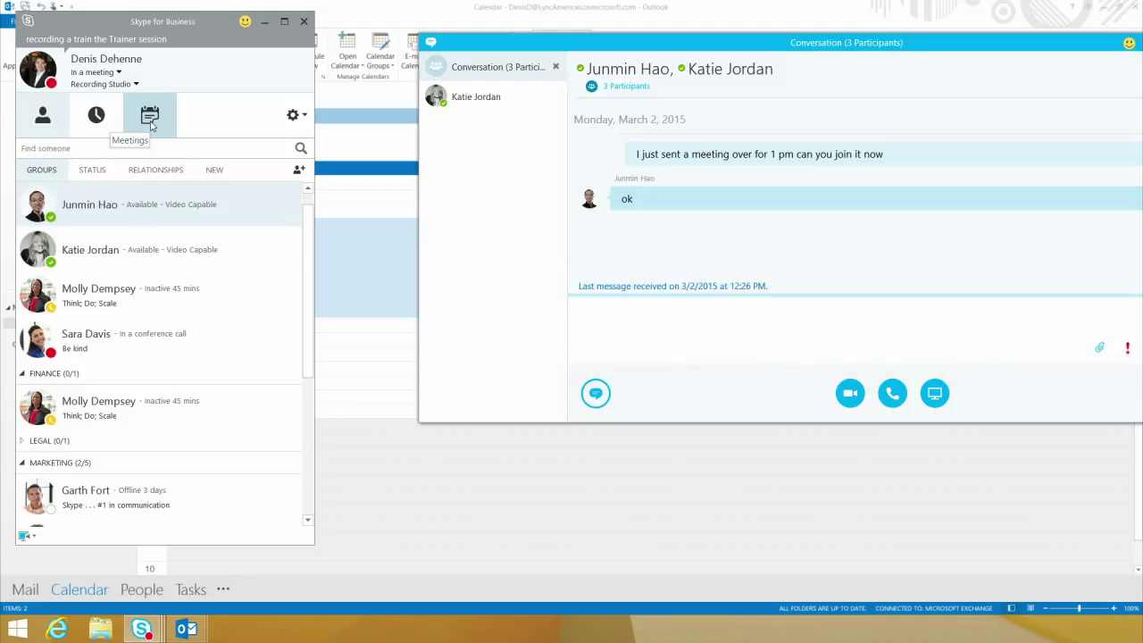
Join the Status Report review meeting and show its participant list.
{"action": "left_click", "coordinate": [150, 114]}
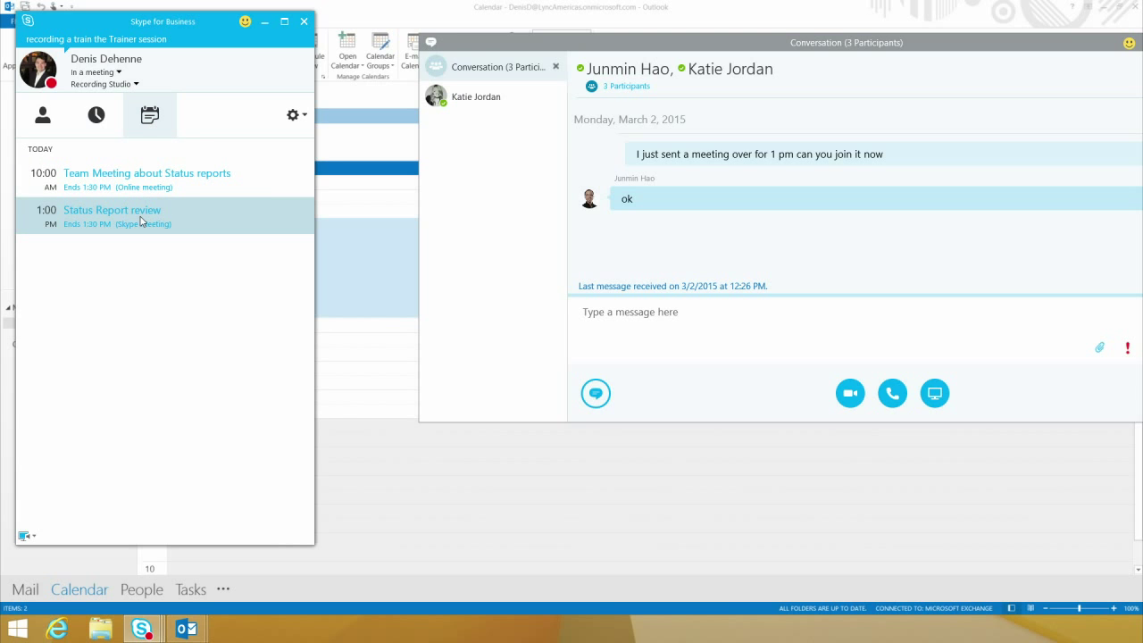
{"action": "left_click", "coordinate": [889, 392]}
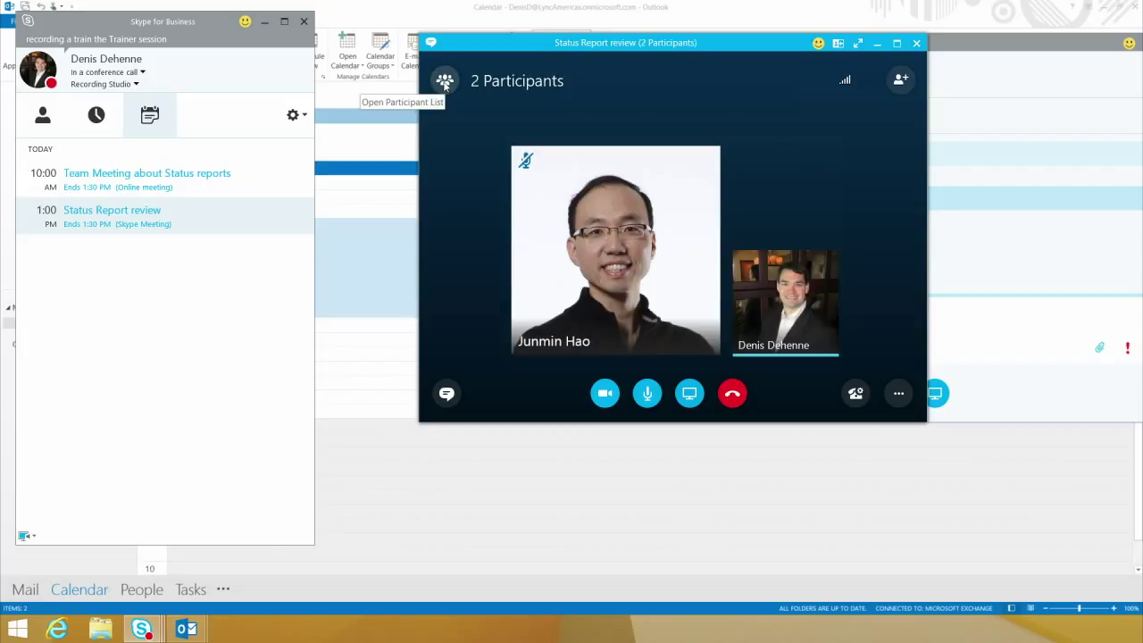
{"action": "left_click", "coordinate": [445, 80]}
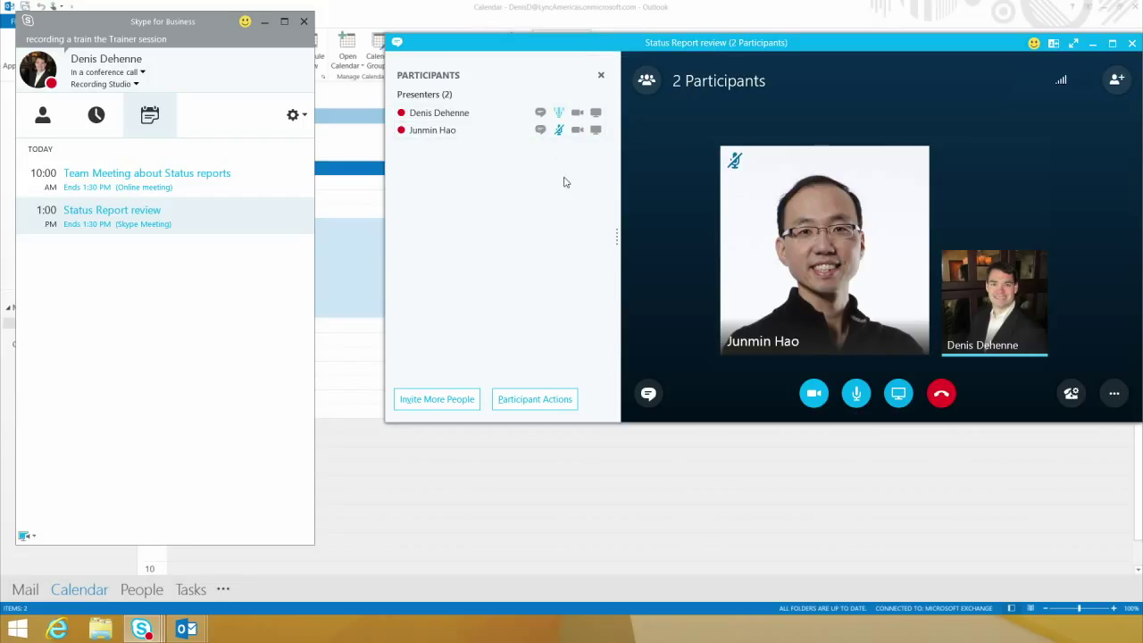
{"action": "mouse_move", "coordinate": [564, 177]}
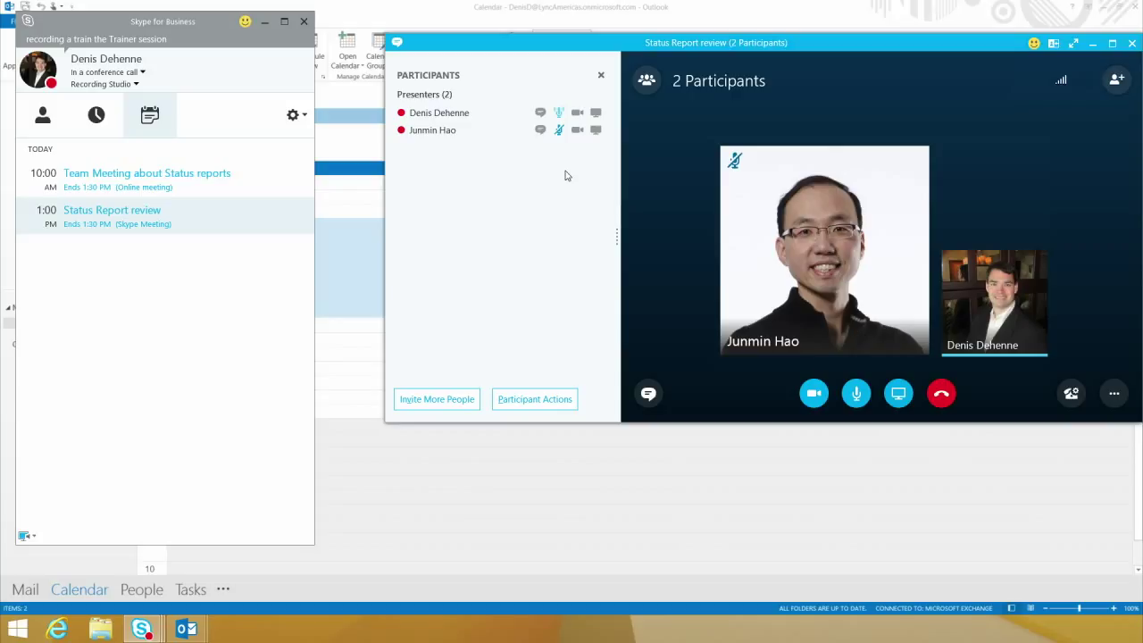
{"action": "mouse_move", "coordinate": [572, 168]}
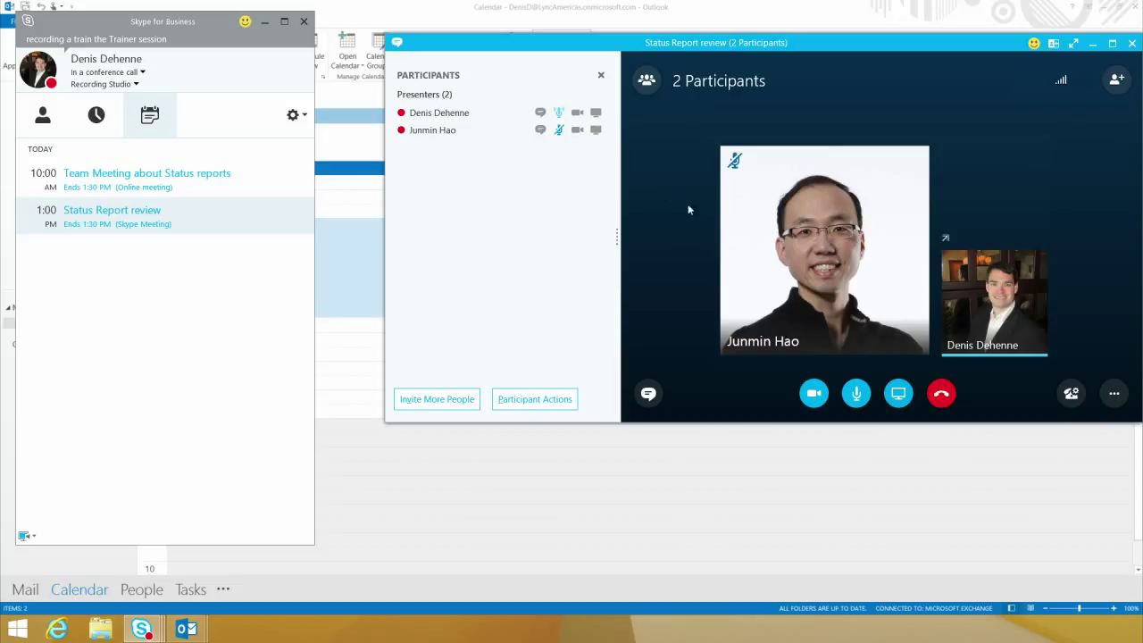
{"action": "mouse_move", "coordinate": [678, 189]}
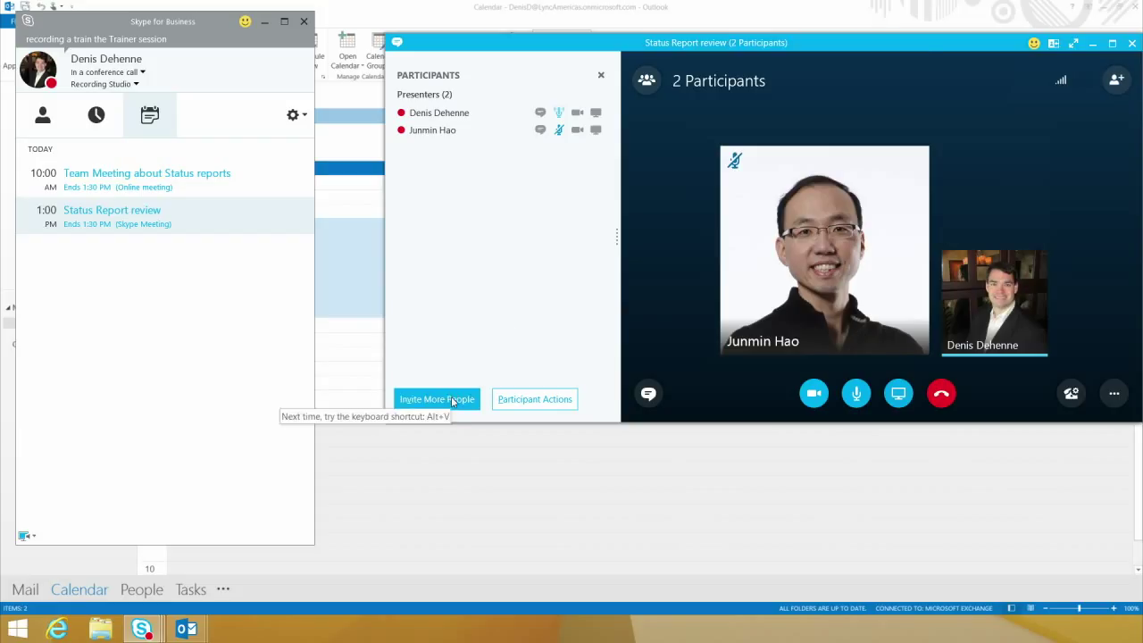
Invite Katie Jordan into the Status Report review meeting.
{"action": "left_click", "coordinate": [436, 400]}
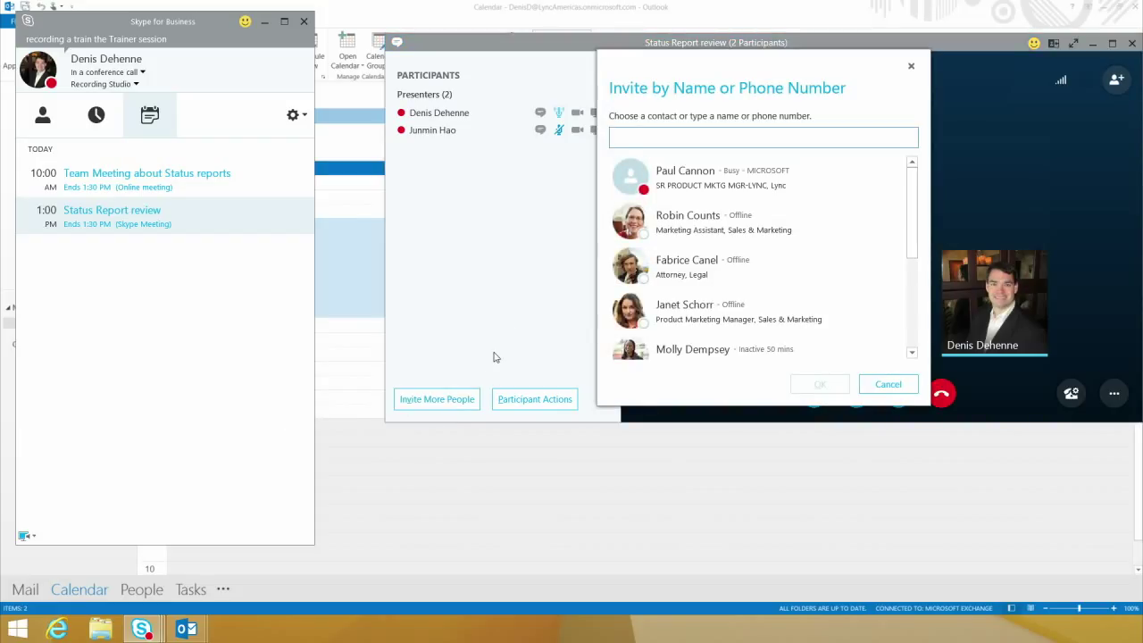
{"action": "type", "text": "katie"}
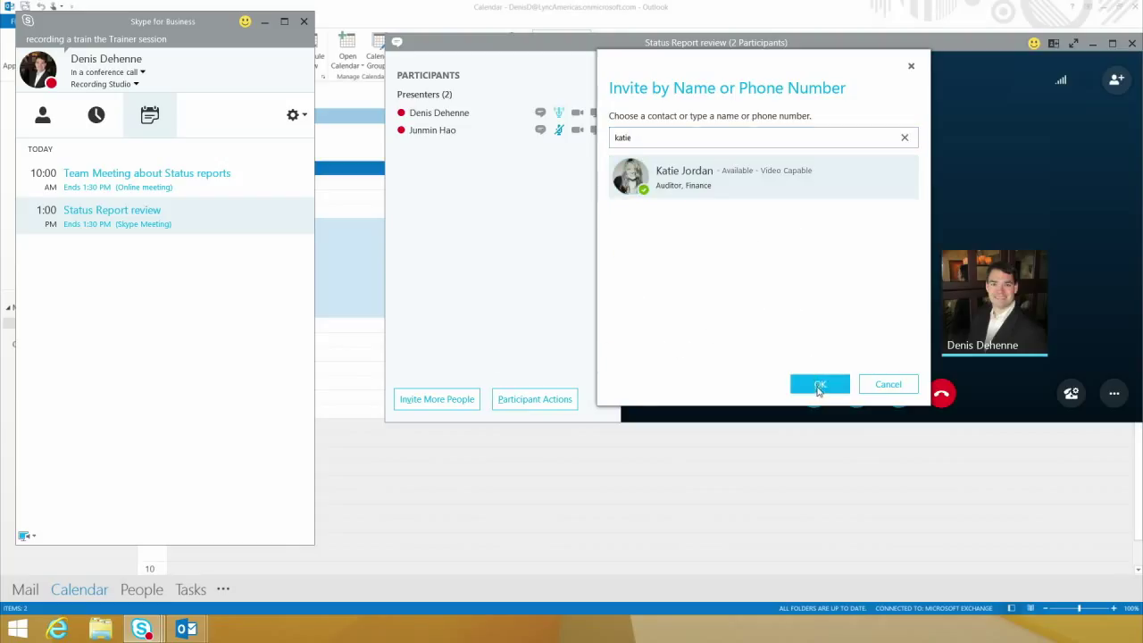
{"action": "left_click", "coordinate": [820, 384]}
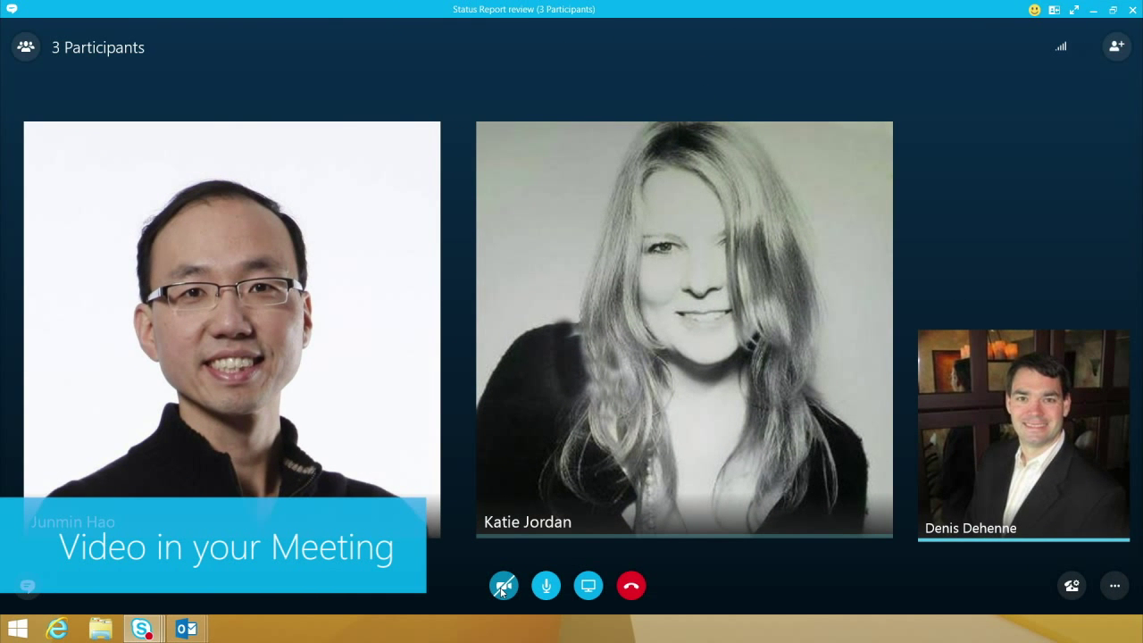
{"action": "mouse_move", "coordinate": [503, 585]}
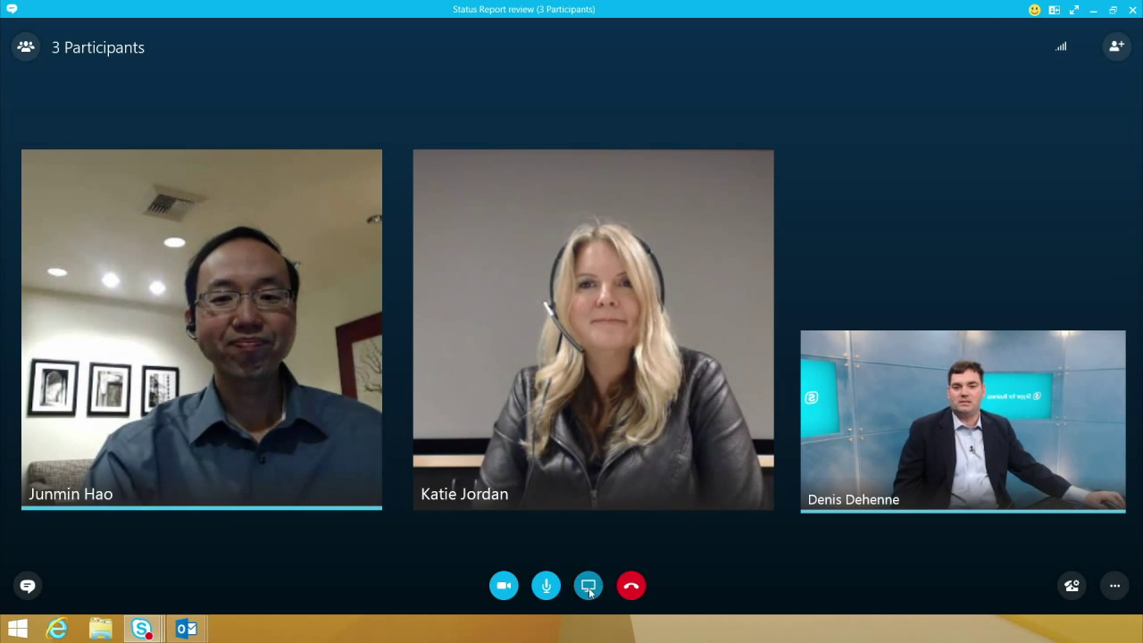
Switch the meeting to full-screen video showing all three participants.
{"action": "left_click", "coordinate": [587, 586]}
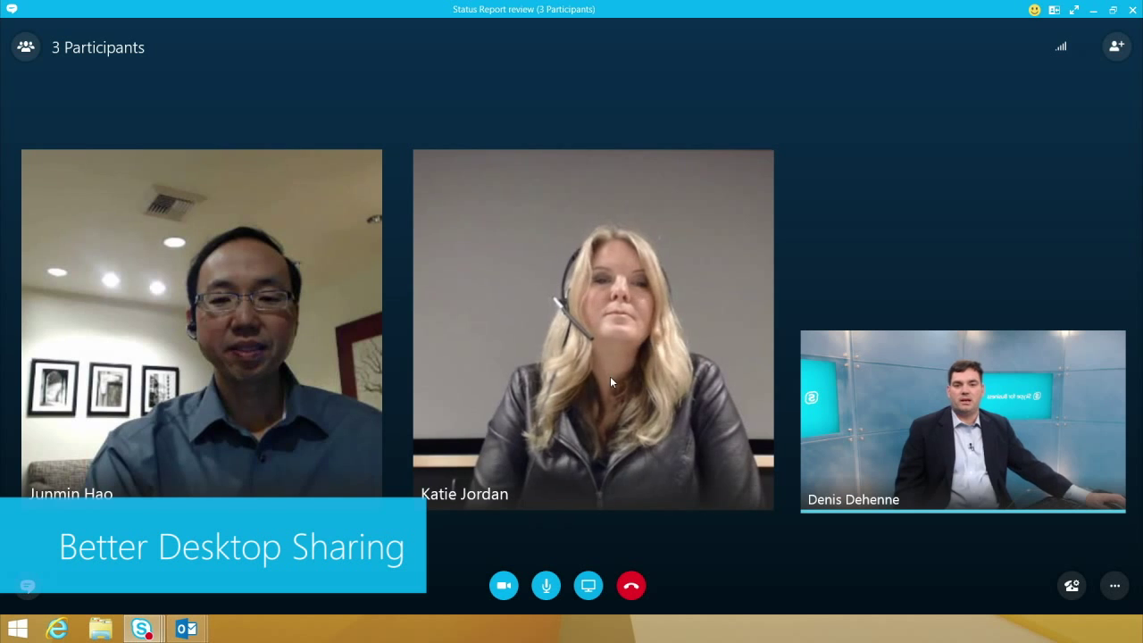
Present the desktop of Monitor 2 to the meeting.
{"action": "left_click", "coordinate": [587, 586]}
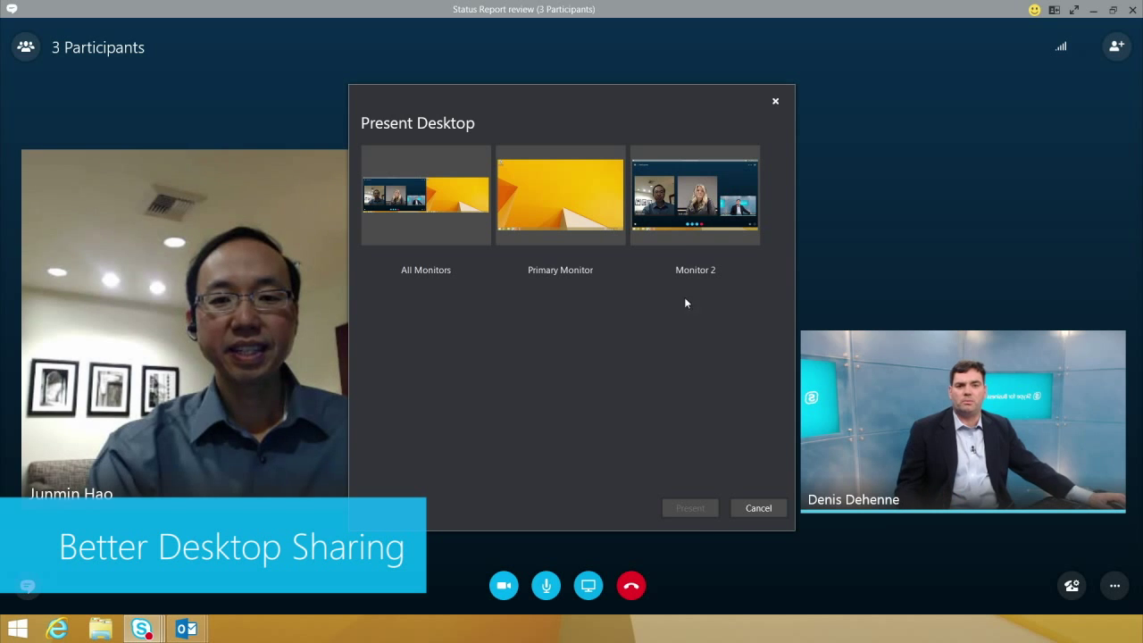
{"action": "left_click", "coordinate": [694, 195]}
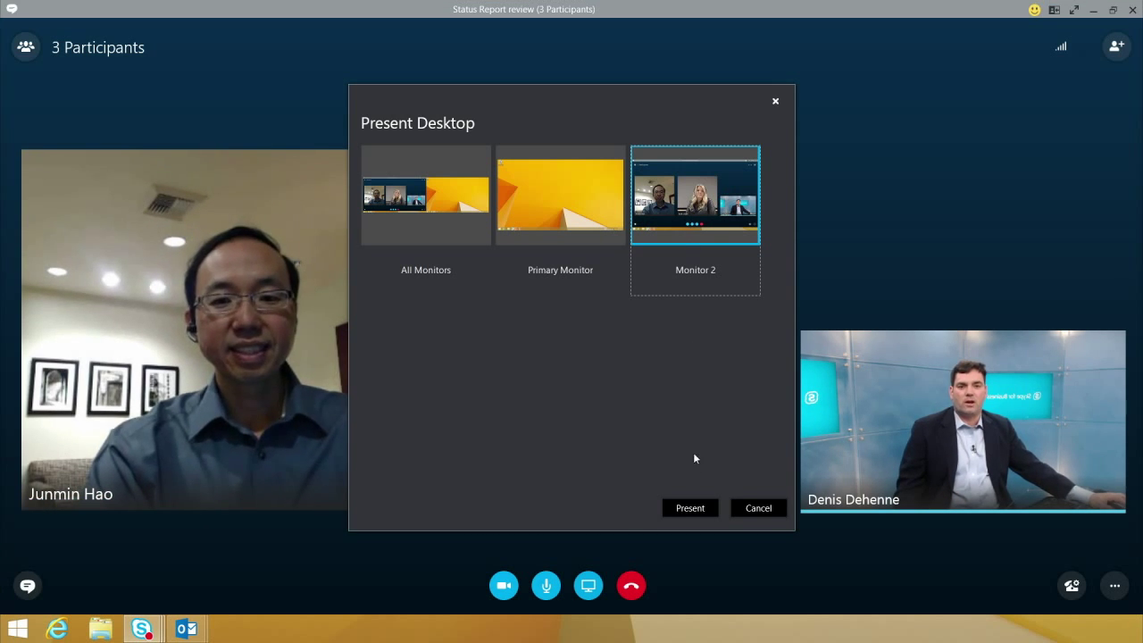
{"action": "mouse_move", "coordinate": [689, 507]}
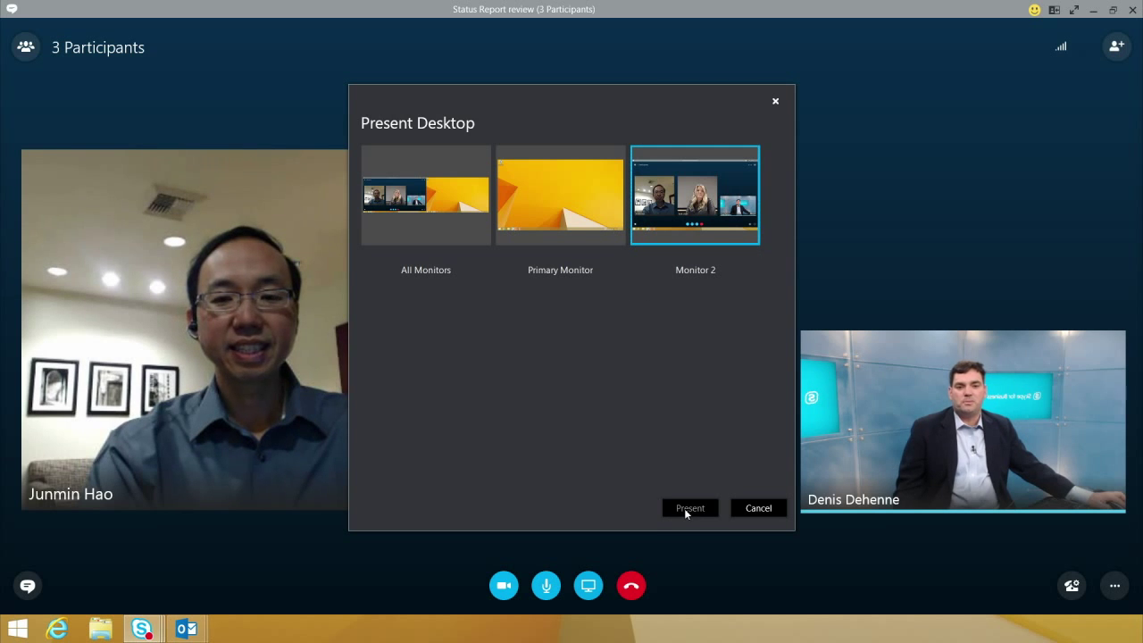
{"action": "left_click", "coordinate": [689, 507]}
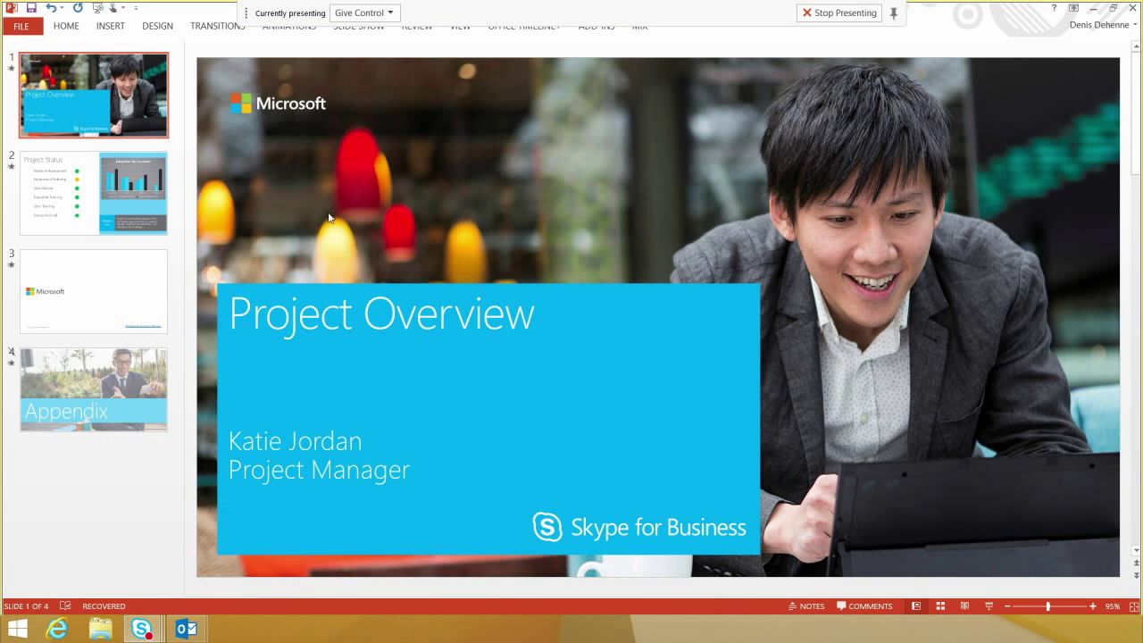
Show slide 2, Project Status, with its Adoption By Location chart in the shared deck.
{"action": "left_click", "coordinate": [93, 193]}
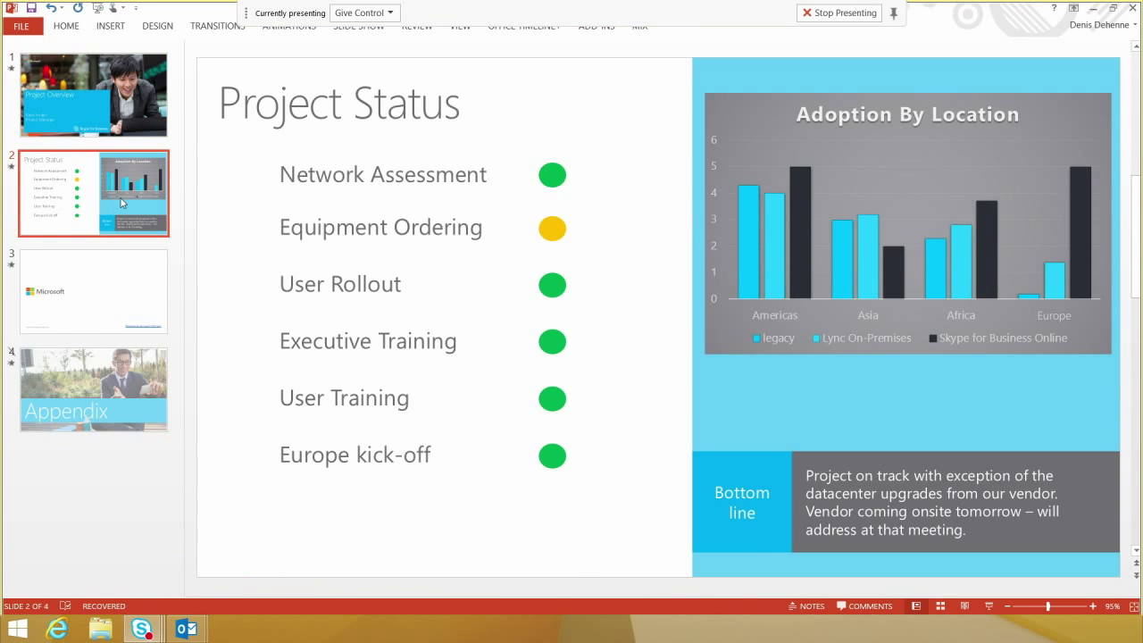
{"action": "mouse_move", "coordinate": [348, 200]}
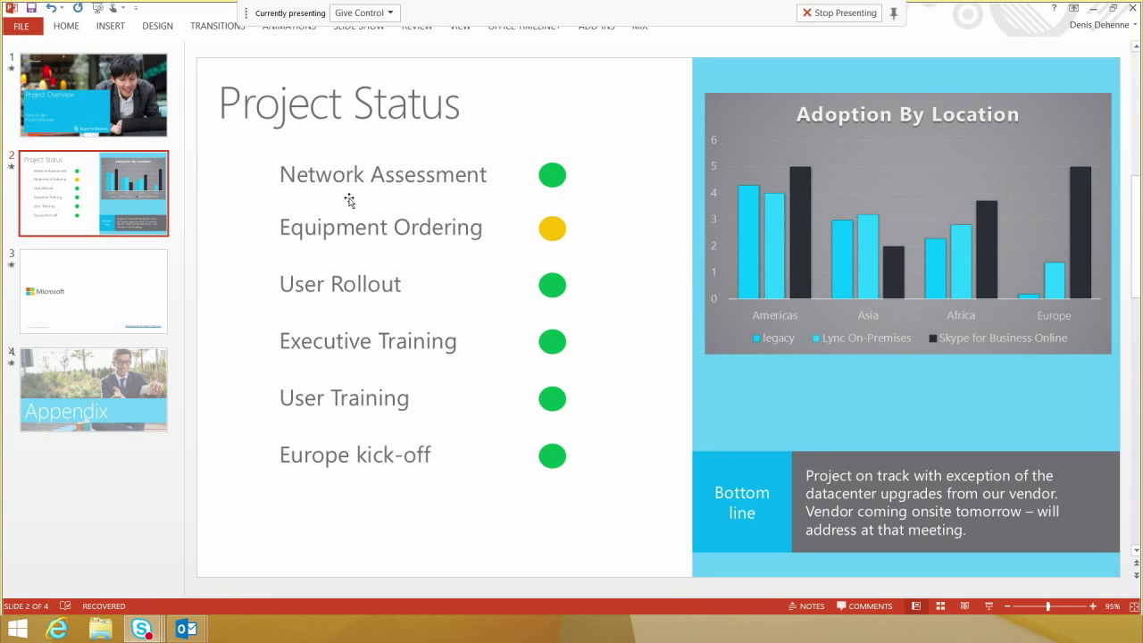
{"action": "mouse_move", "coordinate": [799, 300]}
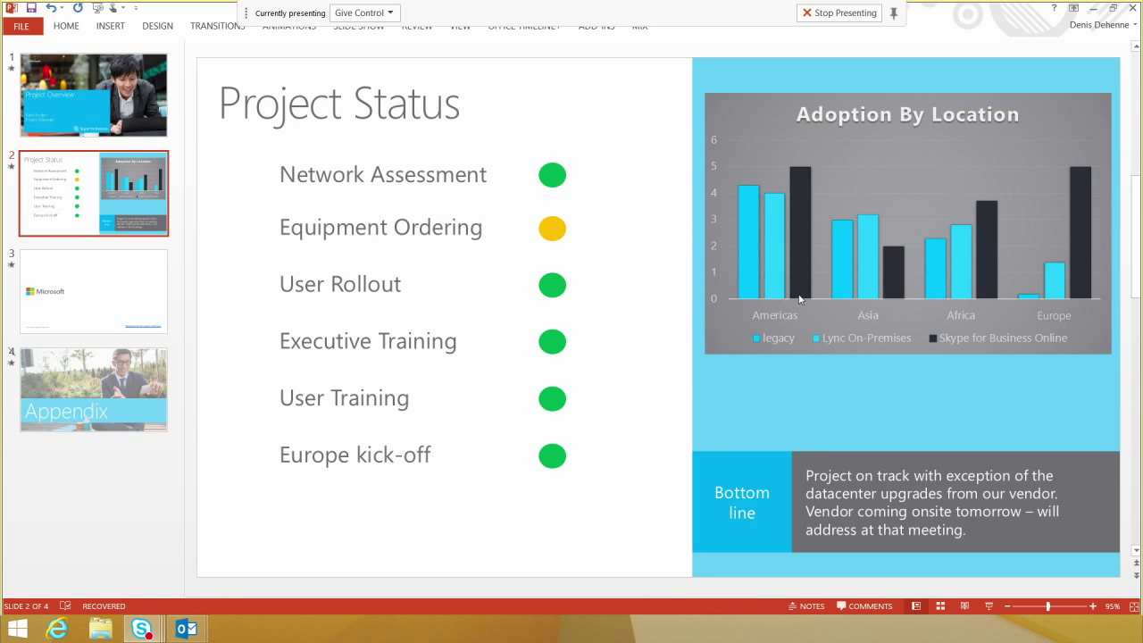
{"action": "mouse_move", "coordinate": [807, 179]}
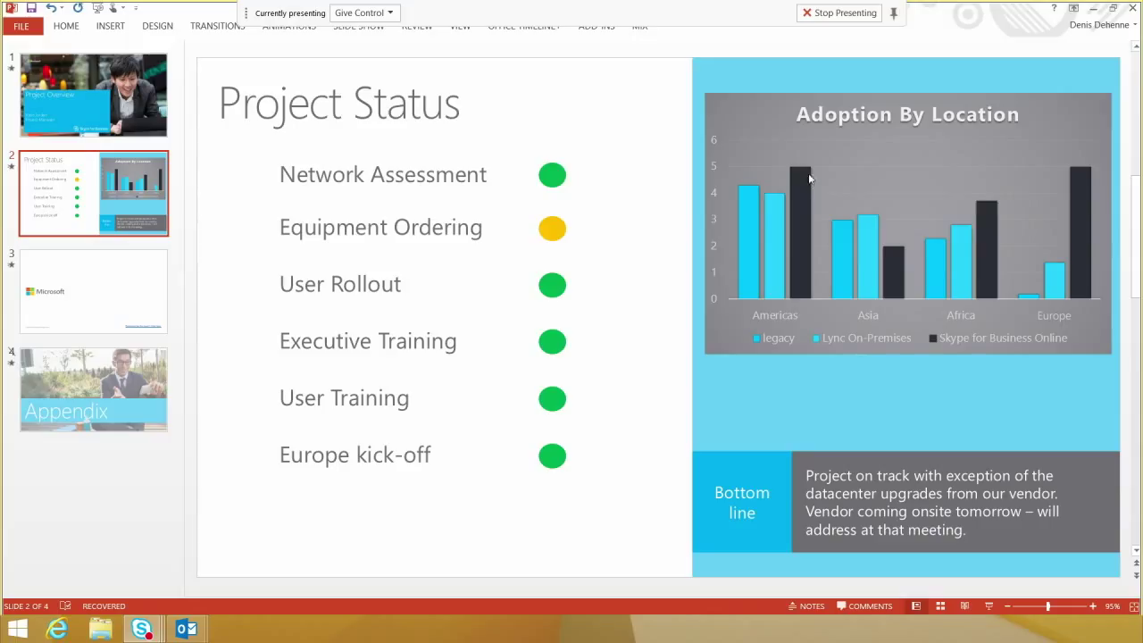
{"action": "mouse_move", "coordinate": [807, 172]}
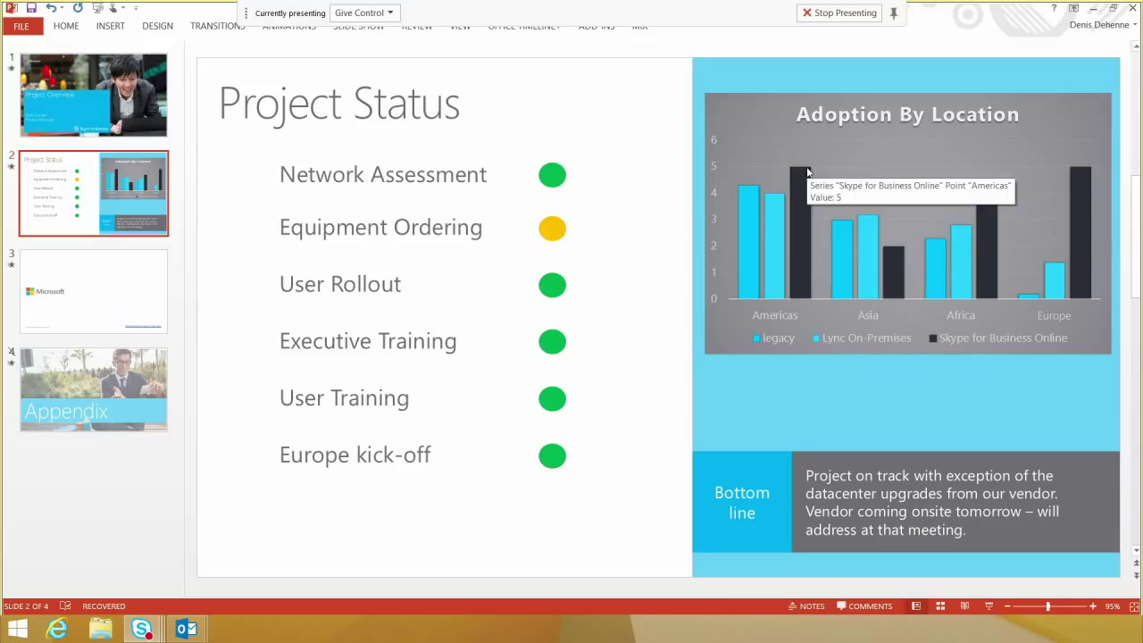
{"action": "mouse_move", "coordinate": [897, 250]}
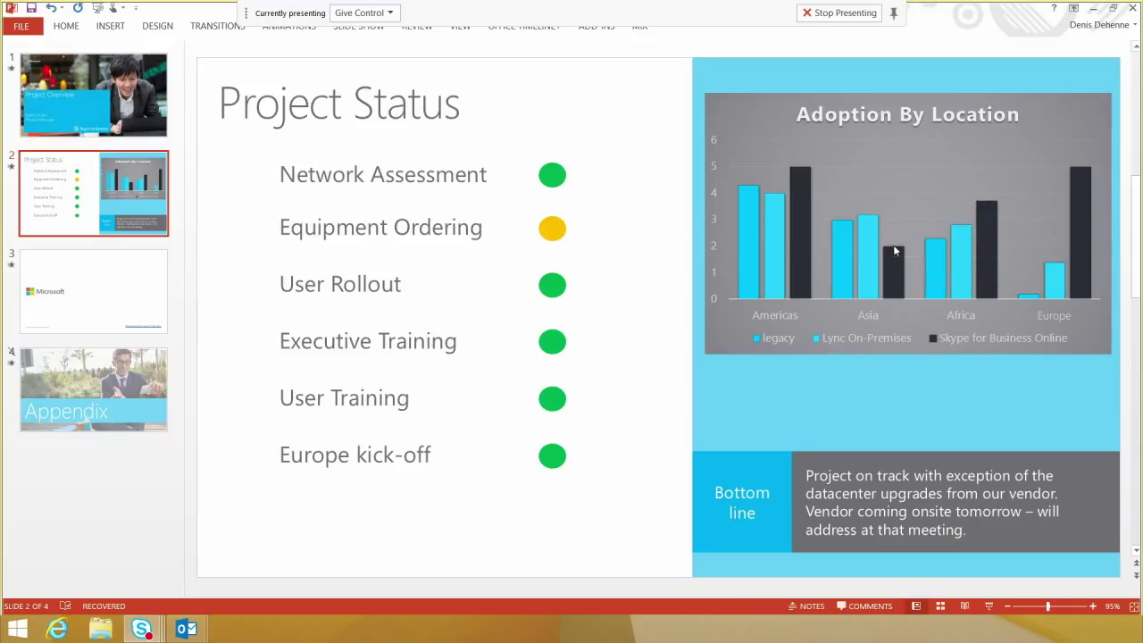
{"action": "mouse_move", "coordinate": [800, 186]}
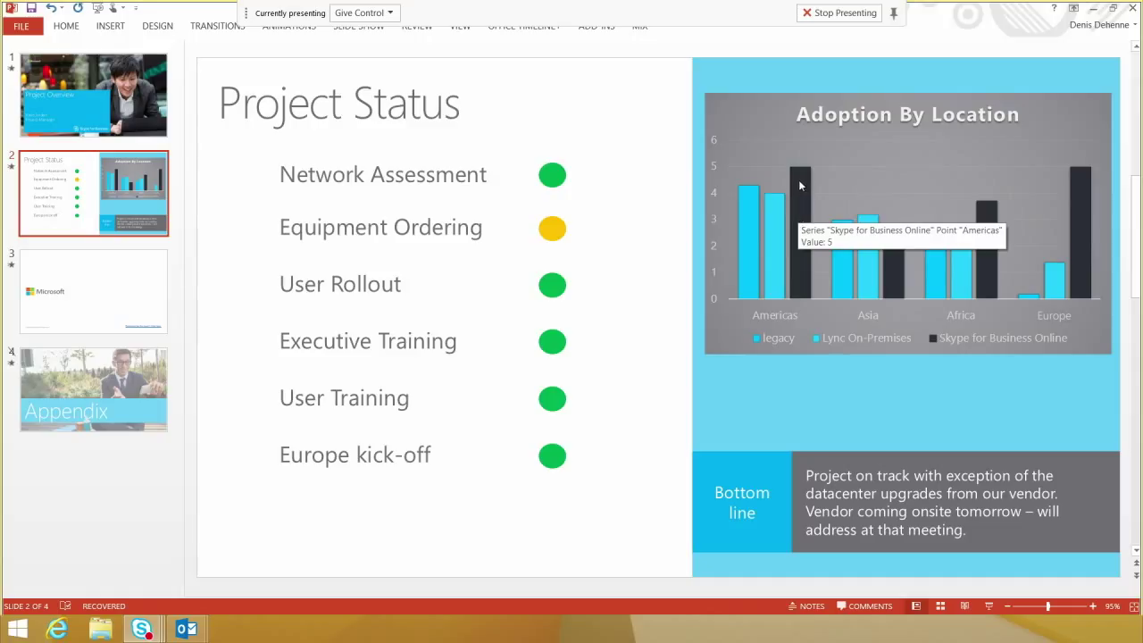
{"action": "mouse_move", "coordinate": [582, 232]}
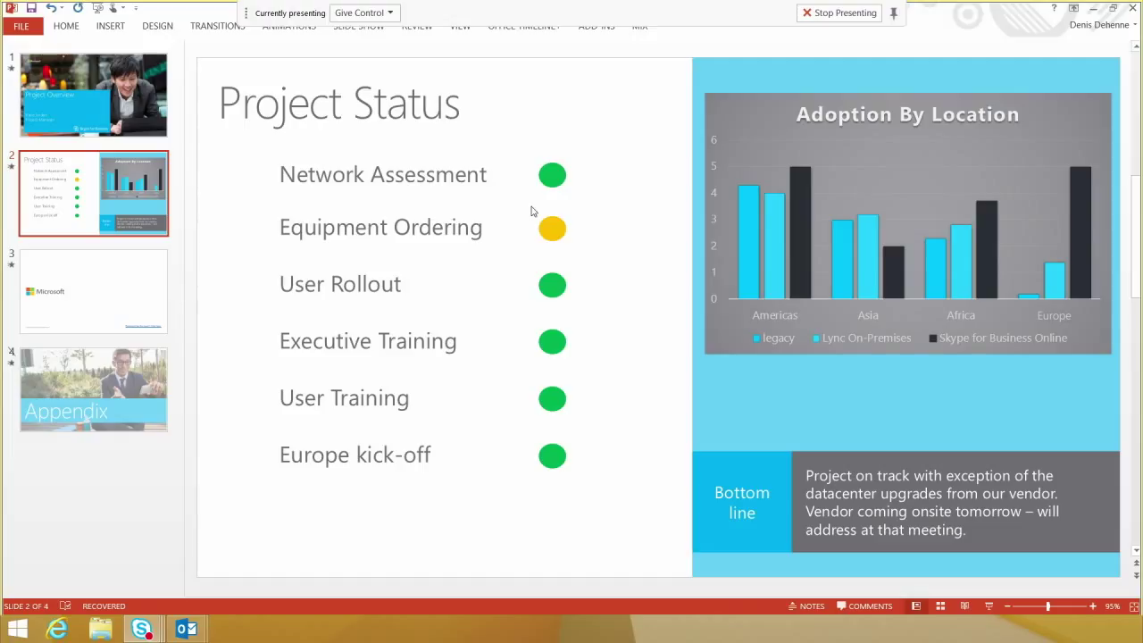
{"action": "mouse_move", "coordinate": [578, 235]}
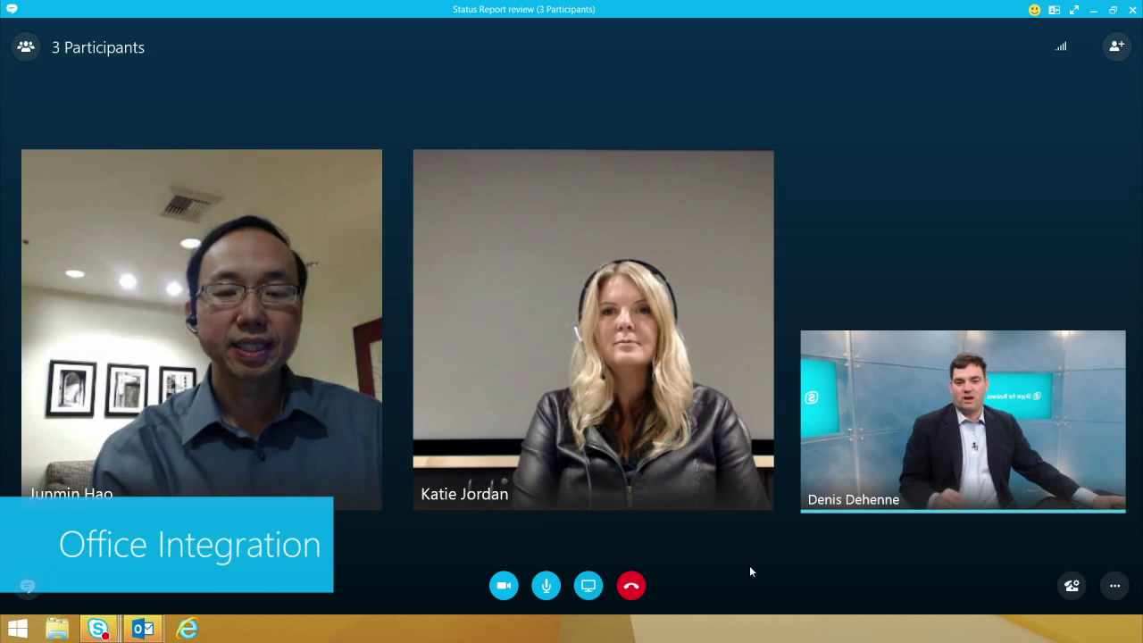
{"action": "mouse_move", "coordinate": [739, 568]}
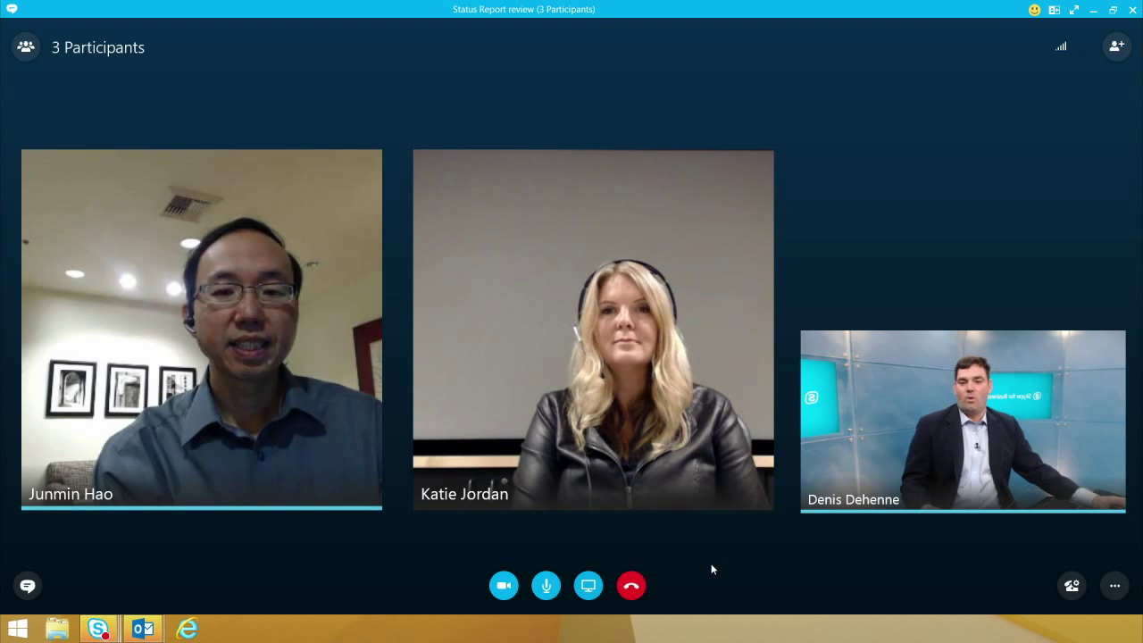
{"action": "mouse_move", "coordinate": [697, 573]}
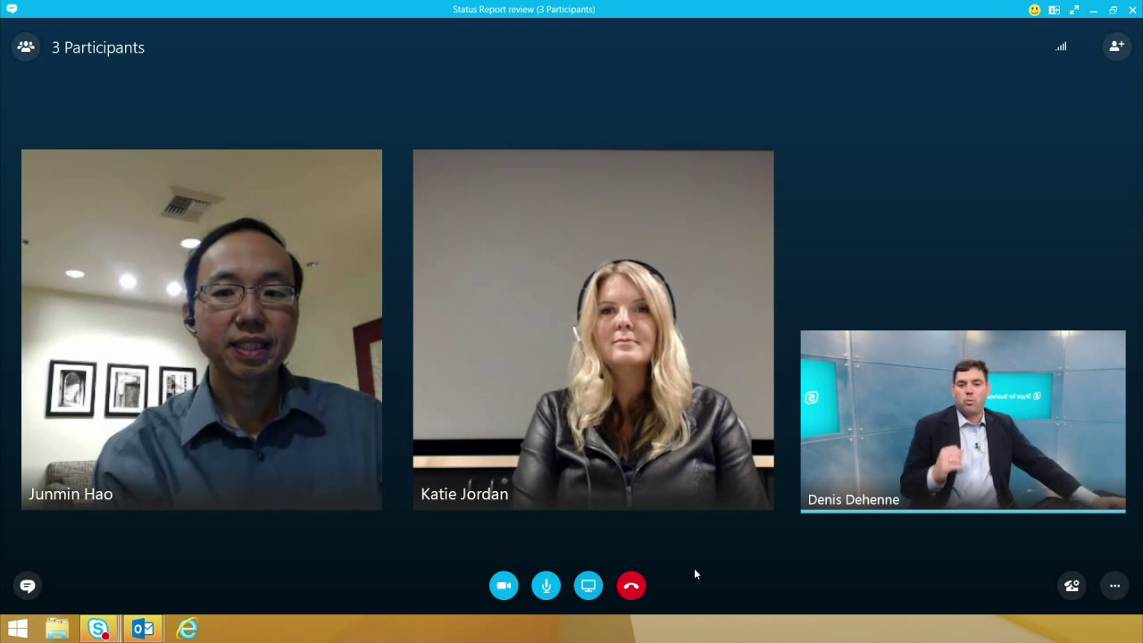
{"action": "left_click", "coordinate": [587, 585]}
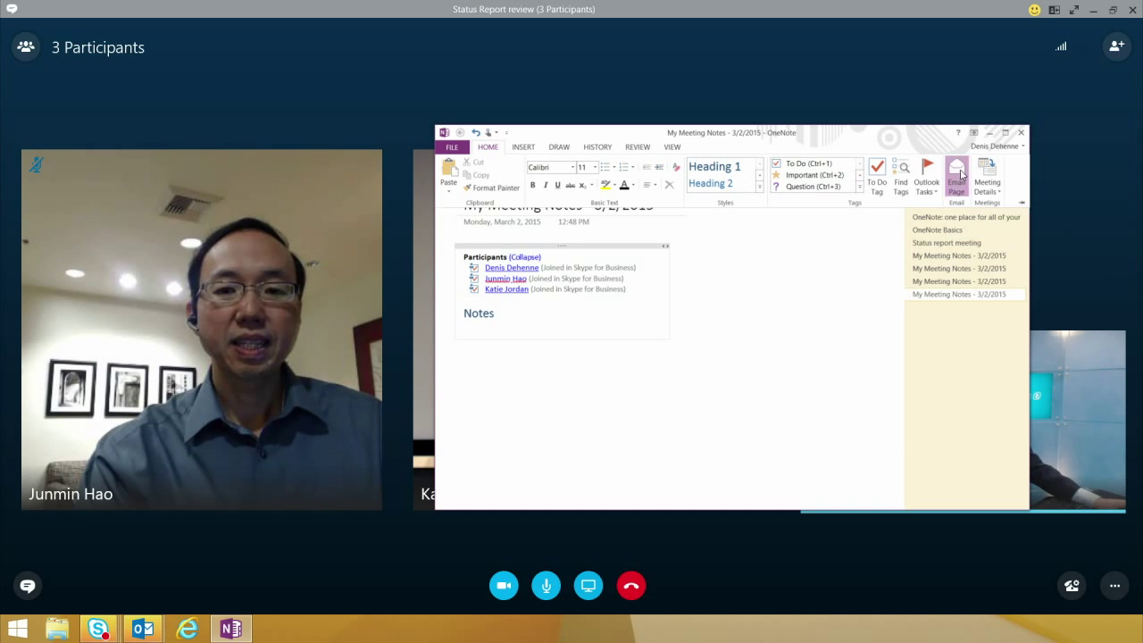
Open My Notes so OneNote shows the meeting notes page listing the three participants.
{"action": "left_click", "coordinate": [957, 177]}
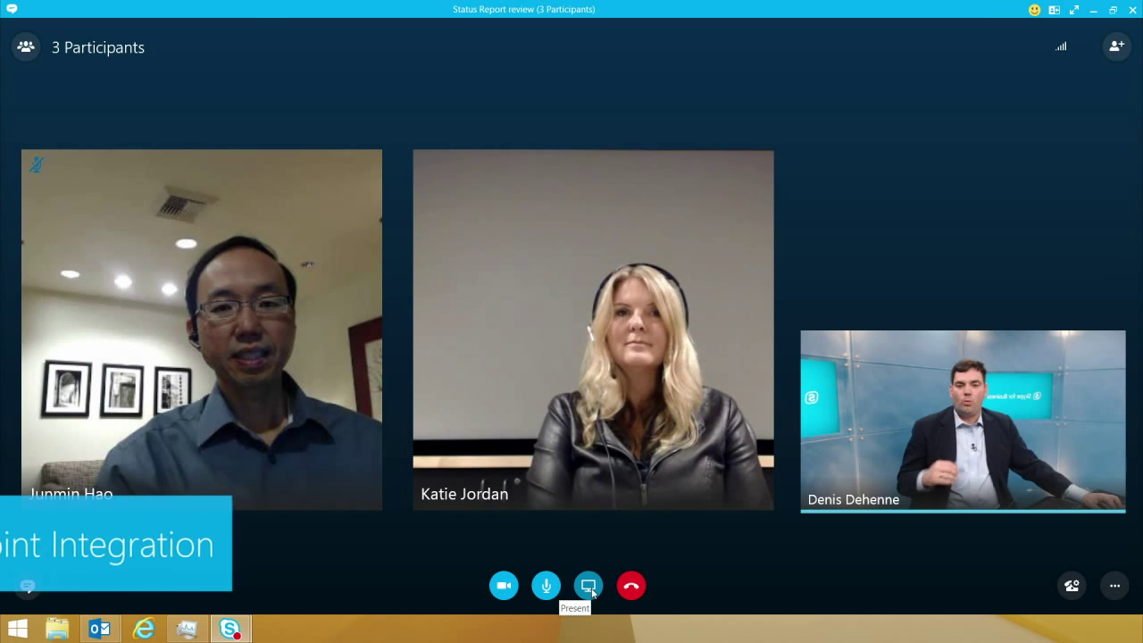
Open Manage Presentable Content, listing the uploaded Project Overview.pptx.
{"action": "left_click", "coordinate": [587, 585]}
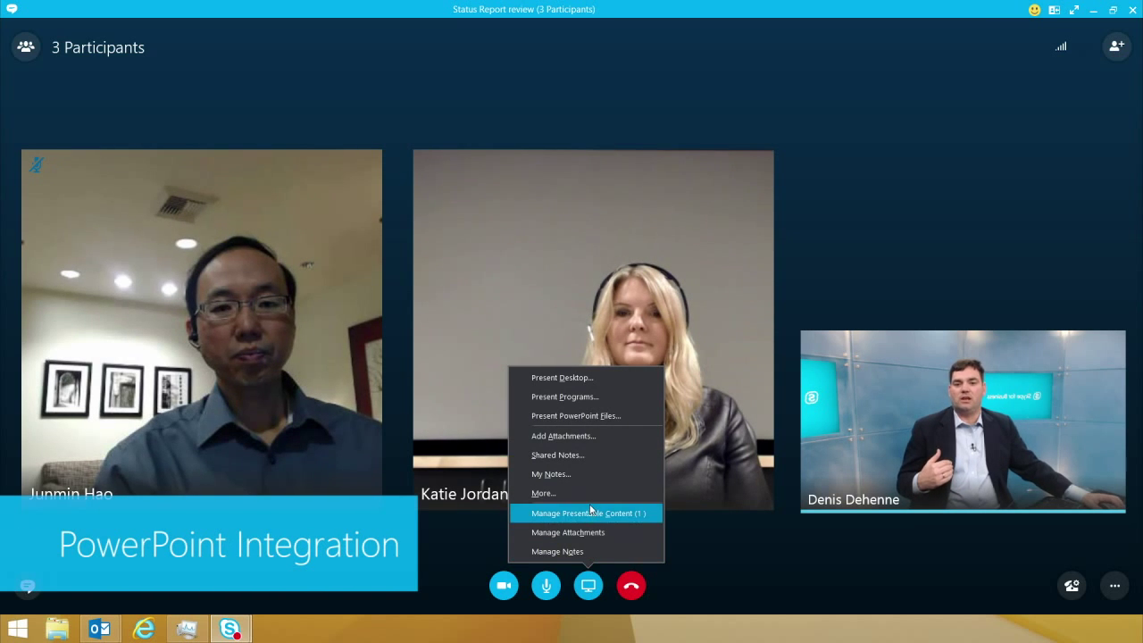
{"action": "mouse_move", "coordinate": [586, 414]}
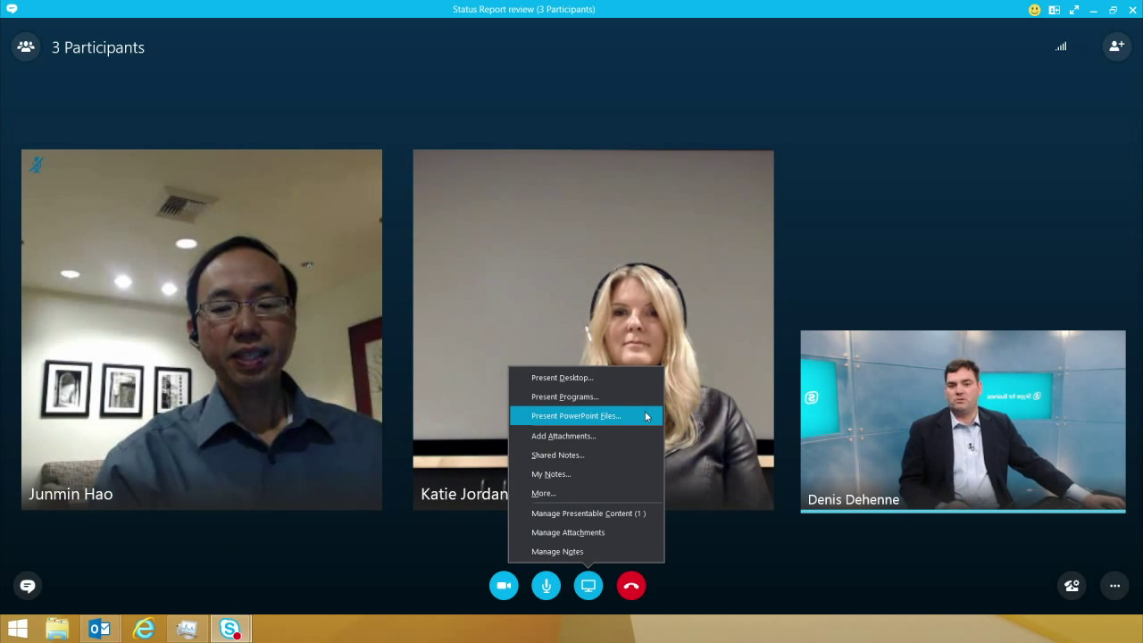
{"action": "mouse_move", "coordinate": [588, 514]}
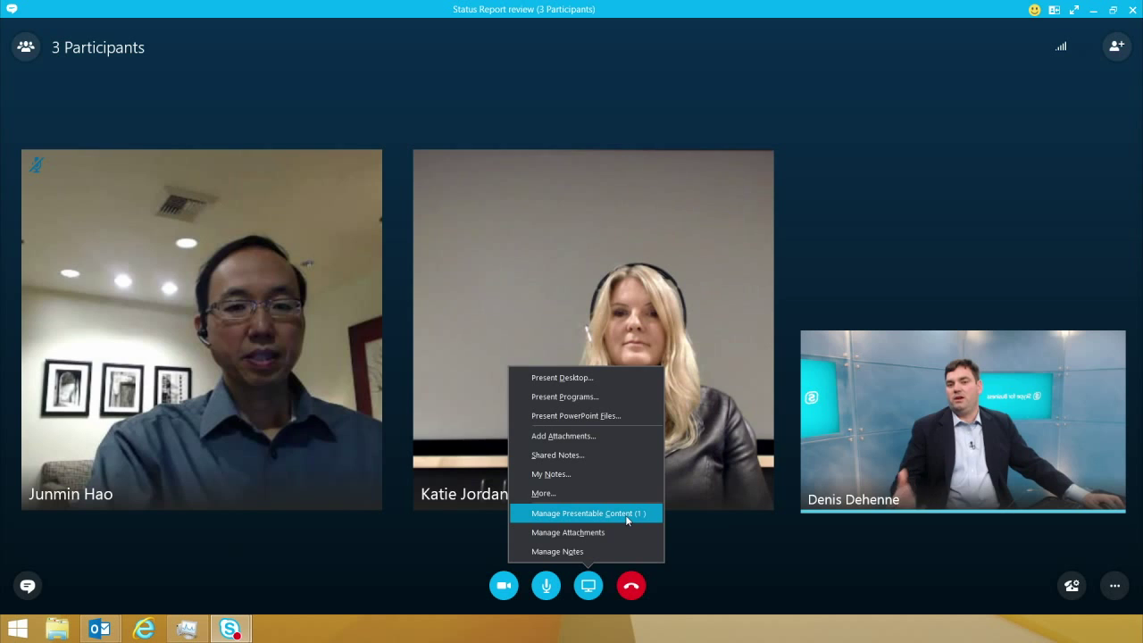
{"action": "left_click", "coordinate": [585, 512]}
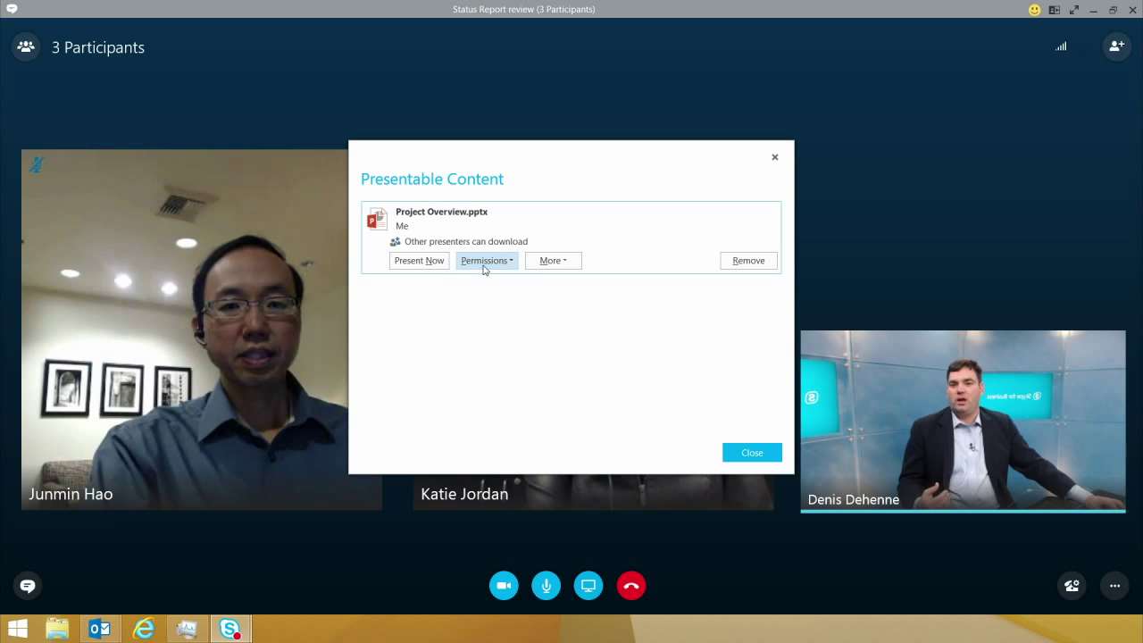
Present Project Overview.pptx now and close the Presentable Content list.
{"action": "left_click", "coordinate": [486, 260]}
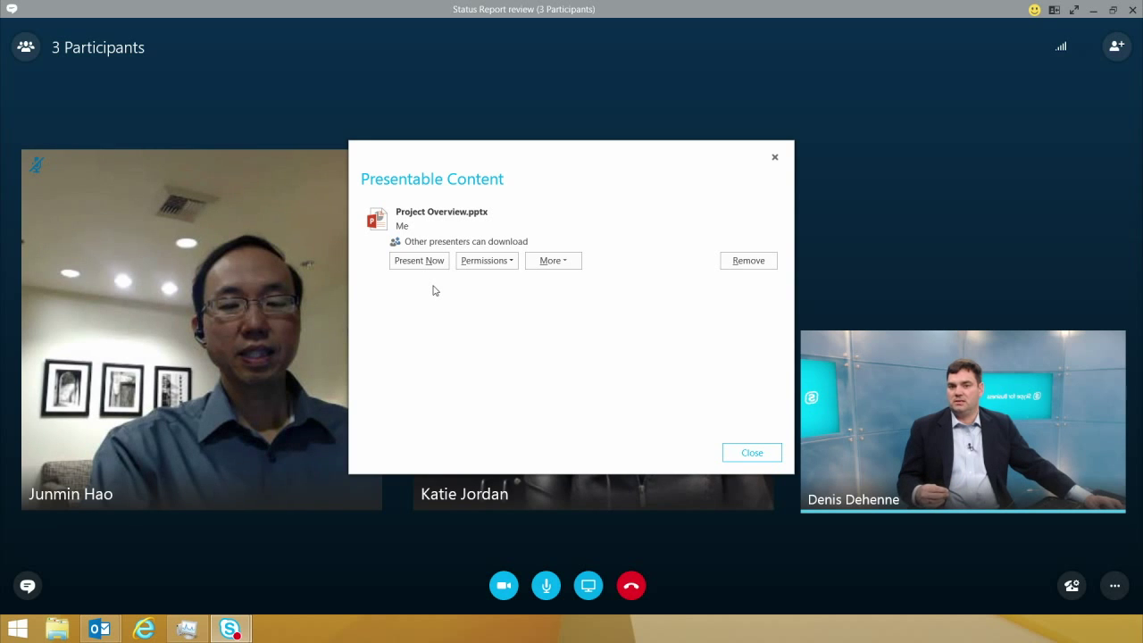
{"action": "mouse_move", "coordinate": [418, 261]}
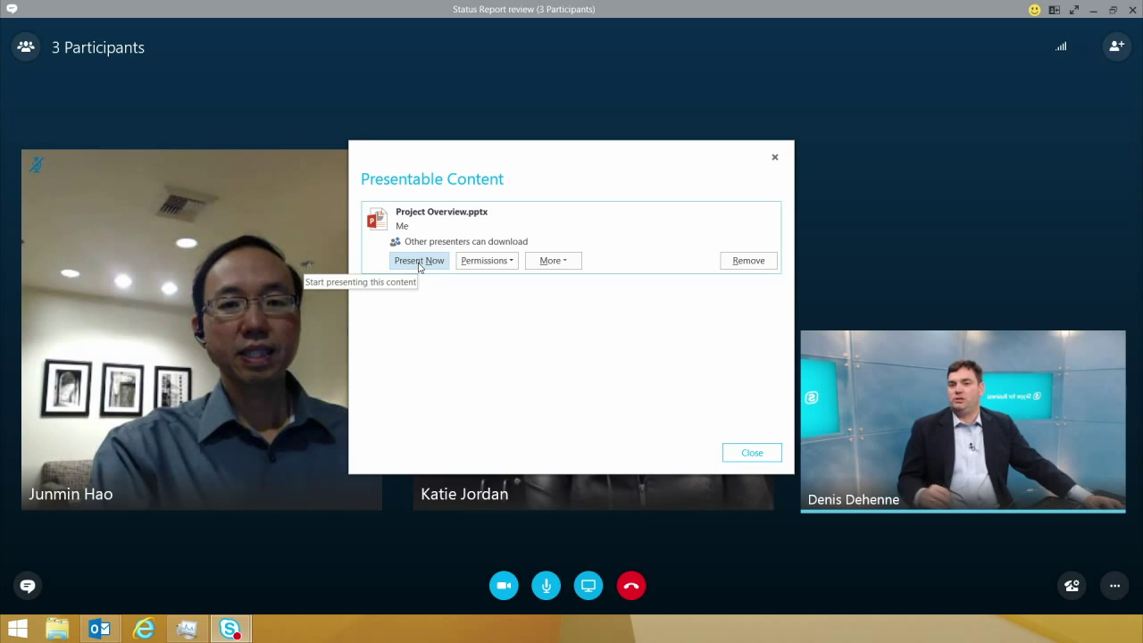
{"action": "left_click", "coordinate": [418, 261]}
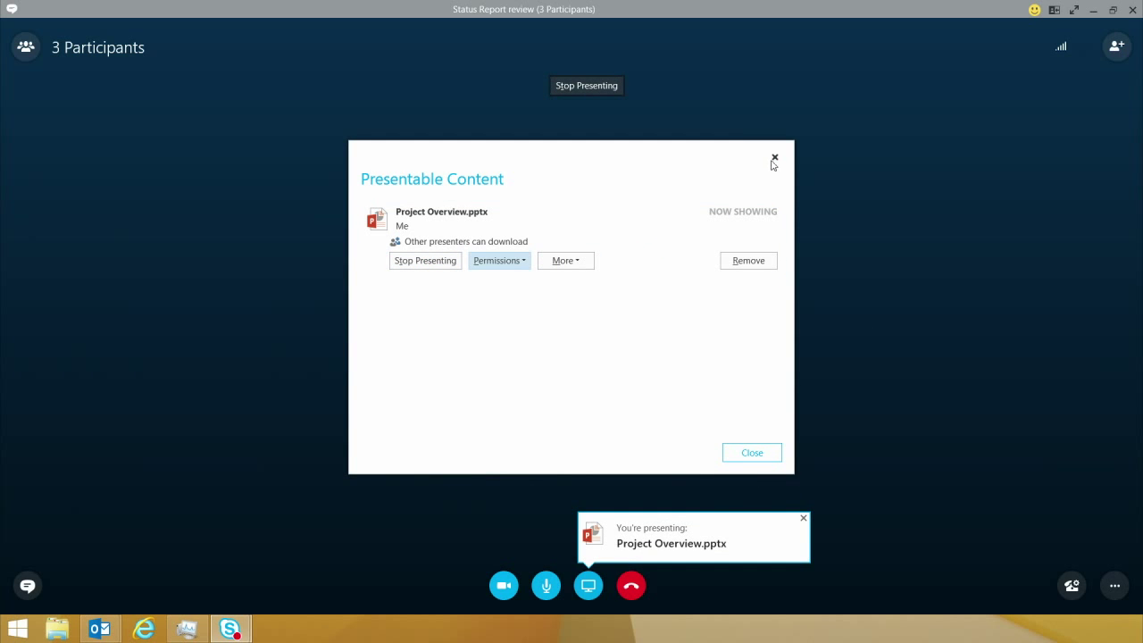
{"action": "left_click", "coordinate": [775, 157]}
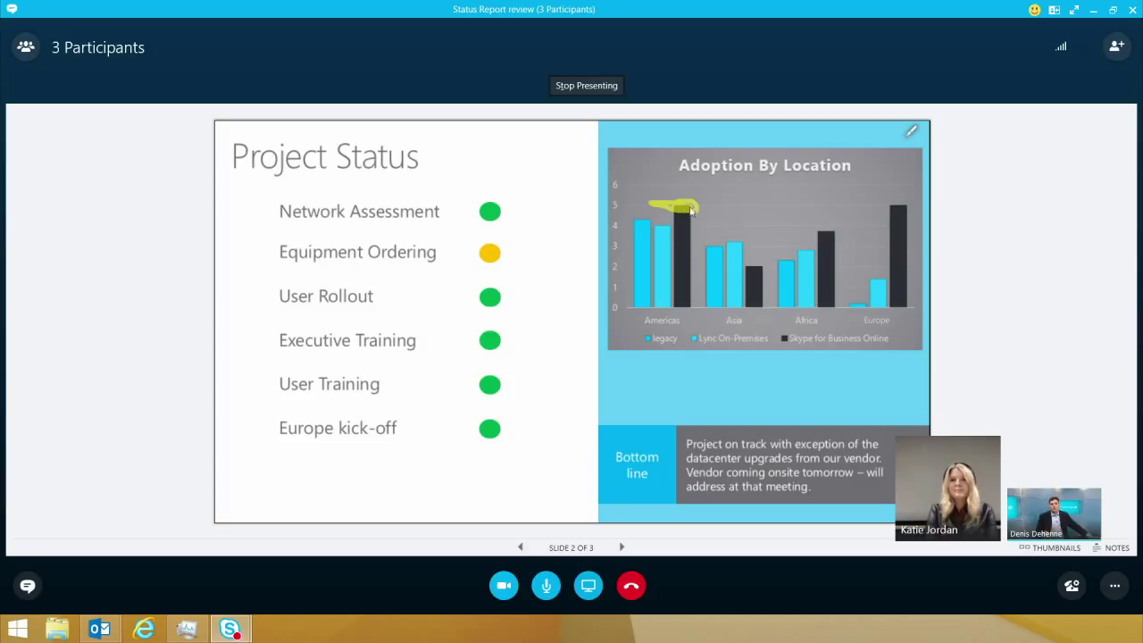
Highlight the Americas and Europe bars on the adoption chart, then show More Options.
{"action": "left_click", "coordinate": [910, 132]}
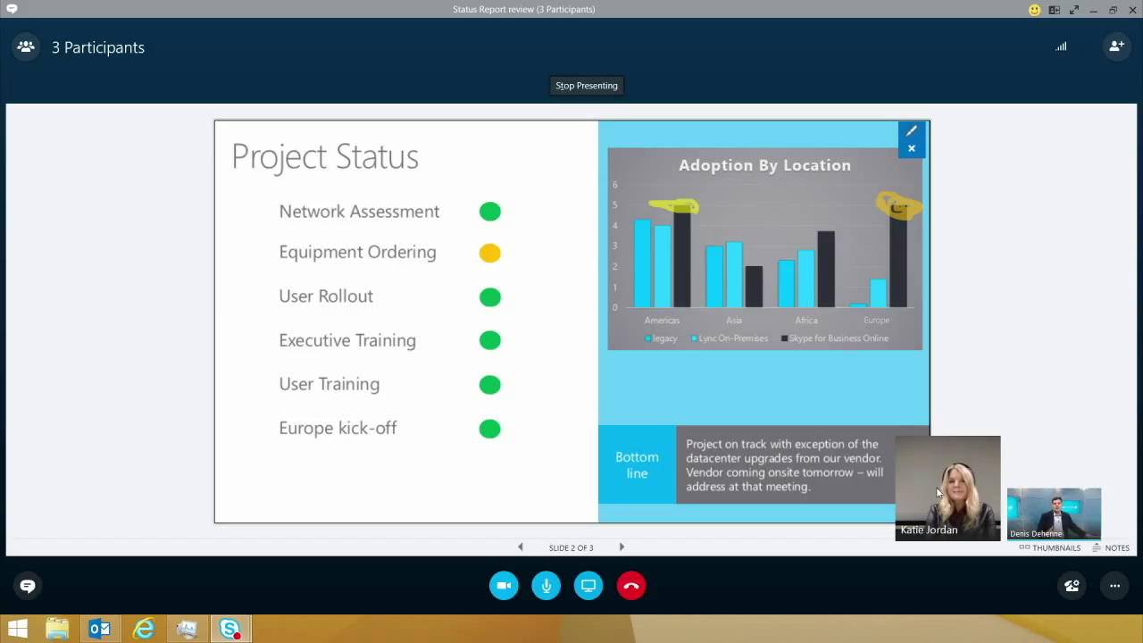
{"action": "left_click", "coordinate": [1114, 586]}
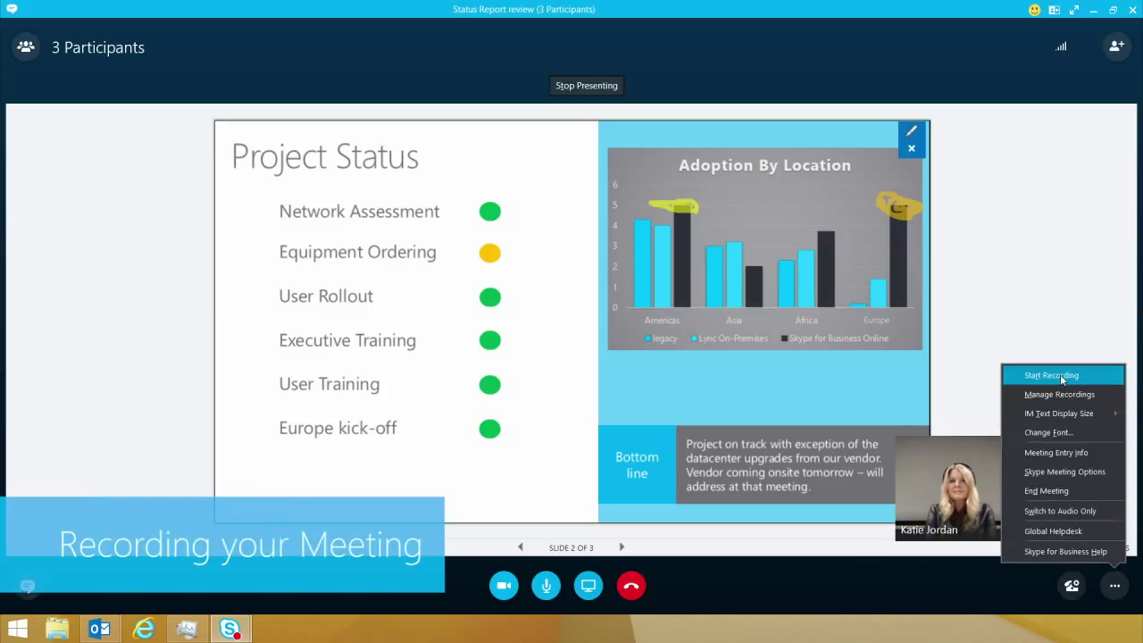
Start recording the meeting and review the Pause, Stop and Manage Recordings controls.
{"action": "left_click", "coordinate": [1048, 375]}
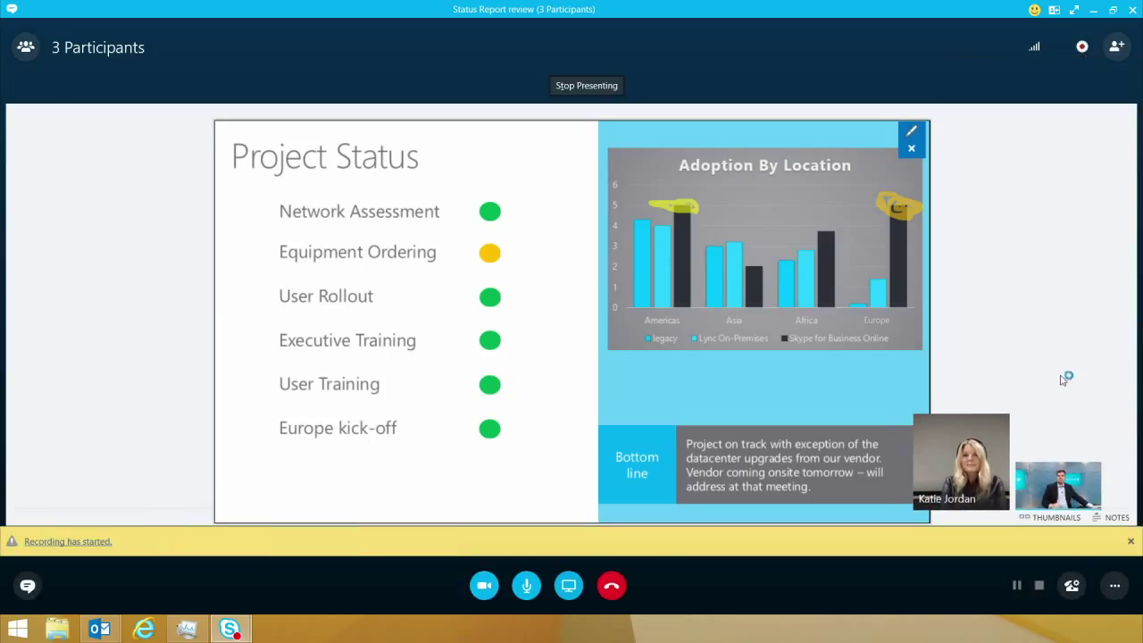
{"action": "left_click", "coordinate": [1114, 585]}
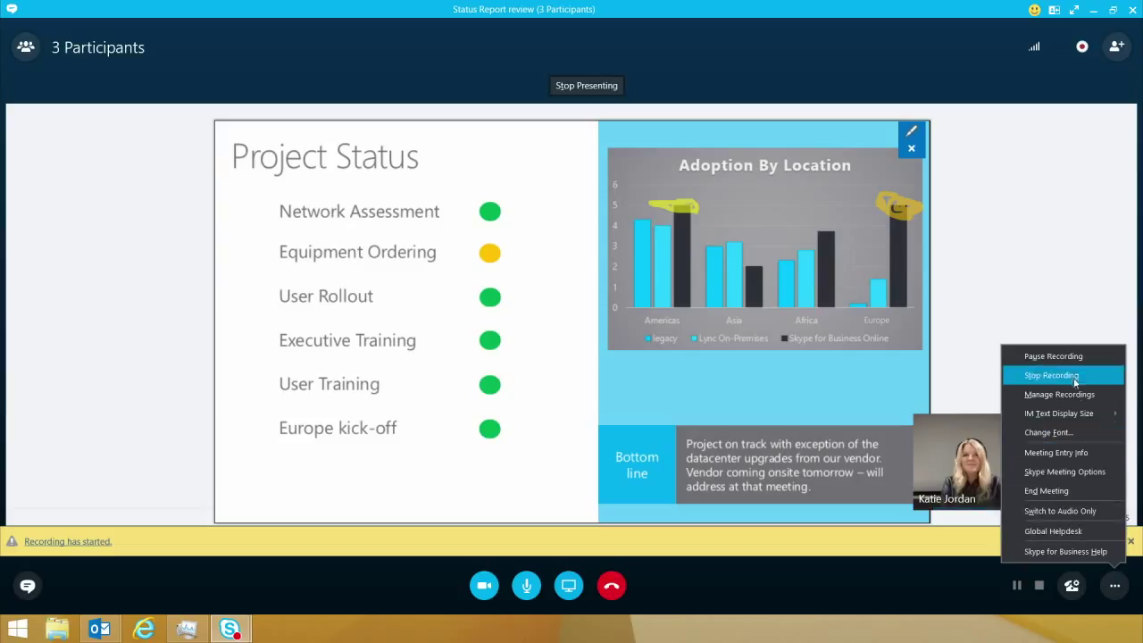
{"action": "mouse_move", "coordinate": [1053, 357]}
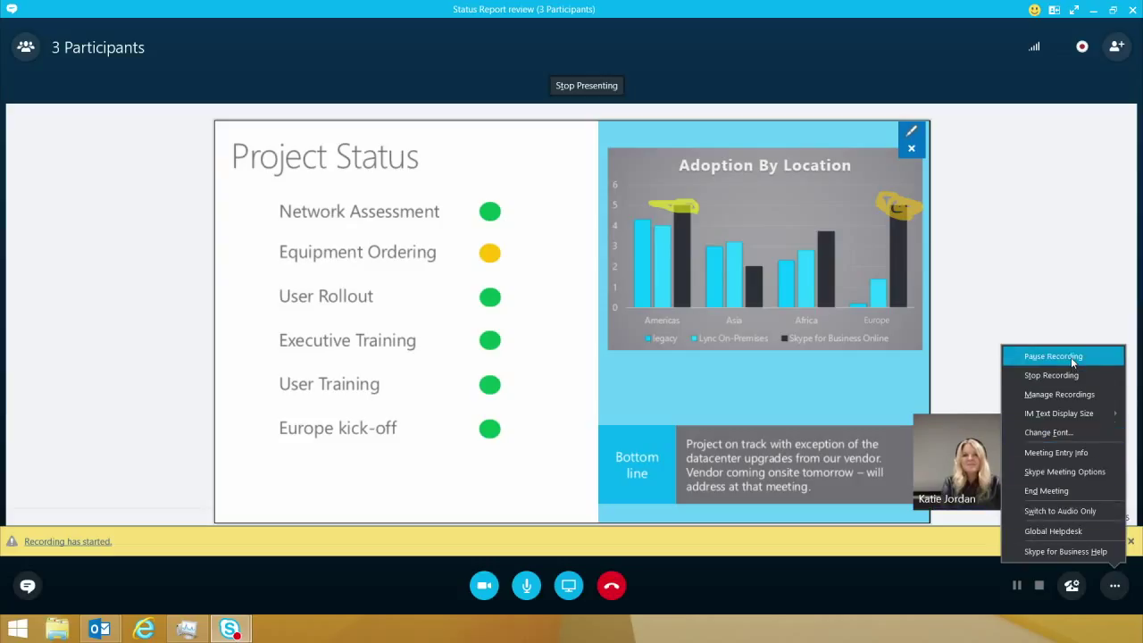
{"action": "mouse_move", "coordinate": [1059, 395]}
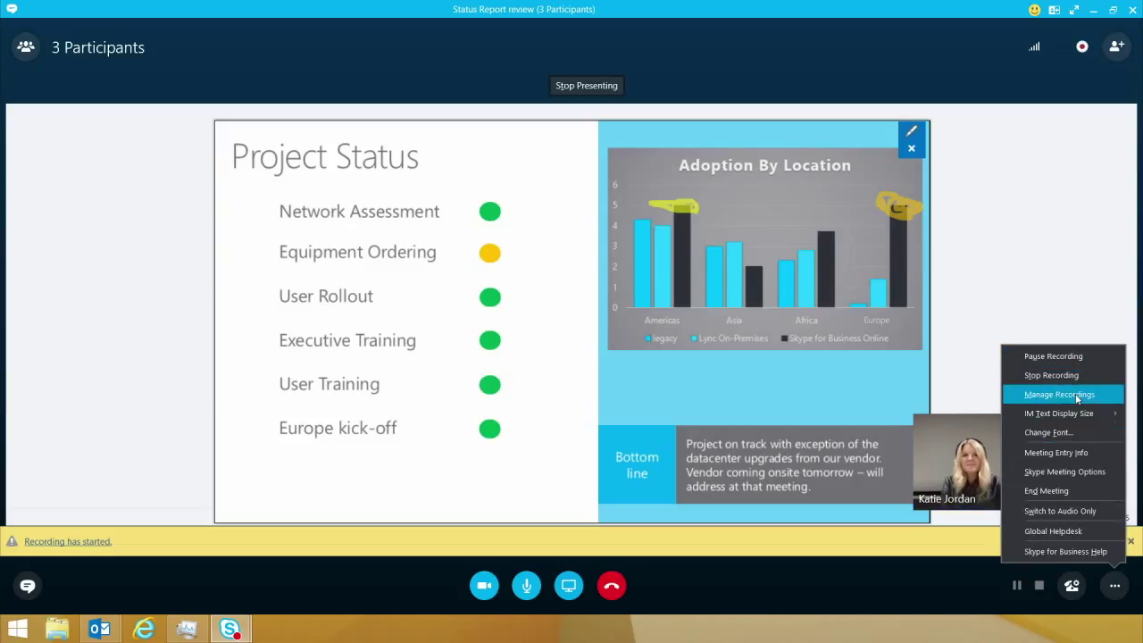
{"action": "left_click", "coordinate": [1058, 394]}
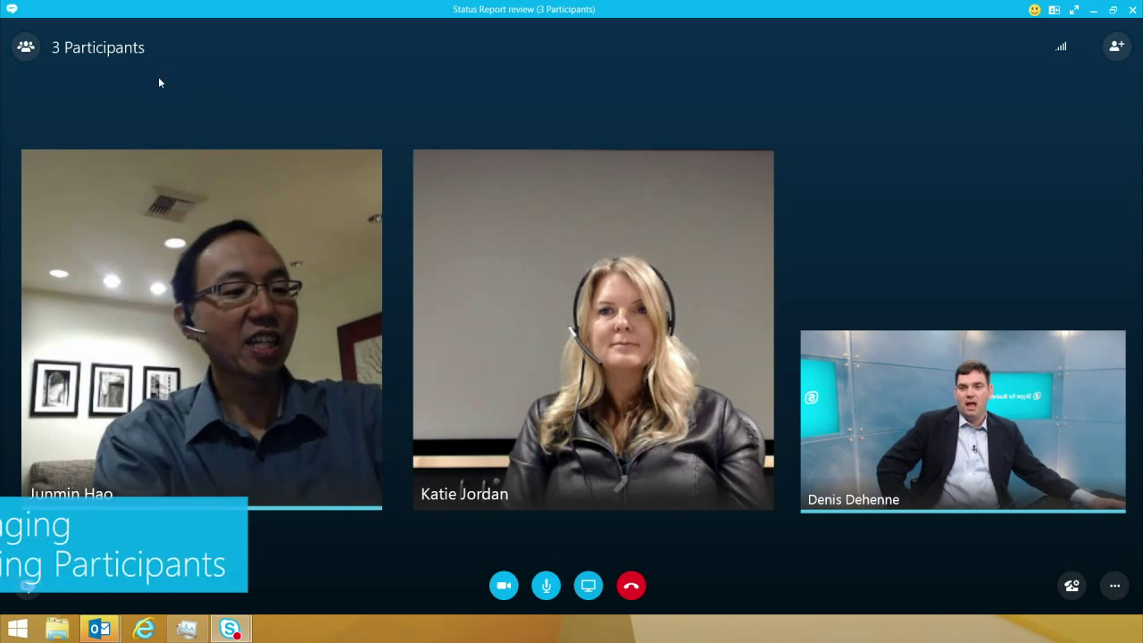
{"action": "left_click", "coordinate": [25, 46]}
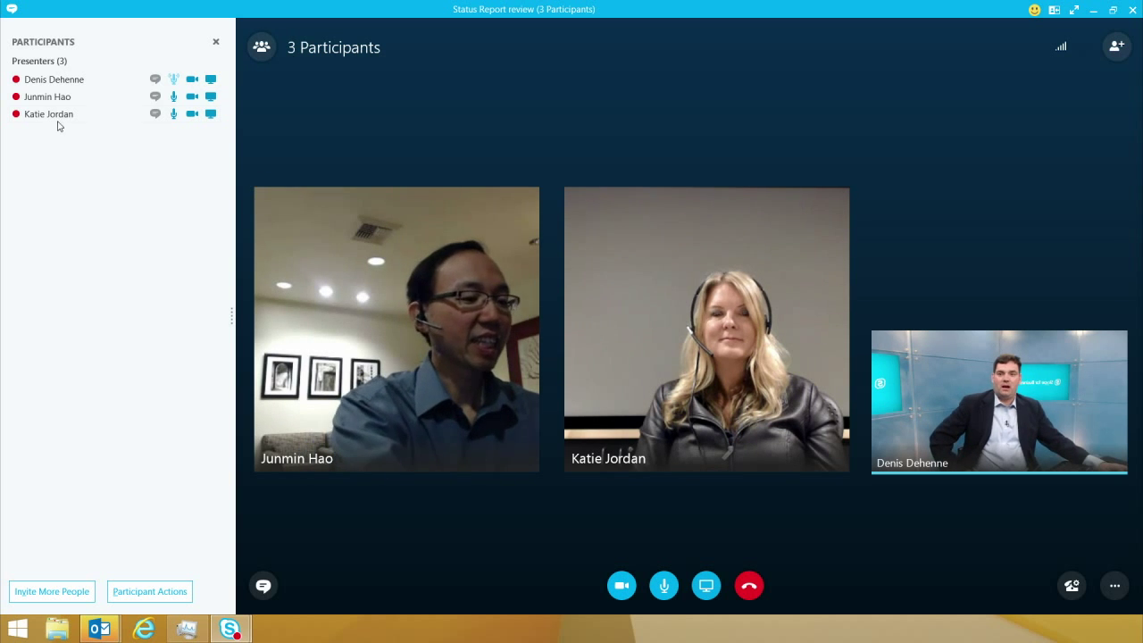
{"action": "right_click", "coordinate": [47, 96]}
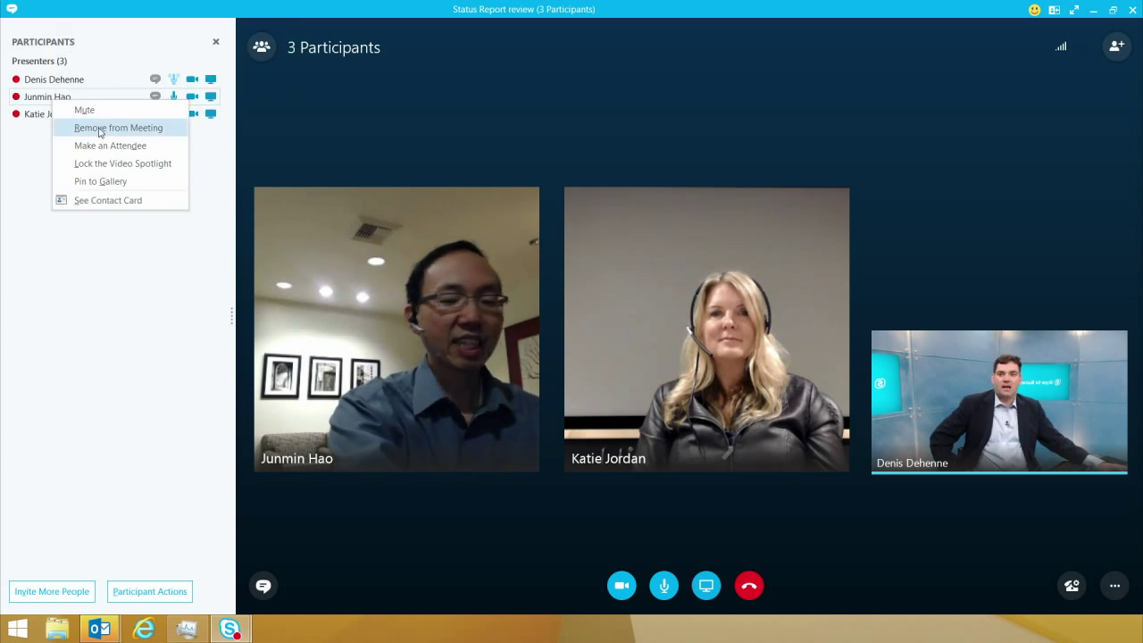
{"action": "mouse_move", "coordinate": [111, 147]}
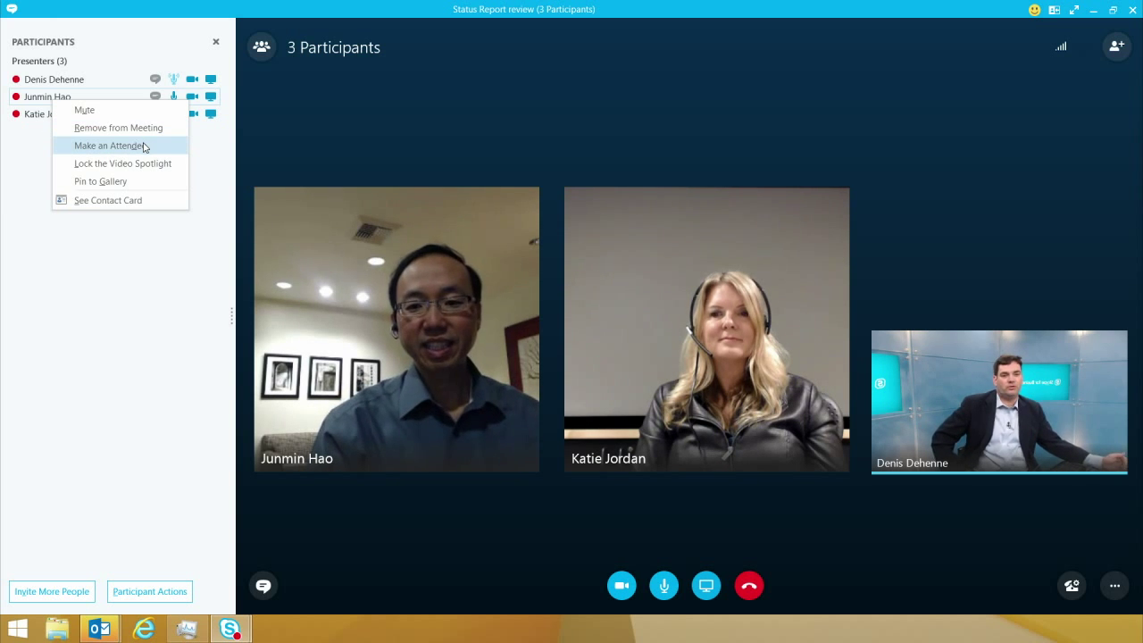
{"action": "mouse_move", "coordinate": [121, 164]}
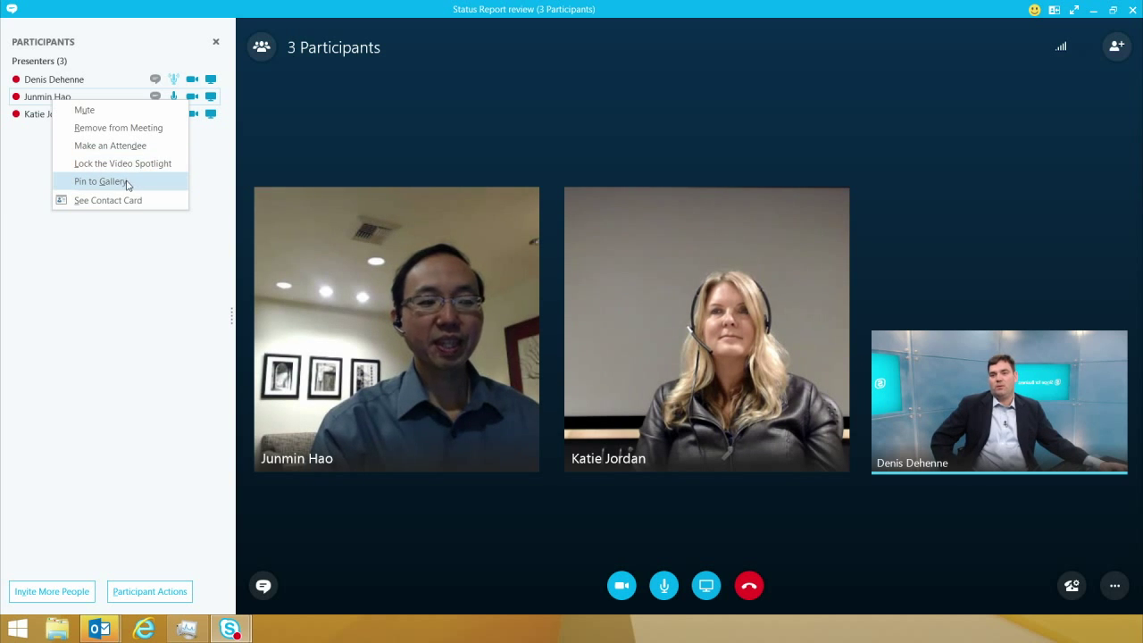
{"action": "mouse_move", "coordinate": [122, 164]}
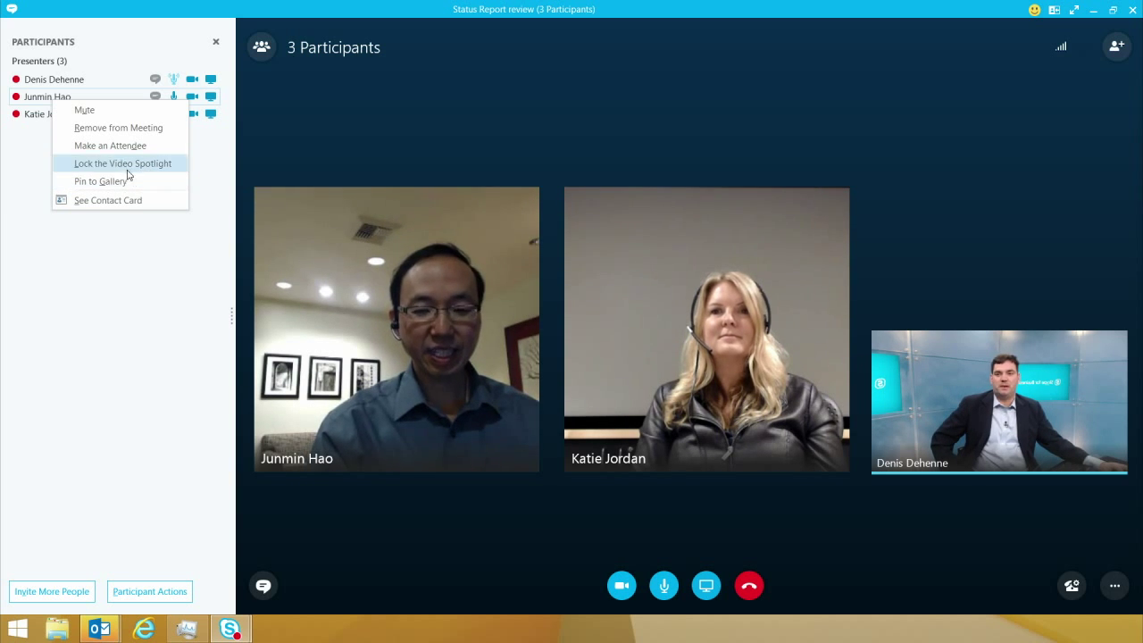
{"action": "mouse_move", "coordinate": [86, 109]}
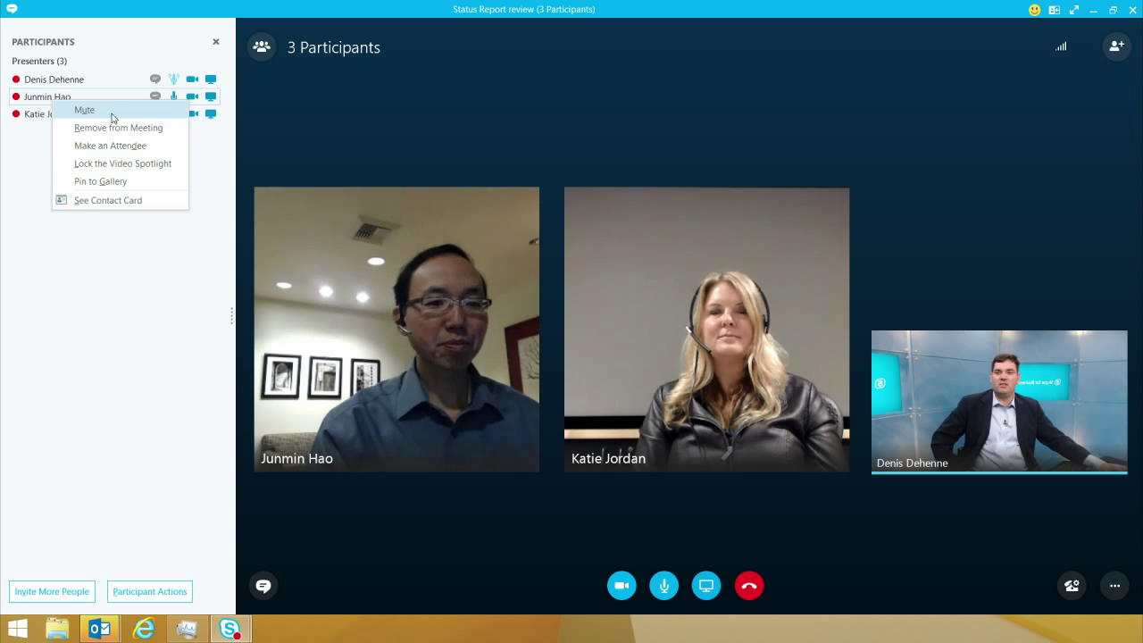
{"action": "left_click", "coordinate": [86, 110]}
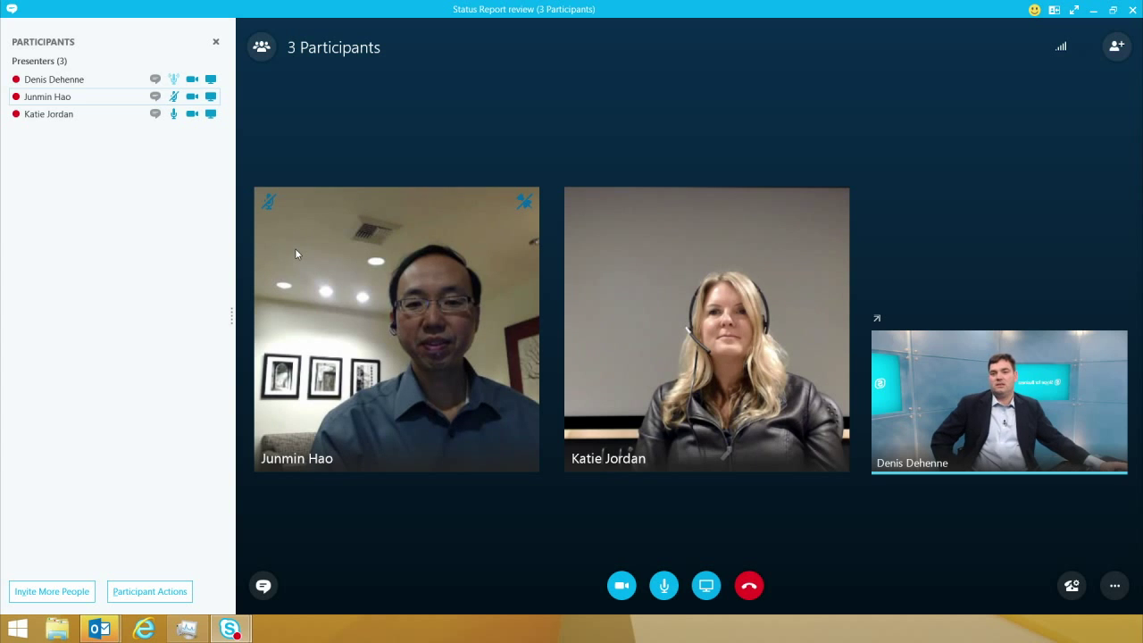
{"action": "mouse_move", "coordinate": [278, 257]}
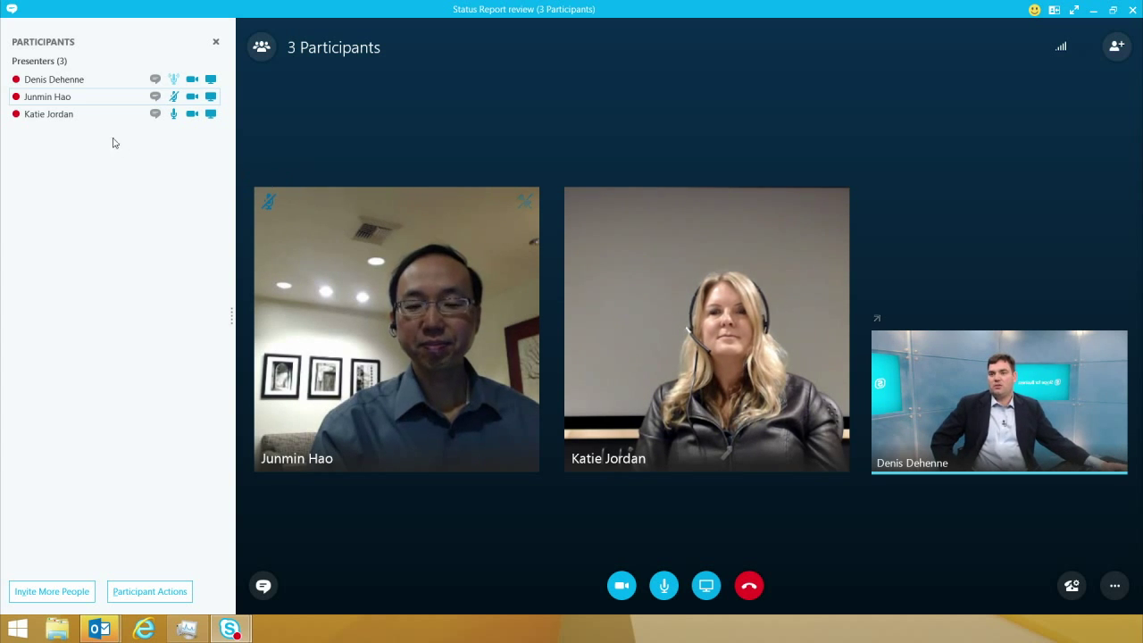
{"action": "left_click", "coordinate": [48, 114]}
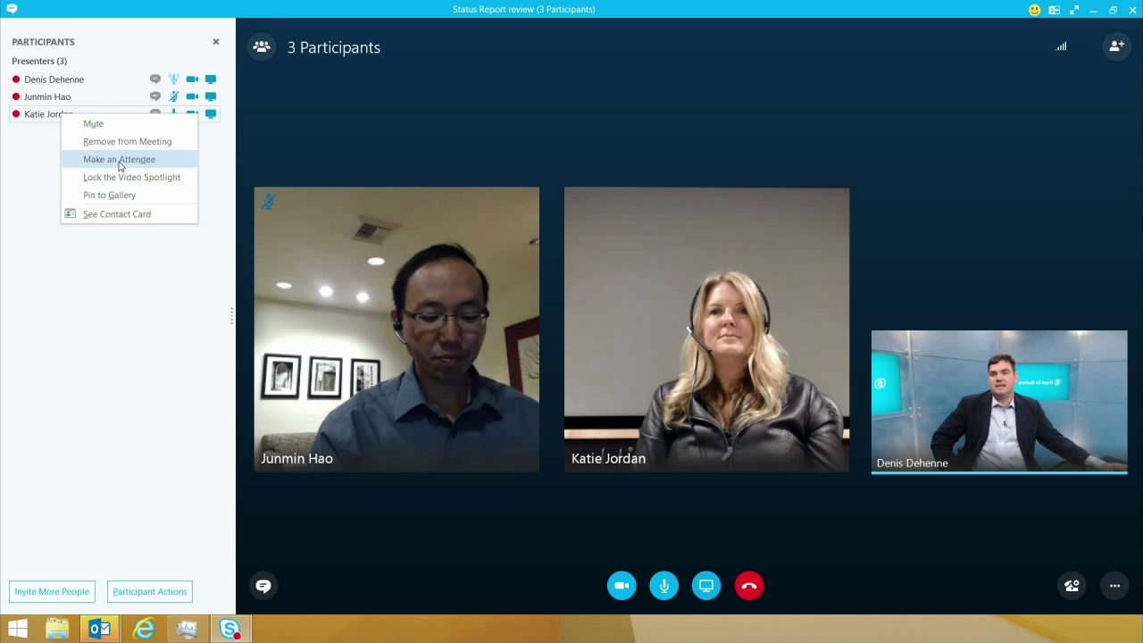
{"action": "left_click", "coordinate": [118, 159]}
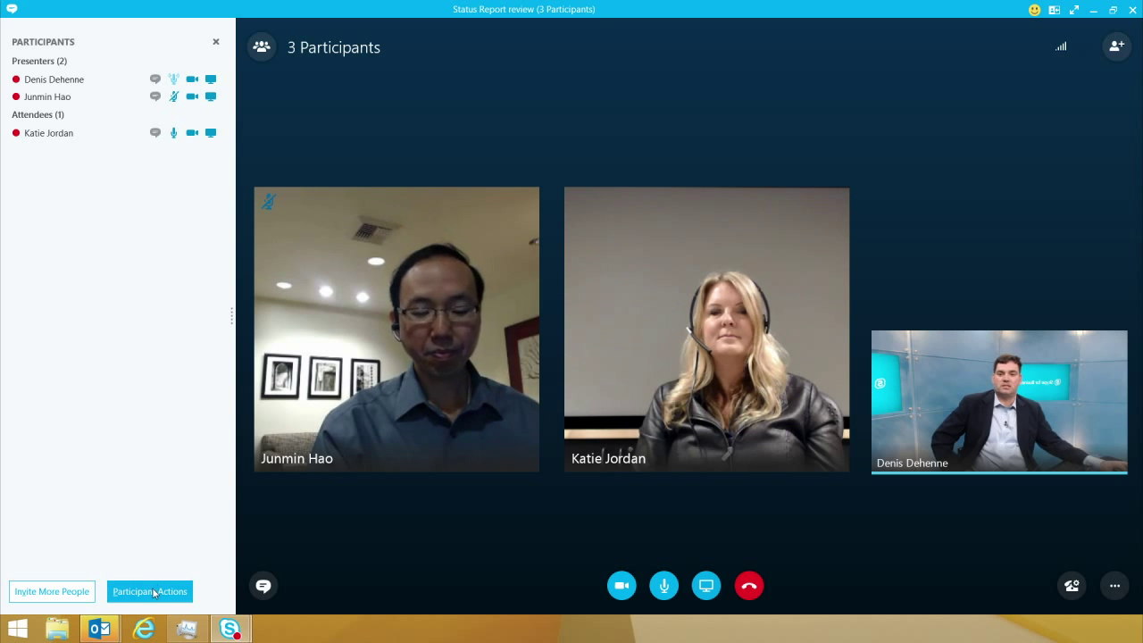
{"action": "left_click", "coordinate": [150, 591]}
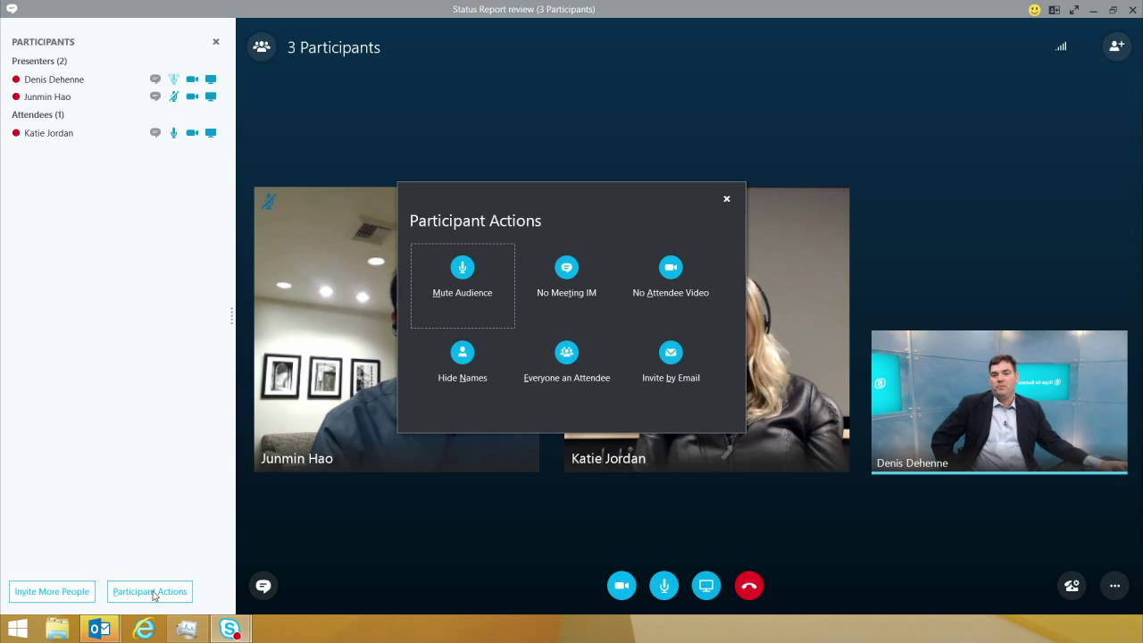
{"action": "mouse_move", "coordinate": [282, 524]}
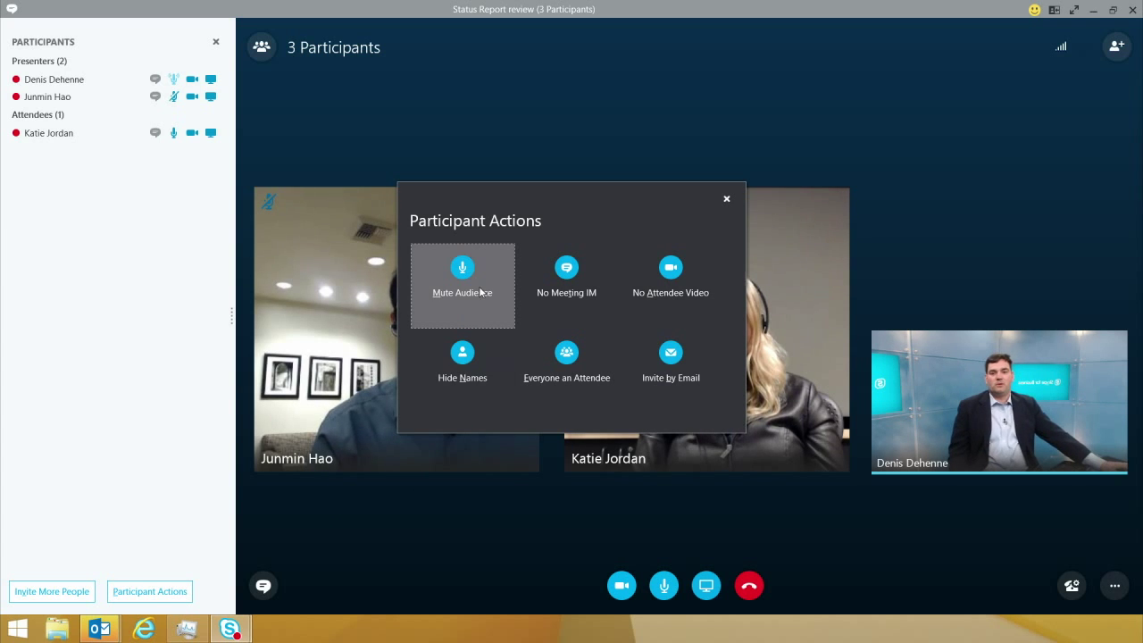
{"action": "mouse_move", "coordinate": [463, 272]}
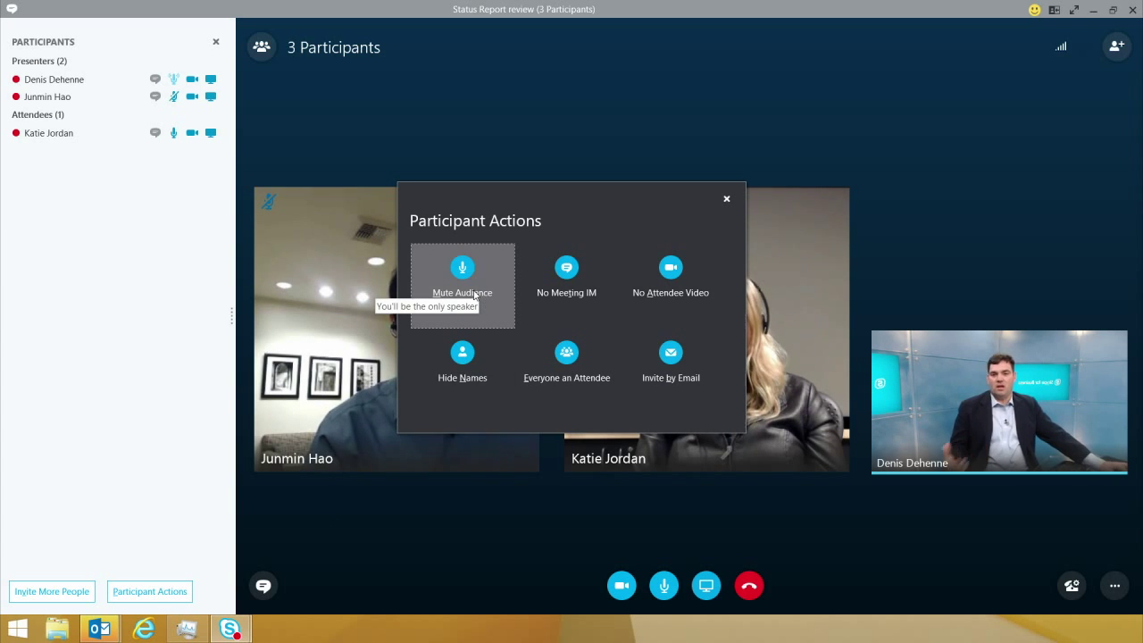
{"action": "left_click", "coordinate": [463, 268]}
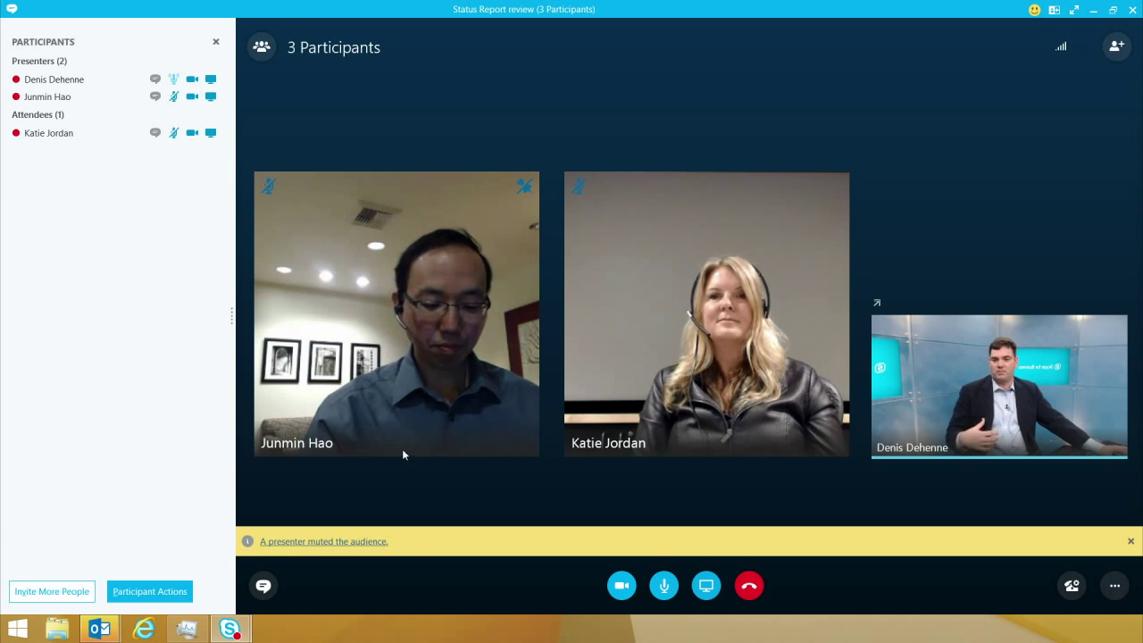
{"action": "mouse_move", "coordinate": [398, 485]}
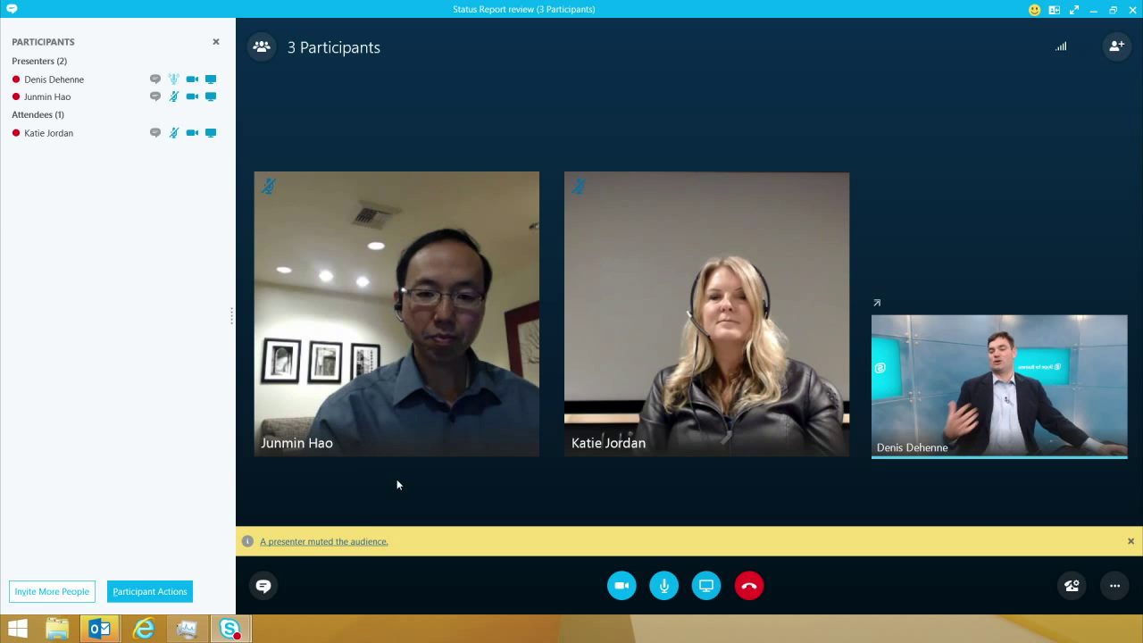
{"action": "mouse_move", "coordinate": [150, 591]}
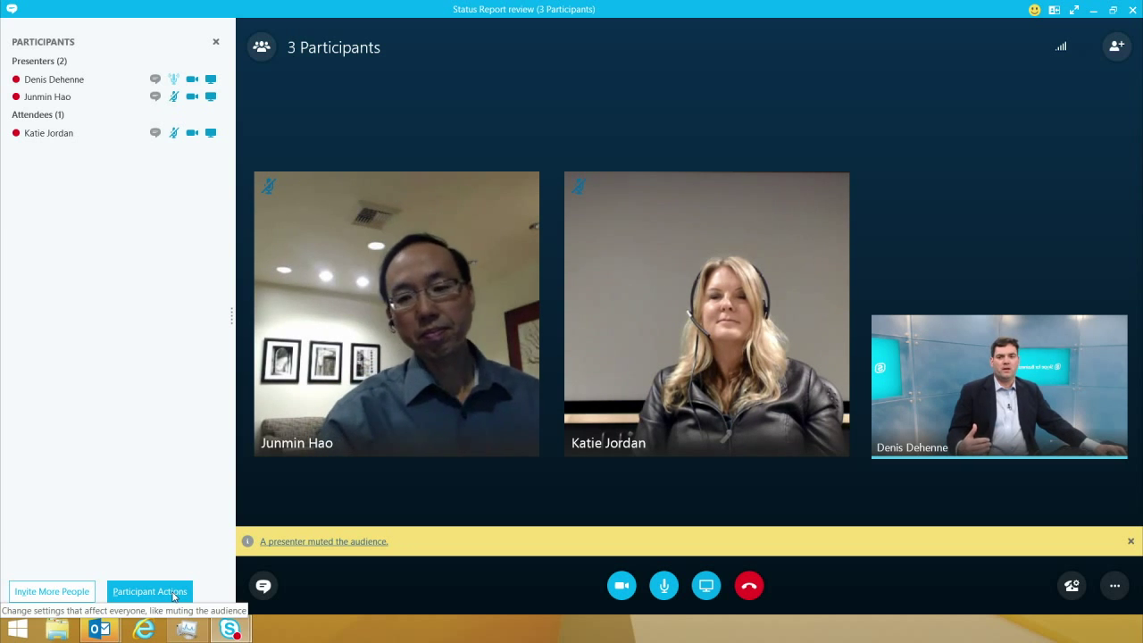
Set No Attendee Video from Participant Actions and dismiss the audience-muted notice.
{"action": "left_click", "coordinate": [150, 591]}
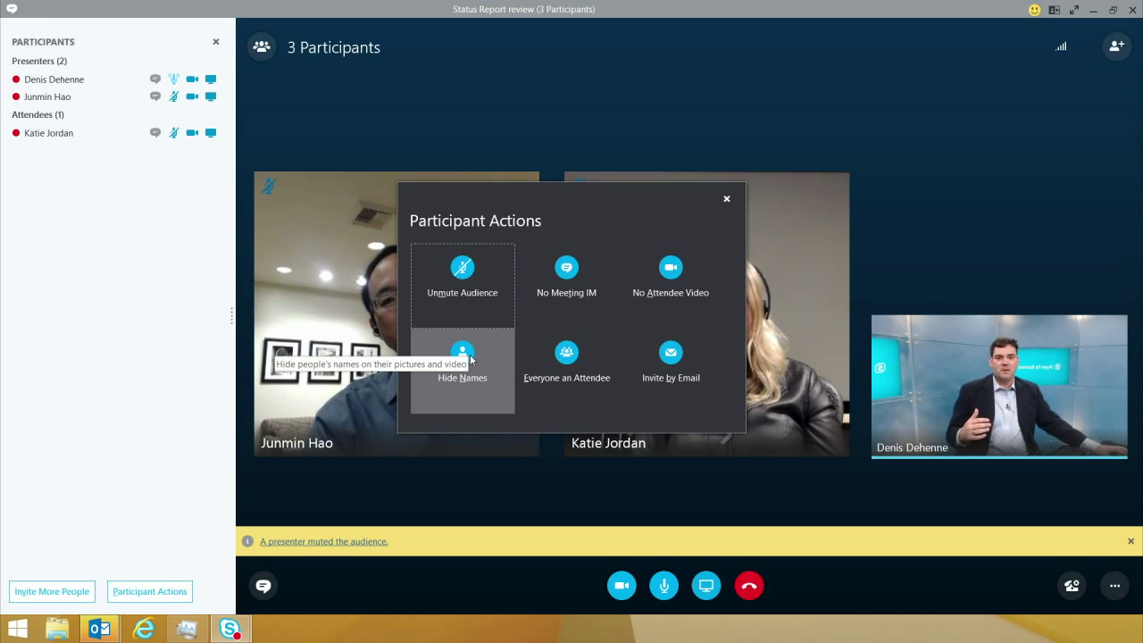
{"action": "mouse_move", "coordinate": [671, 268]}
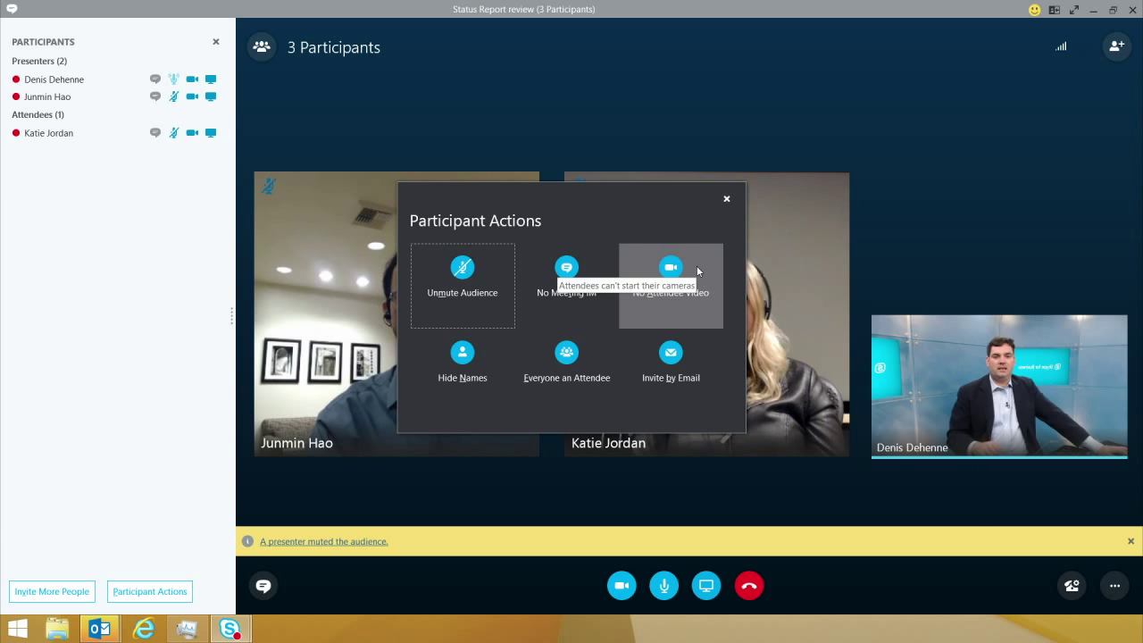
{"action": "left_click", "coordinate": [671, 267]}
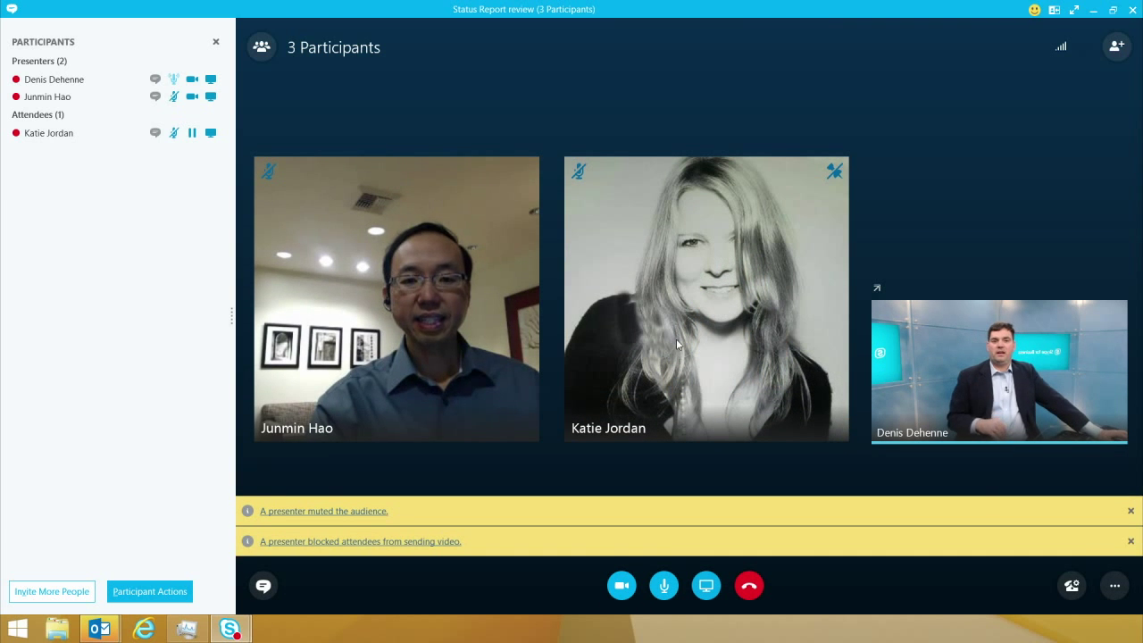
{"action": "left_click", "coordinate": [1130, 510]}
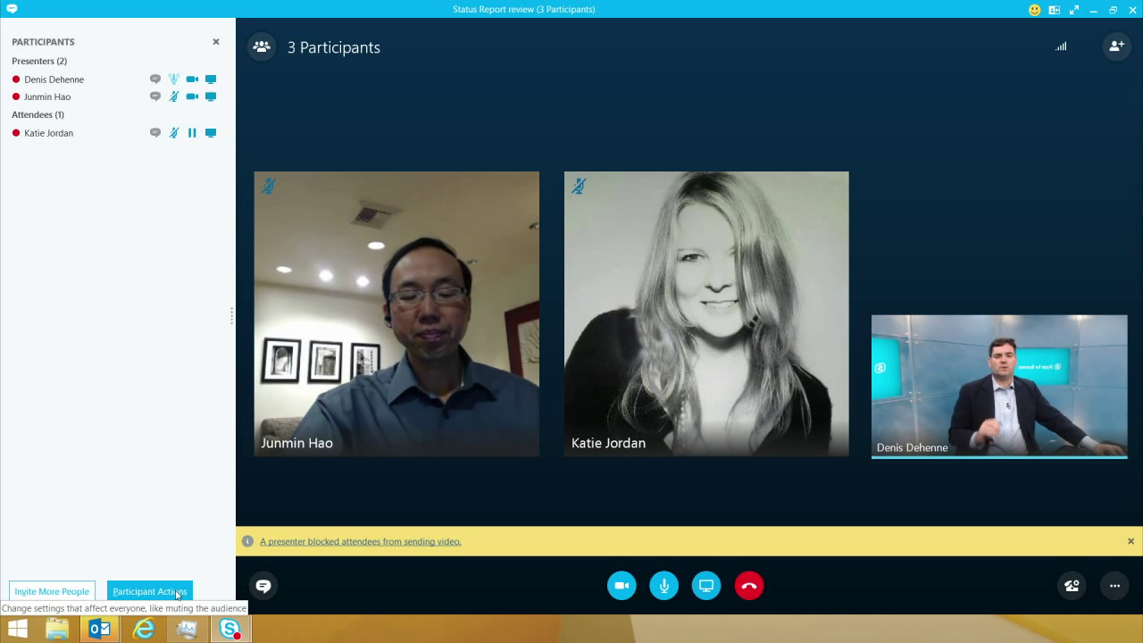
{"action": "left_click", "coordinate": [150, 591]}
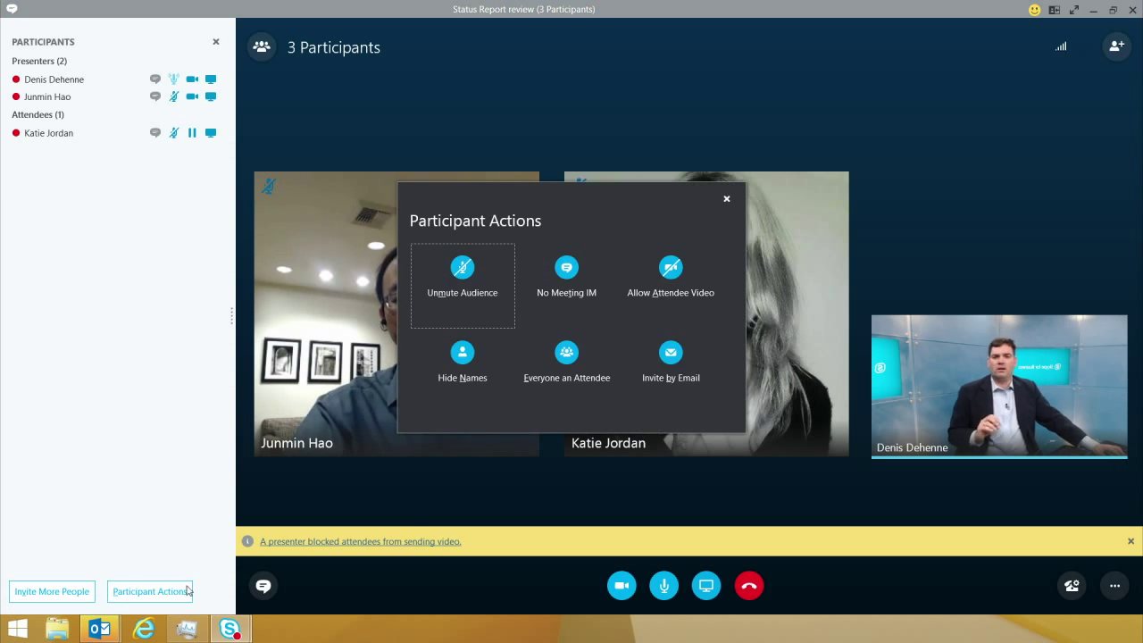
{"action": "mouse_move", "coordinate": [465, 493]}
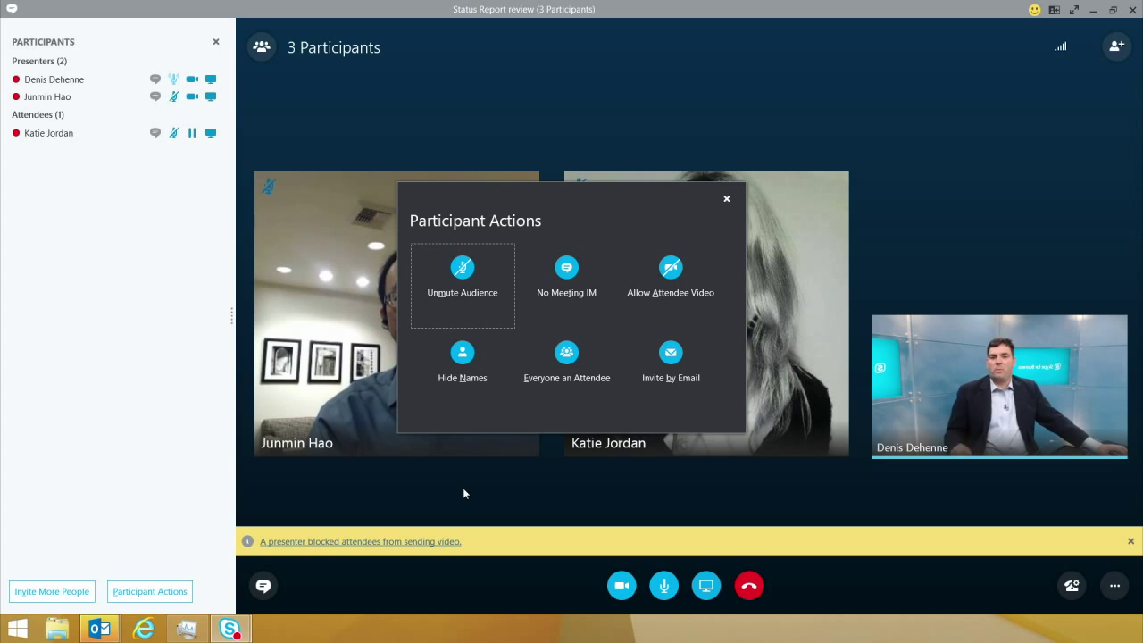
{"action": "mouse_move", "coordinate": [671, 360]}
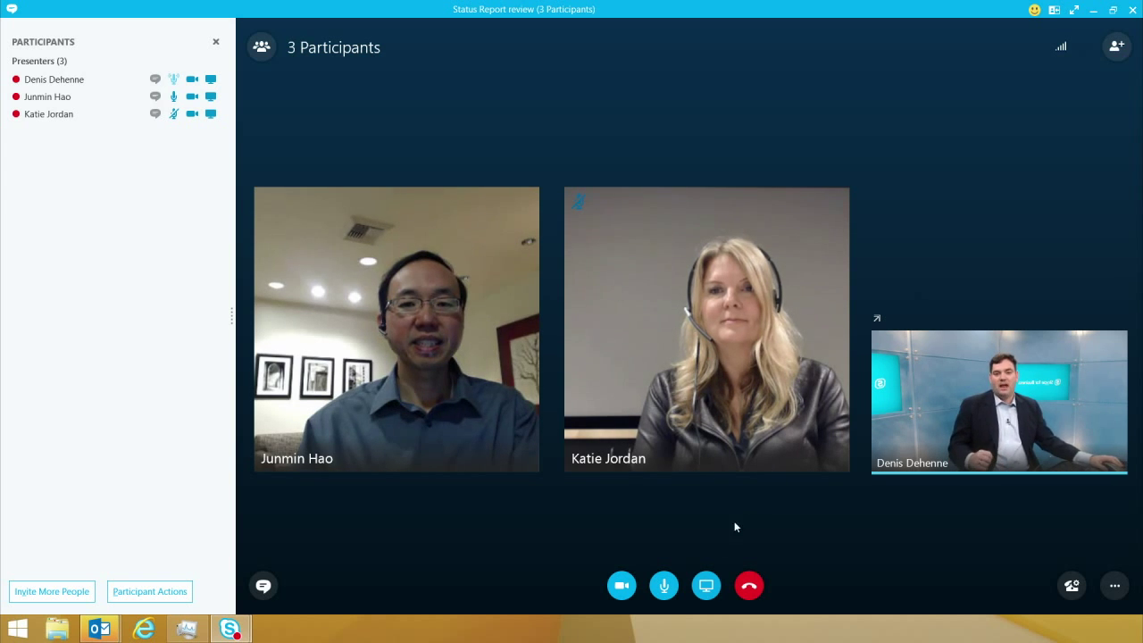
Start a new Poll from the Present button's More... collaboration activities.
{"action": "left_click", "coordinate": [705, 586]}
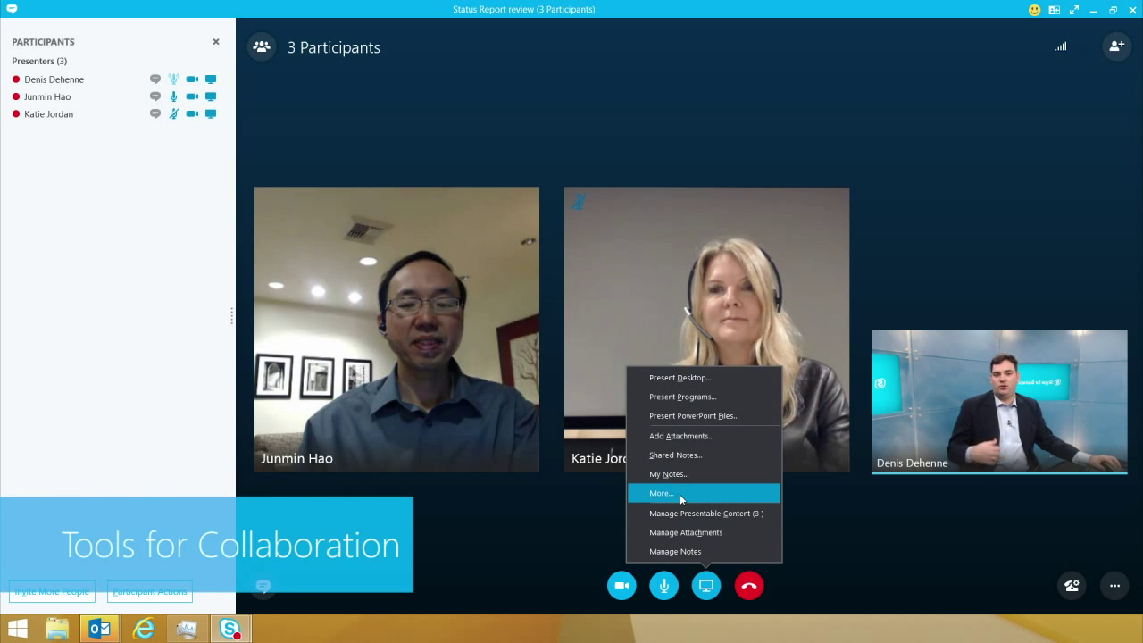
{"action": "left_click", "coordinate": [660, 493]}
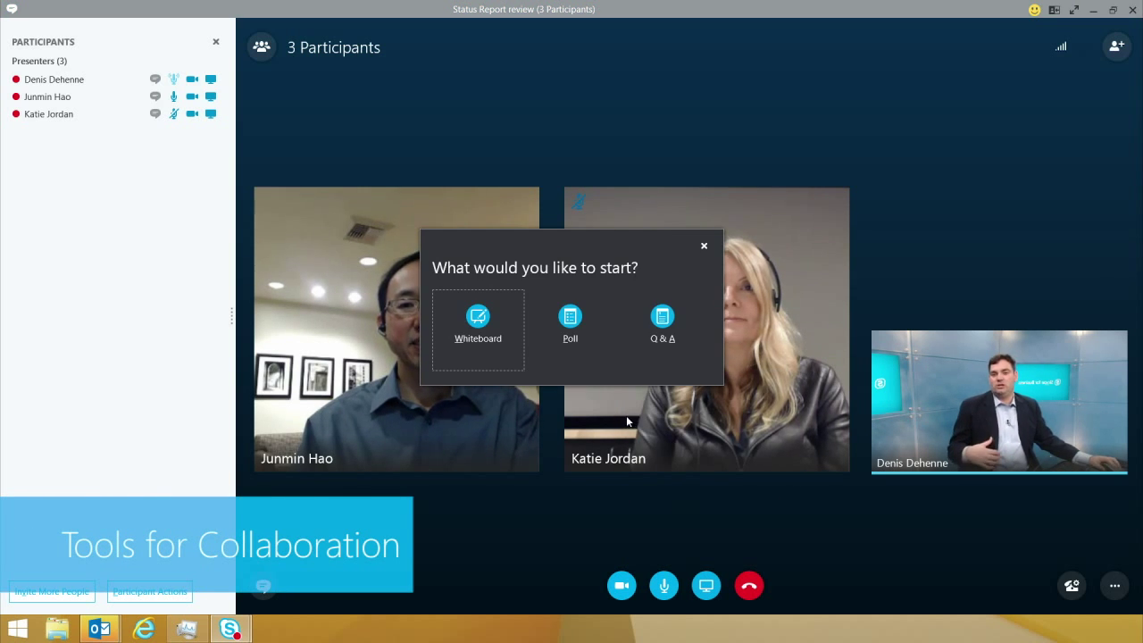
{"action": "mouse_move", "coordinate": [478, 325]}
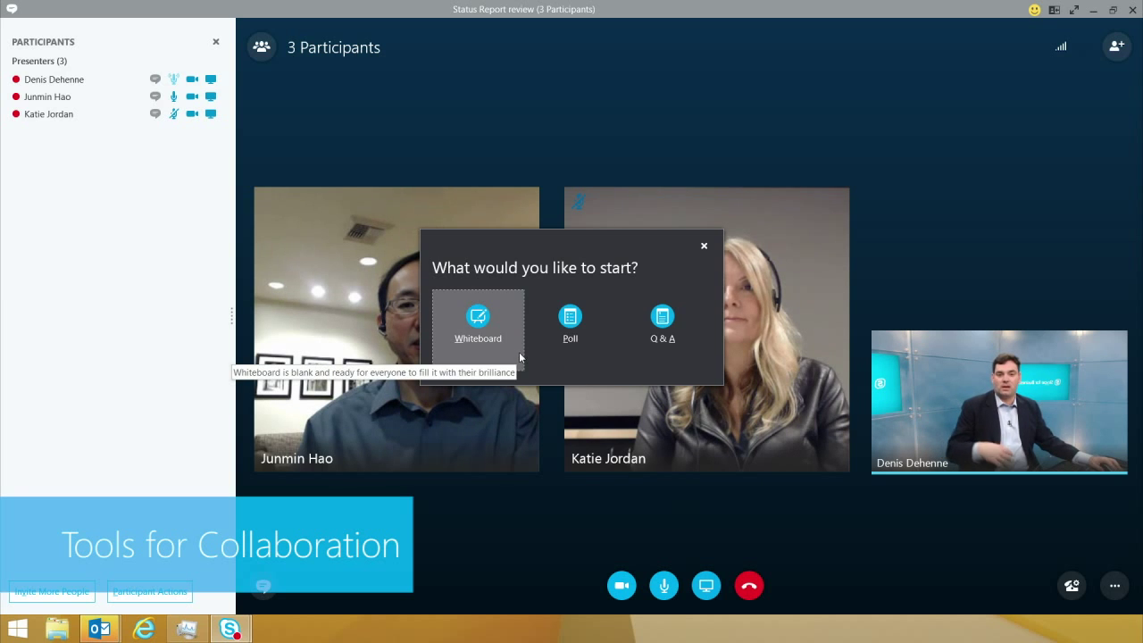
{"action": "mouse_move", "coordinate": [570, 324]}
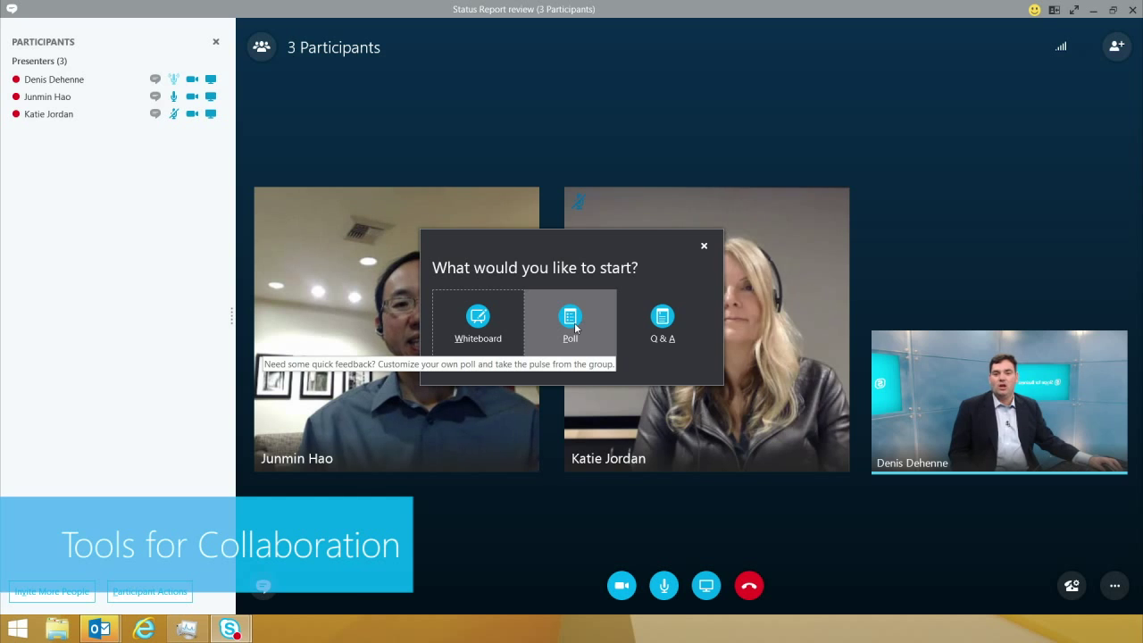
{"action": "left_click", "coordinate": [571, 321]}
{"action": "type", "text": "P"}
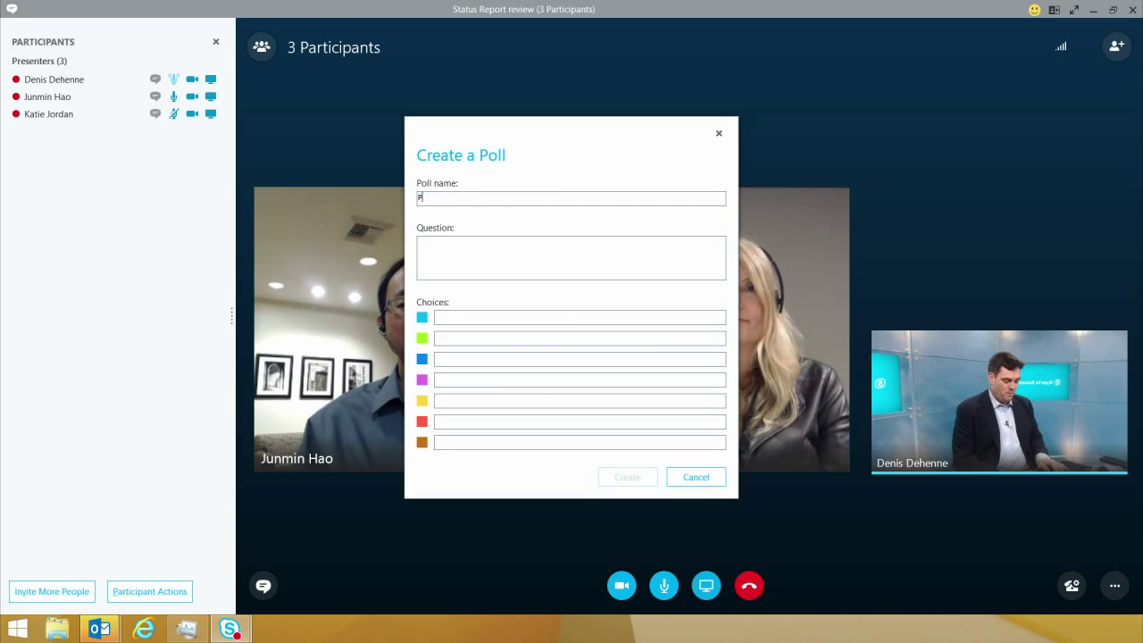
Name the poll Pets and ask 'What is your favorite pet?'.
{"action": "type", "text": "Ets"}
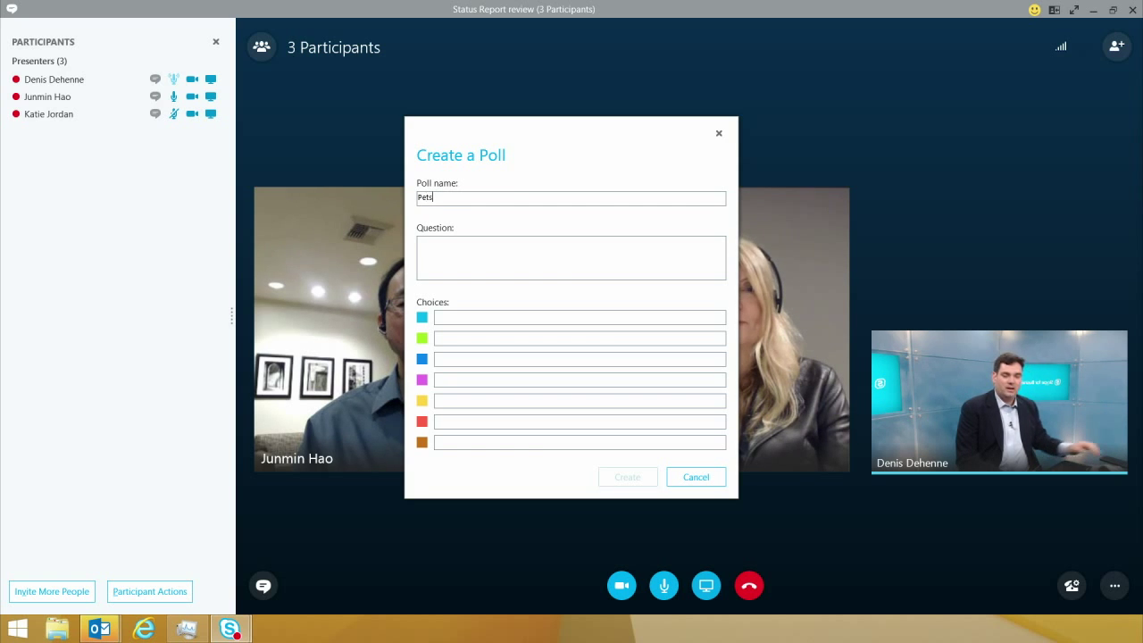
{"action": "type", "text": "w"}
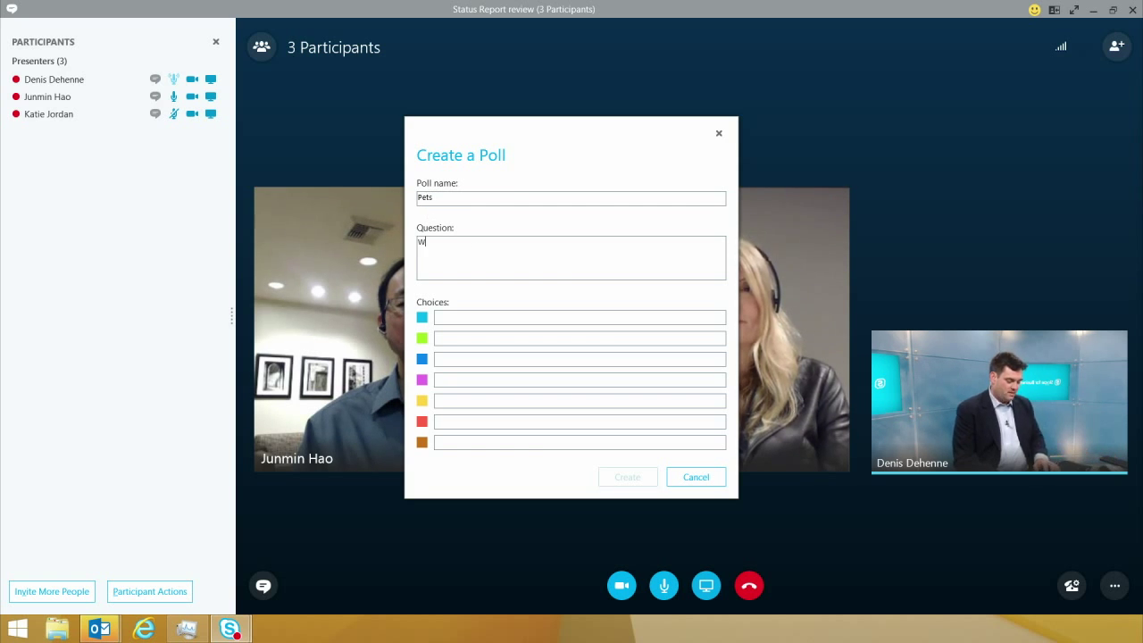
{"action": "type", "text": "What is your favo"}
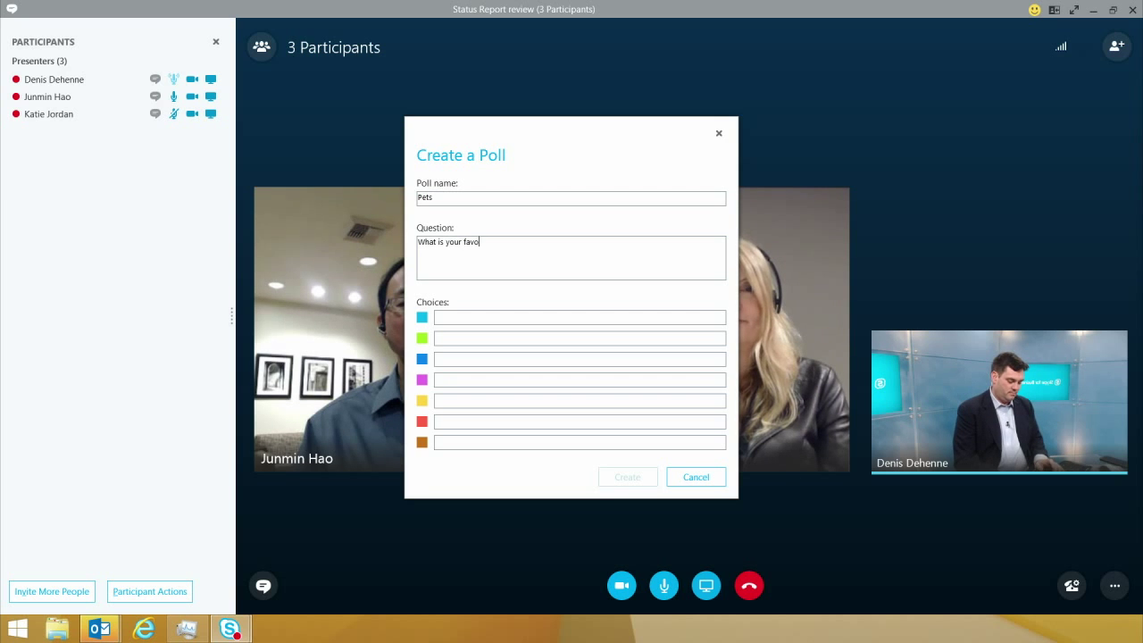
{"action": "type", "text": "rite pet?"}
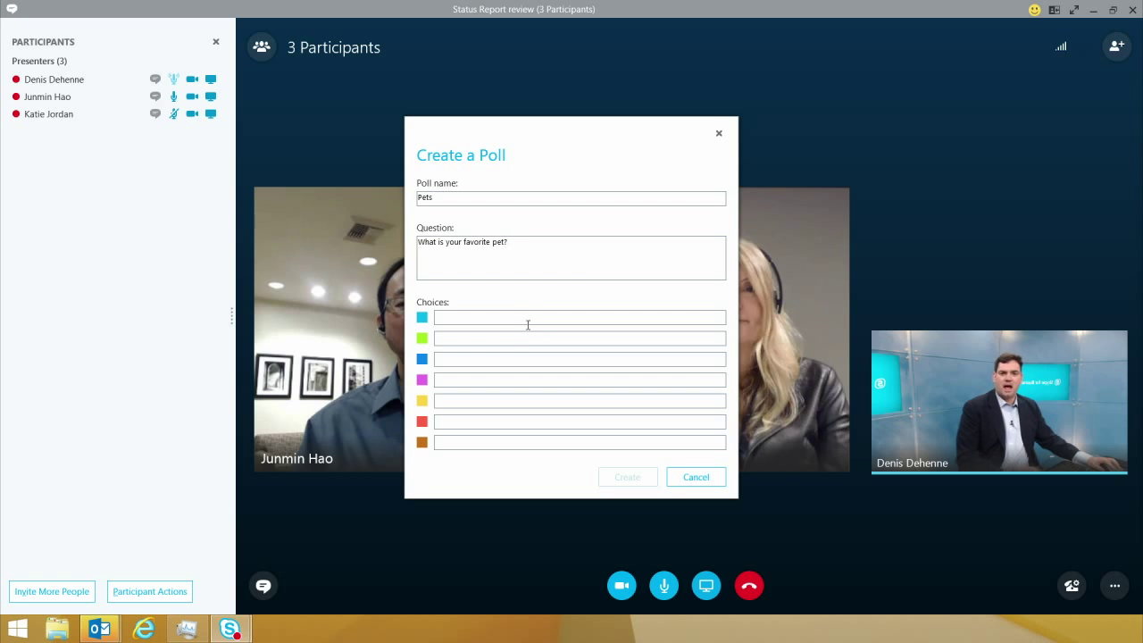
Add choices Dog, Cat and Pig, then create and present the poll.
{"action": "type", "text": "Dog"}
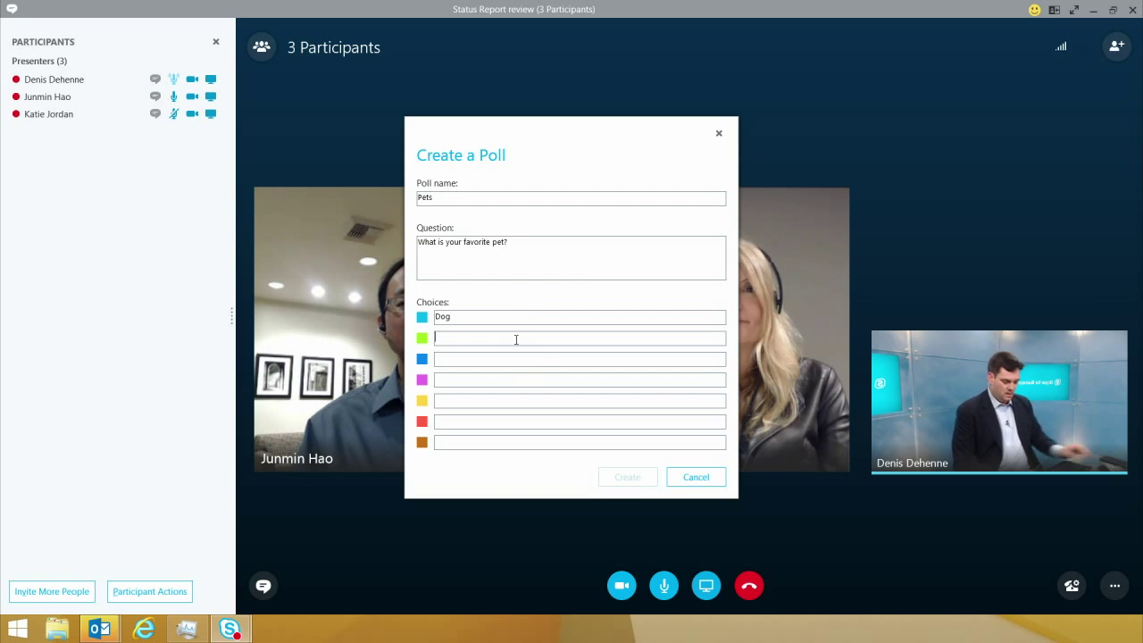
{"action": "type", "text": "Cat"}
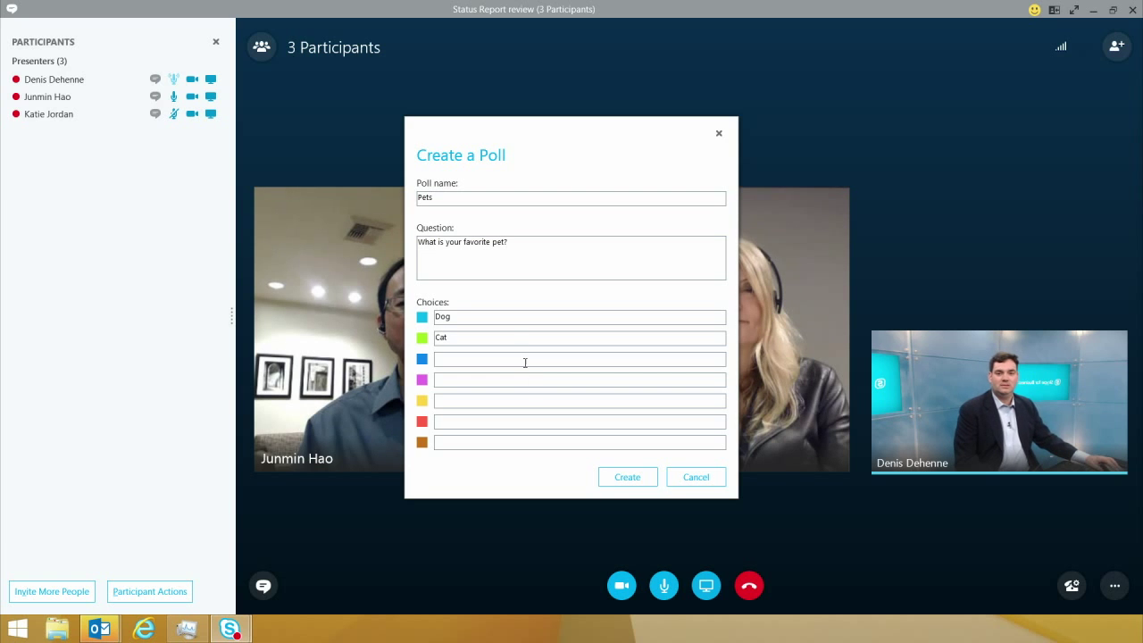
{"action": "type", "text": "P"}
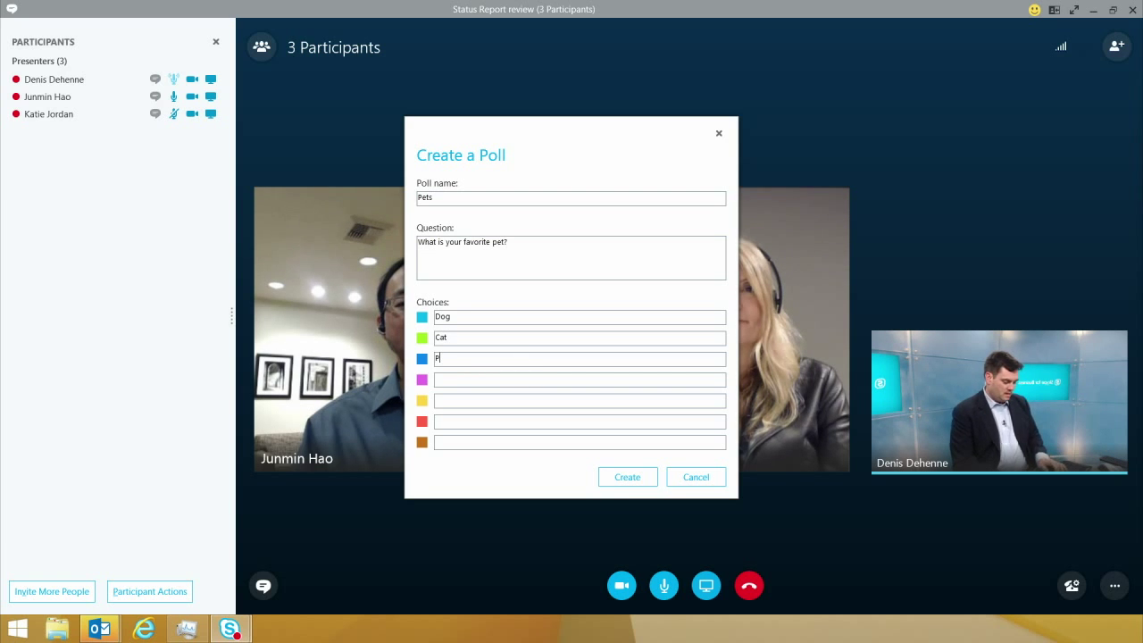
{"action": "type", "text": "ig"}
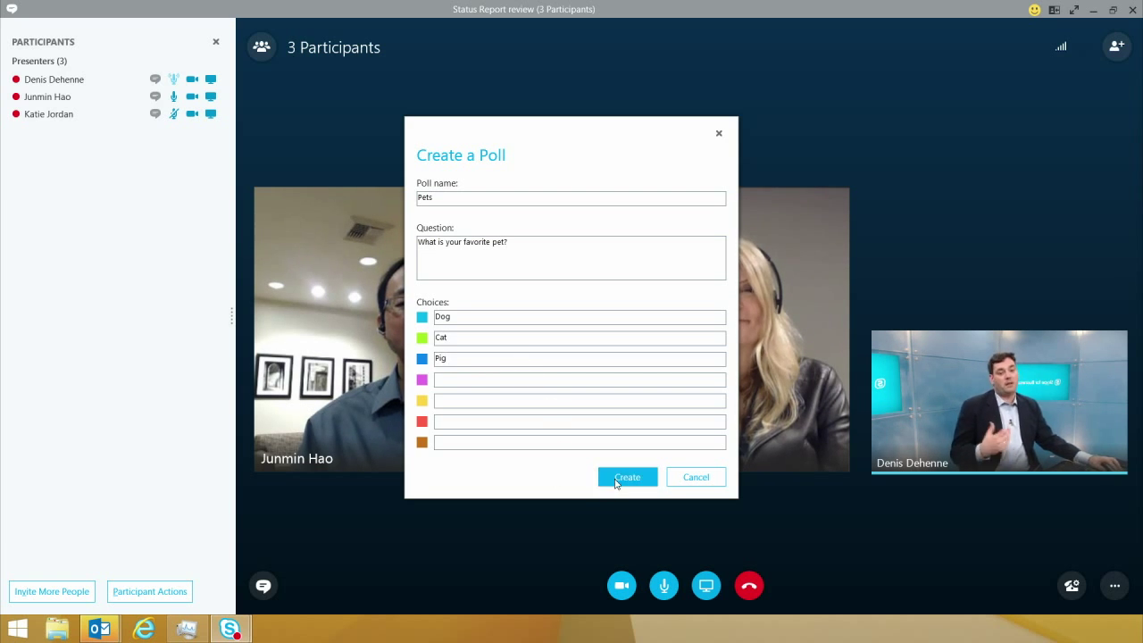
{"action": "left_click", "coordinate": [627, 475]}
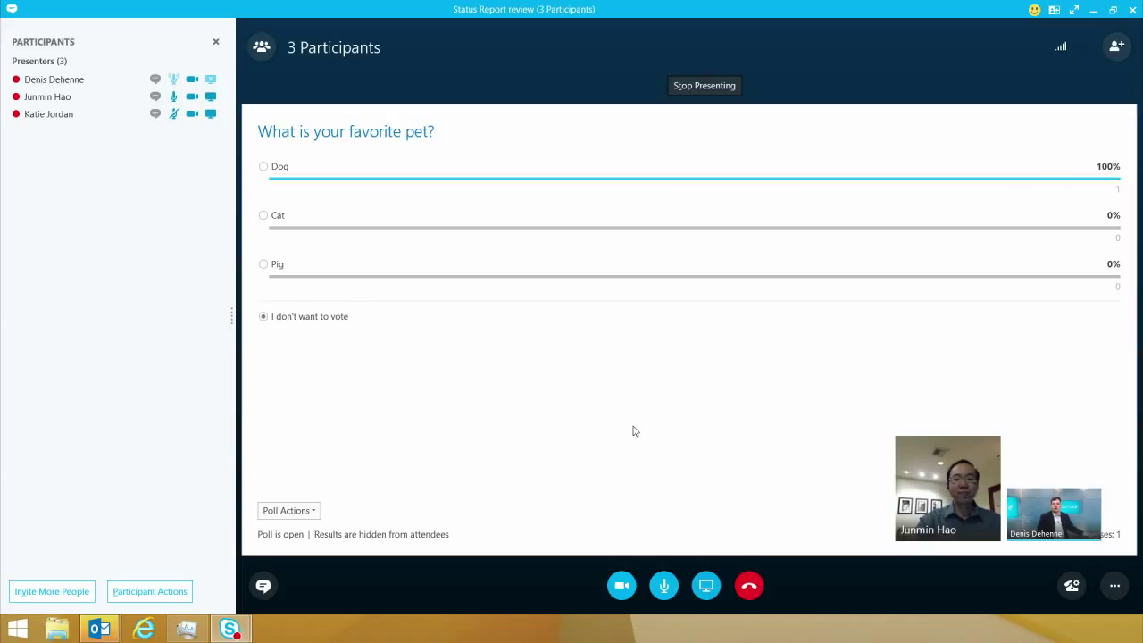
{"action": "mouse_move", "coordinate": [575, 370]}
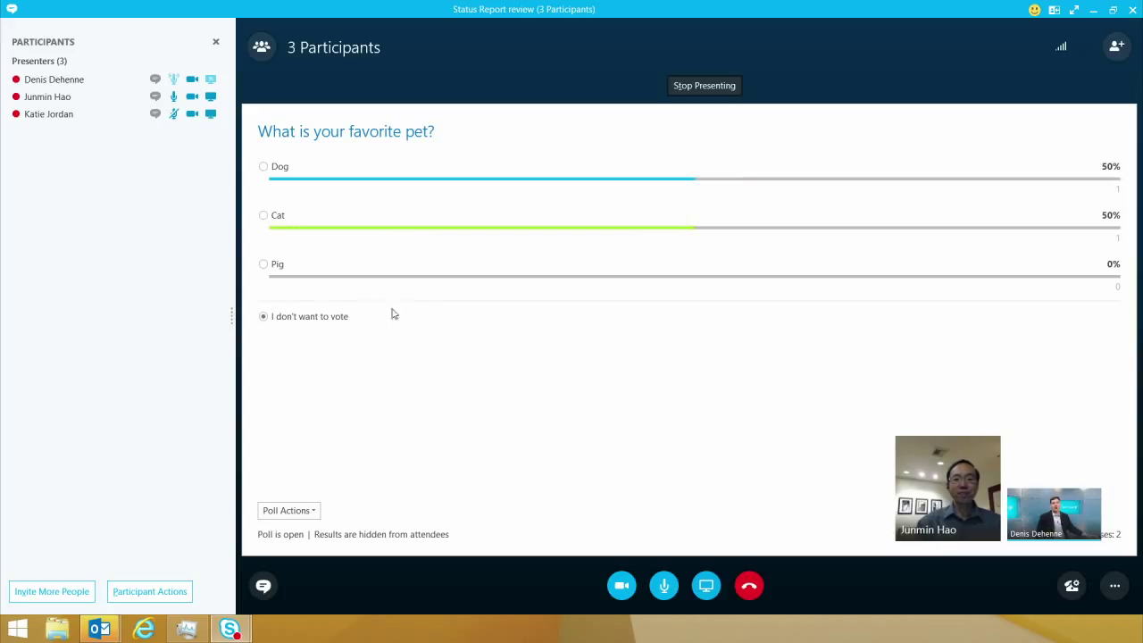
Vote for Pig in the live poll, bringing Dog, Cat and Pig to 33% each.
{"action": "left_click", "coordinate": [264, 264]}
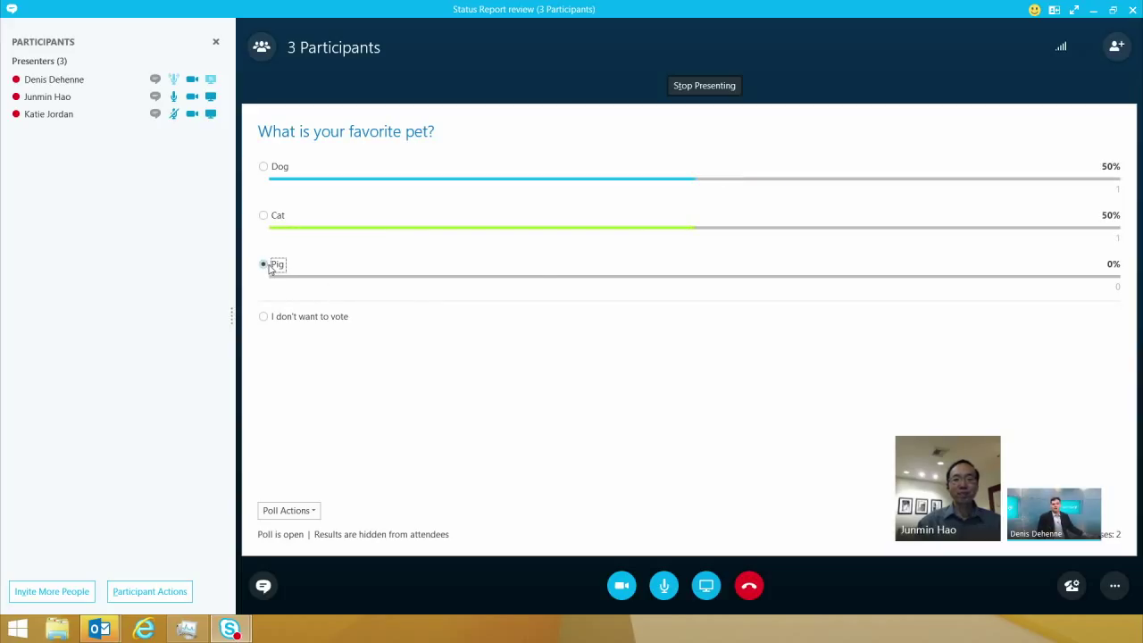
{"action": "left_click", "coordinate": [265, 265]}
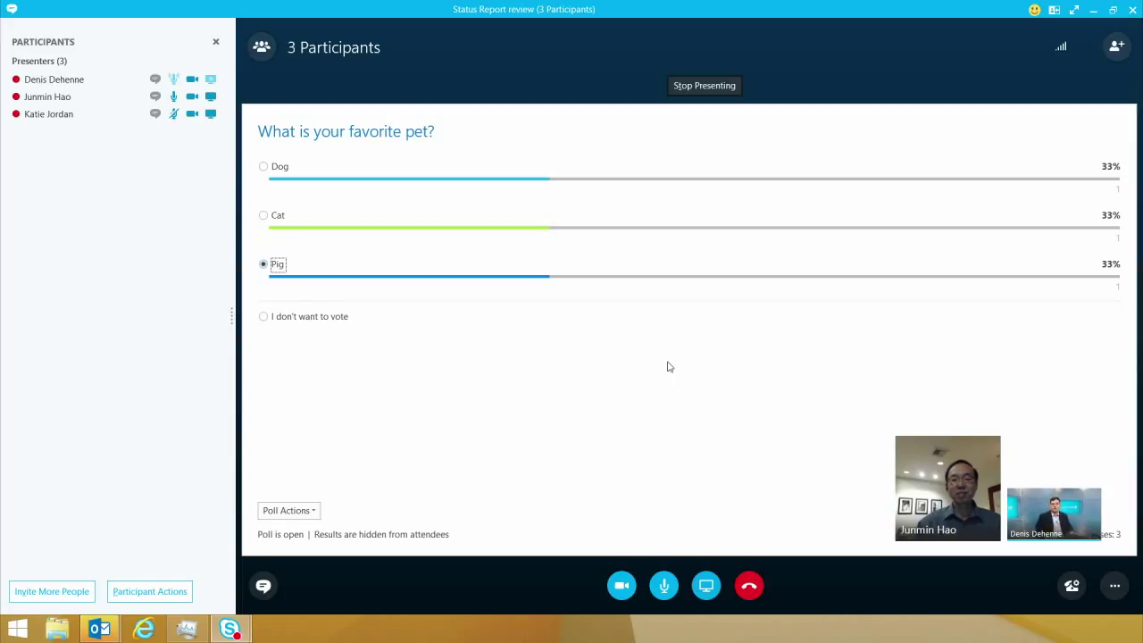
{"action": "mouse_move", "coordinate": [687, 360]}
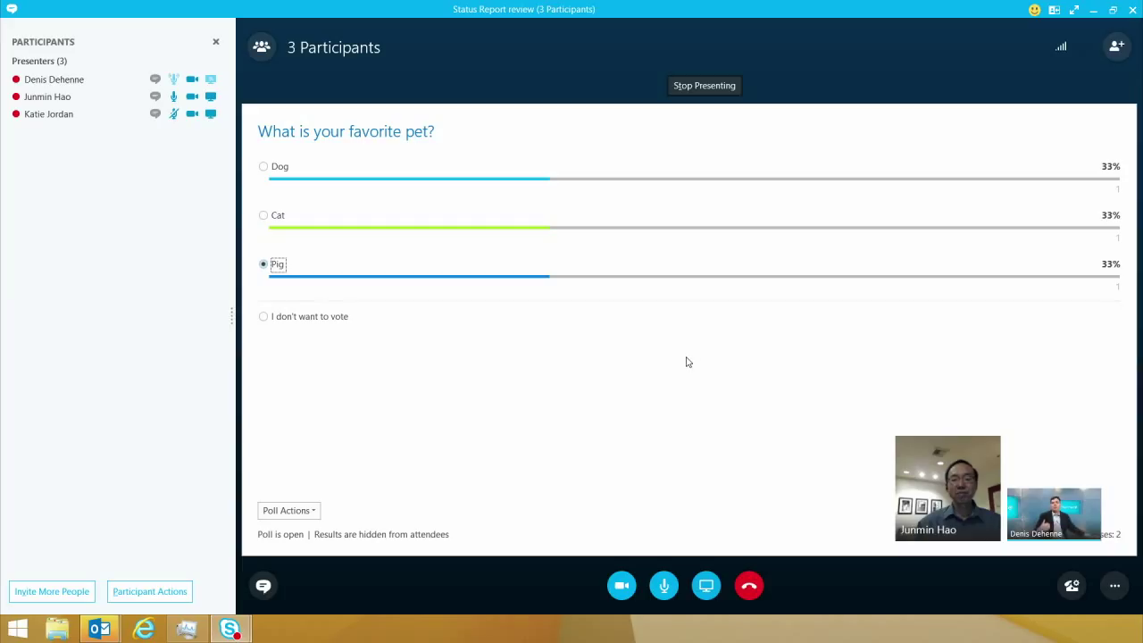